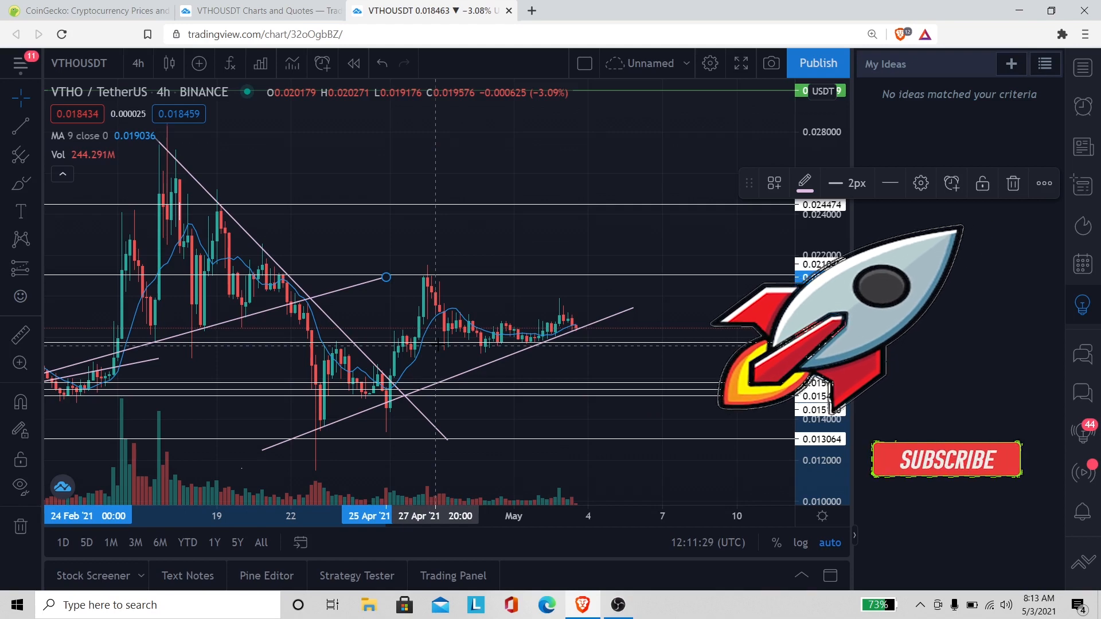
# - Finish the drawn line and switch the VTHO/USDT chart to 1-day candles
pyautogui.click(946, 460)
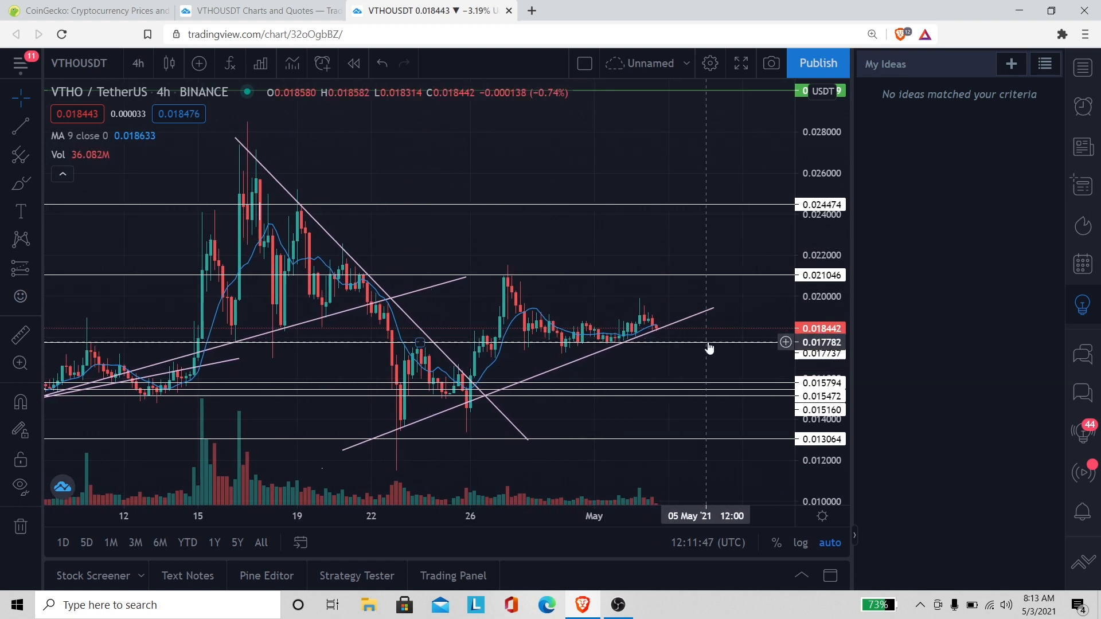
pyautogui.moveTo(666, 335)
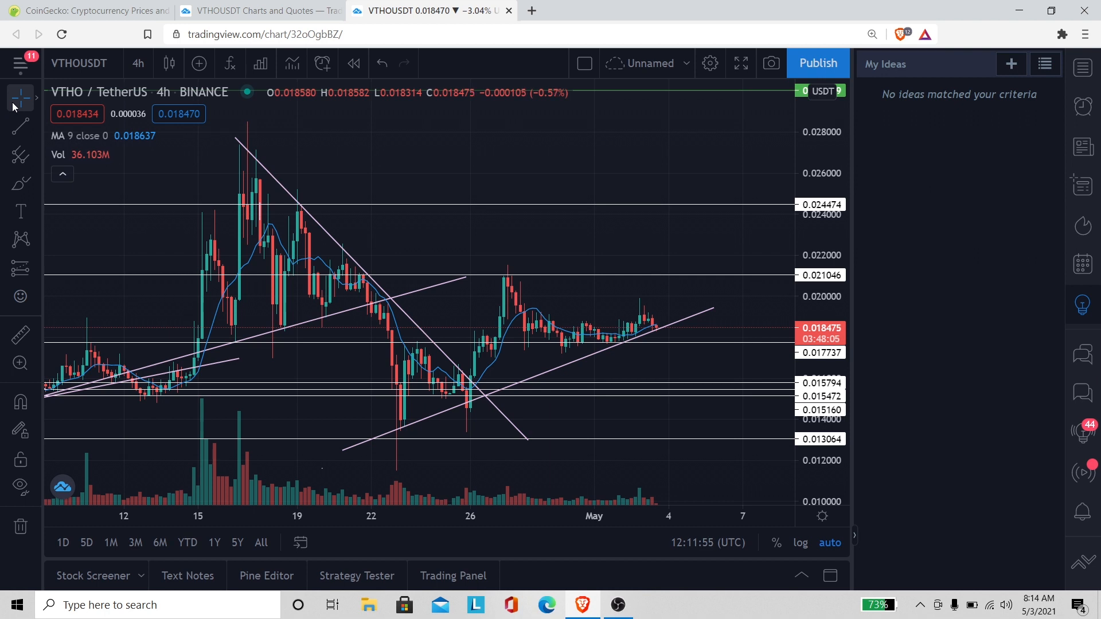
pyautogui.moveTo(461, 278)
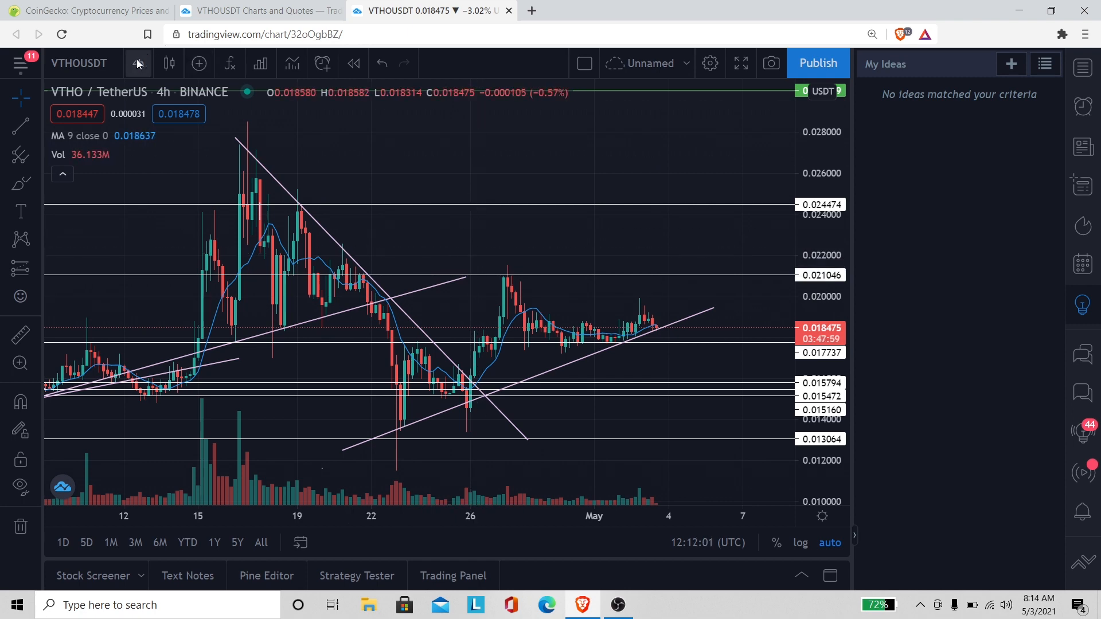
pyautogui.click(138, 63)
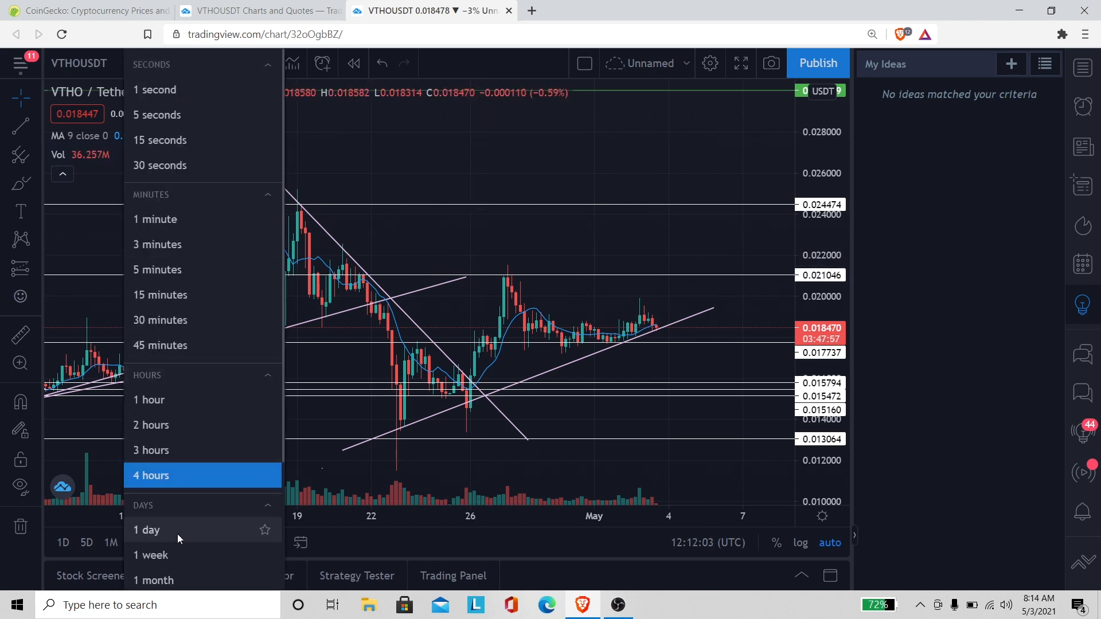
pyautogui.click(147, 530)
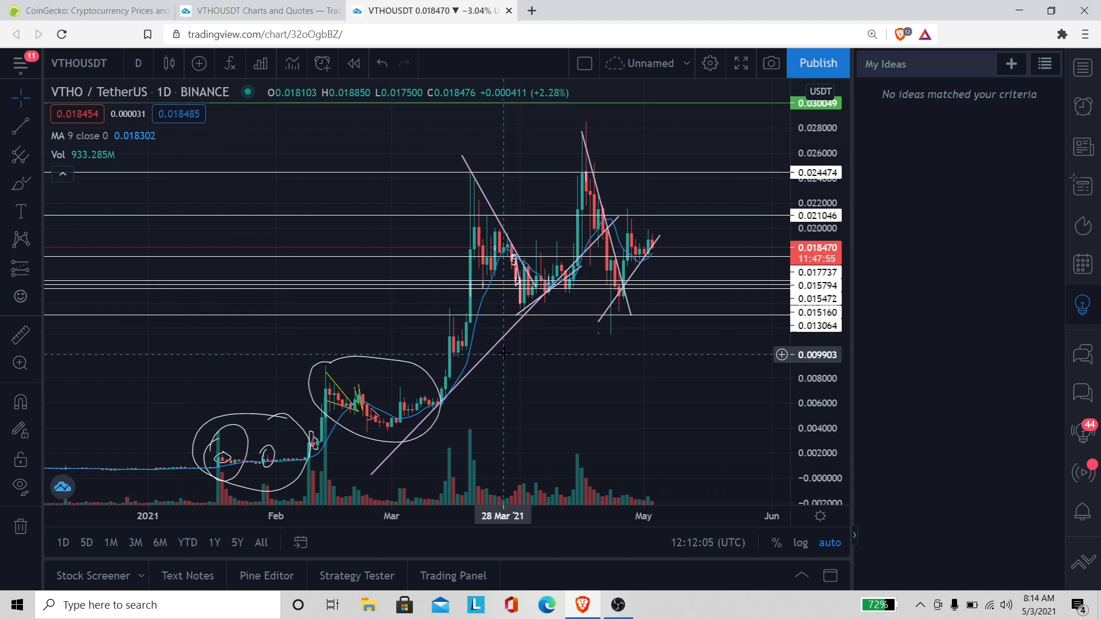
pyautogui.moveTo(569, 150)
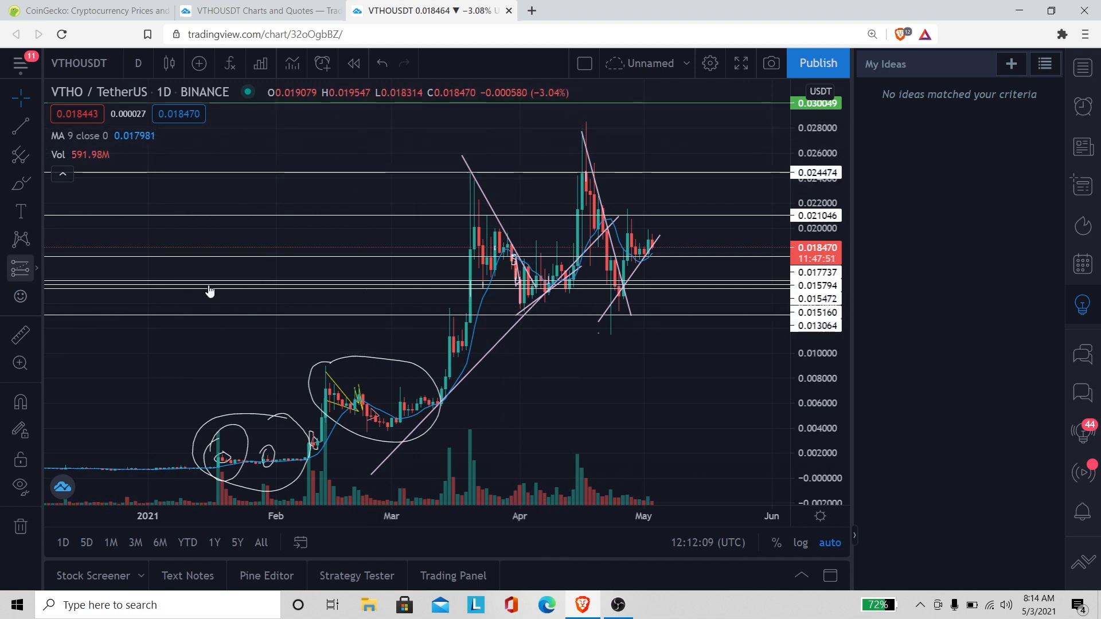
pyautogui.moveTo(385, 321)
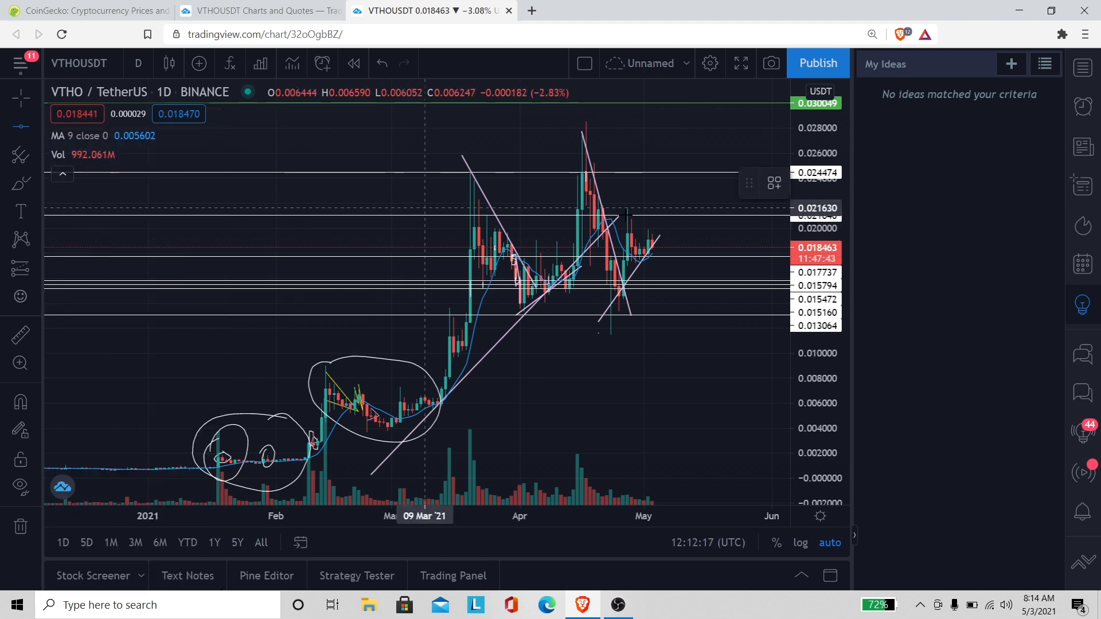
# - Restyle the horizontal level near 0.0237 as a thicker red line
pyautogui.click(416, 181)
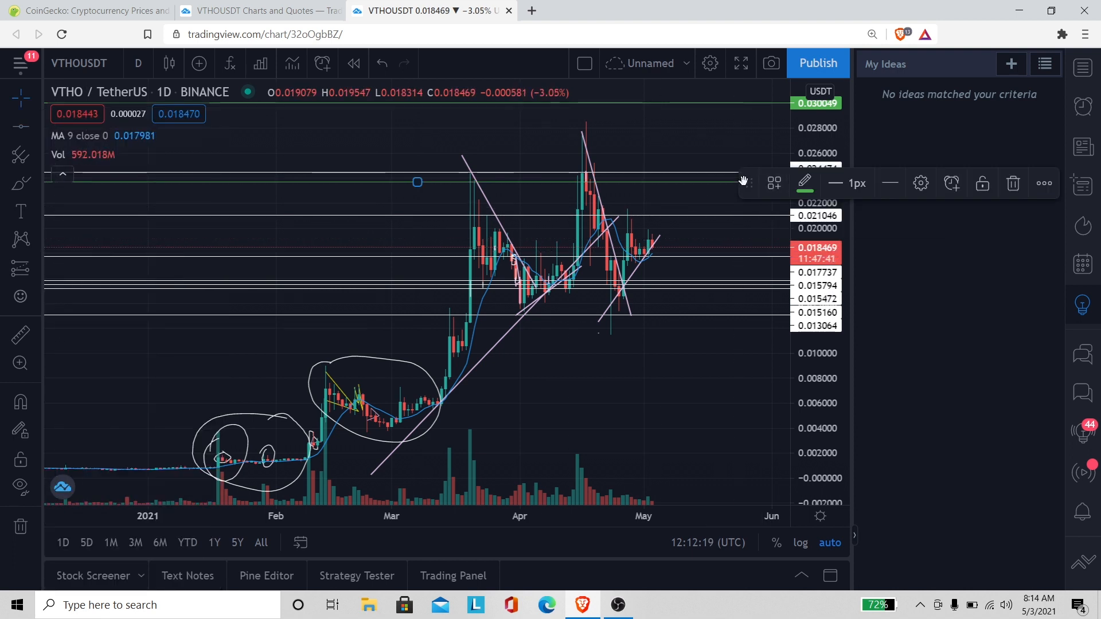
pyautogui.moveTo(805, 184)
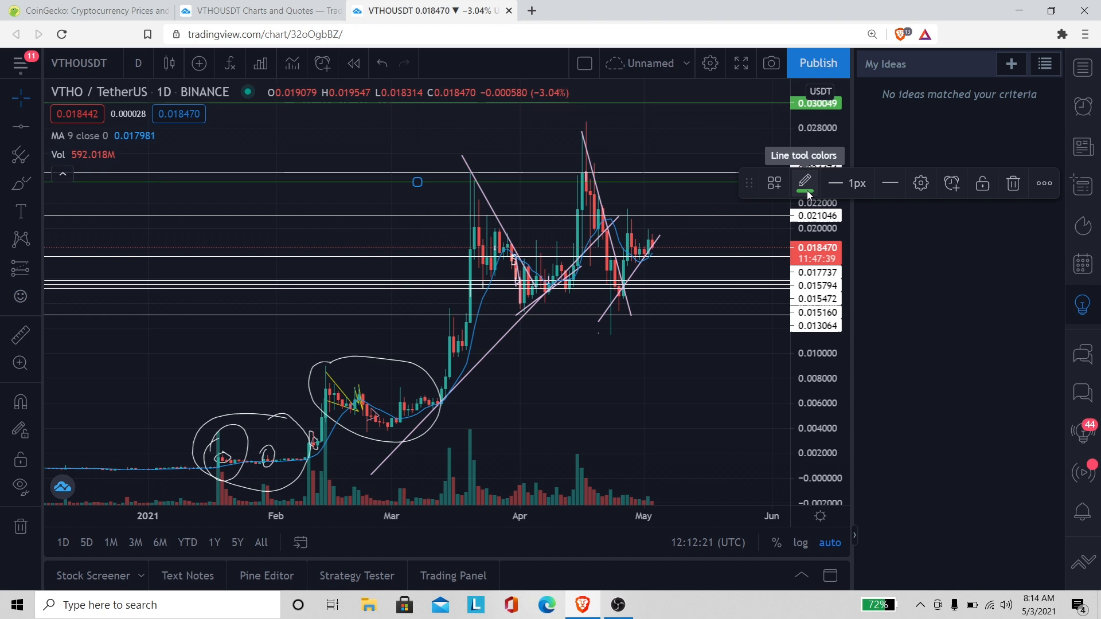
pyautogui.click(805, 182)
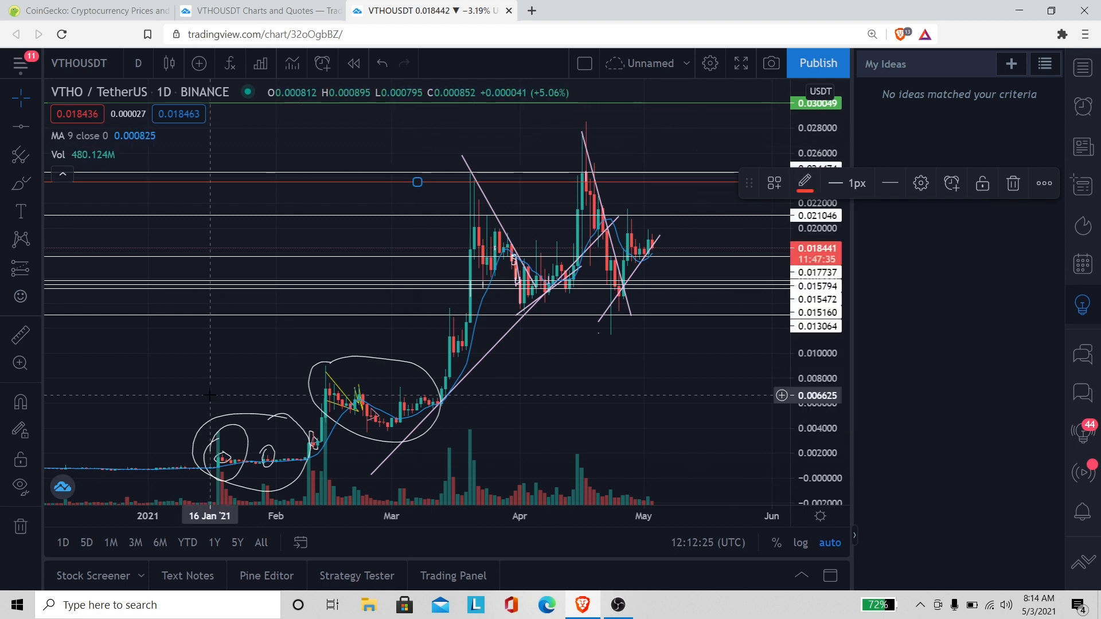
pyautogui.moveTo(351, 316)
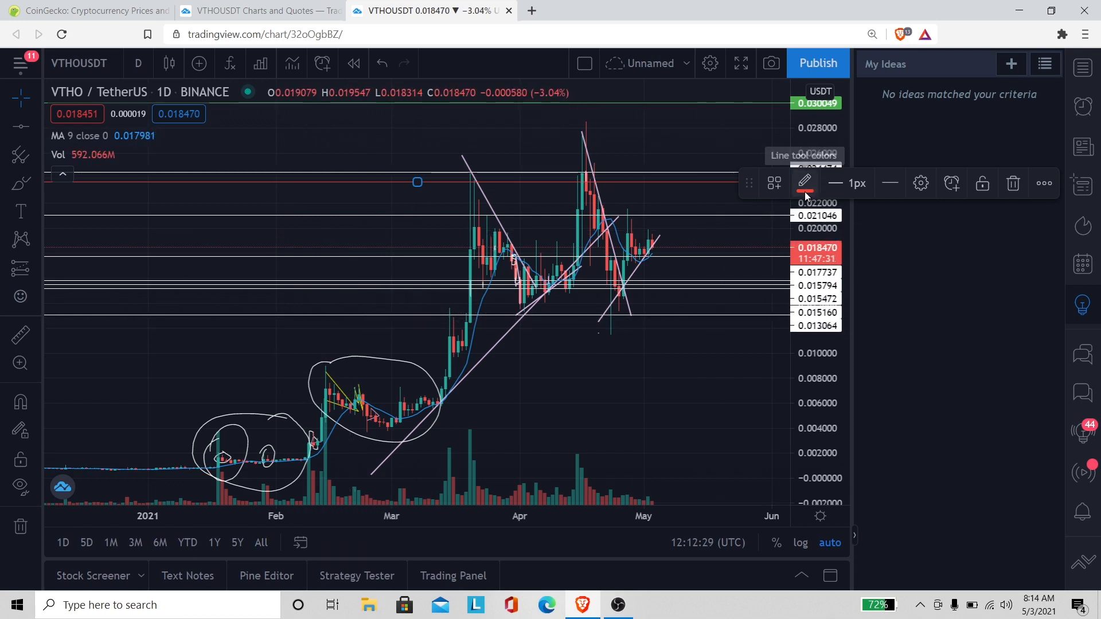
pyautogui.click(806, 182)
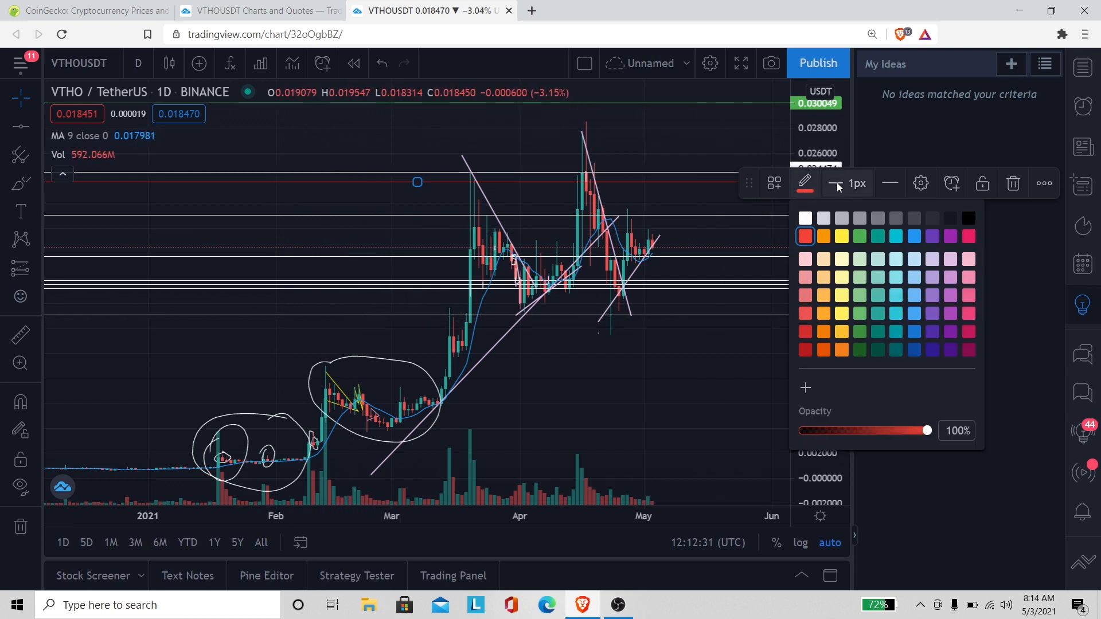
pyautogui.click(848, 183)
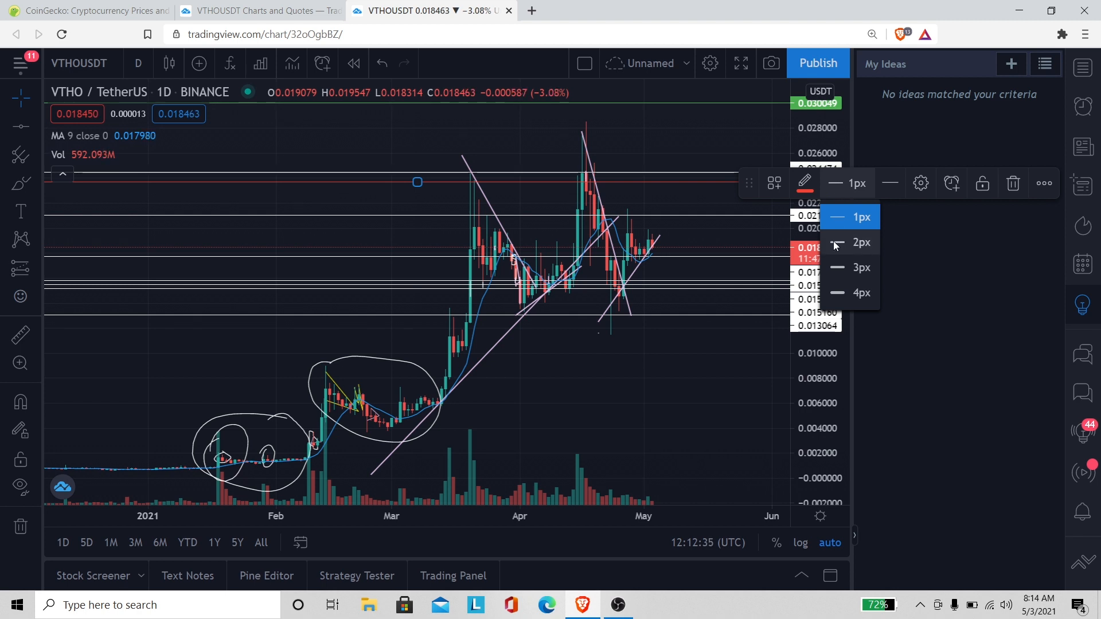
pyautogui.click(861, 267)
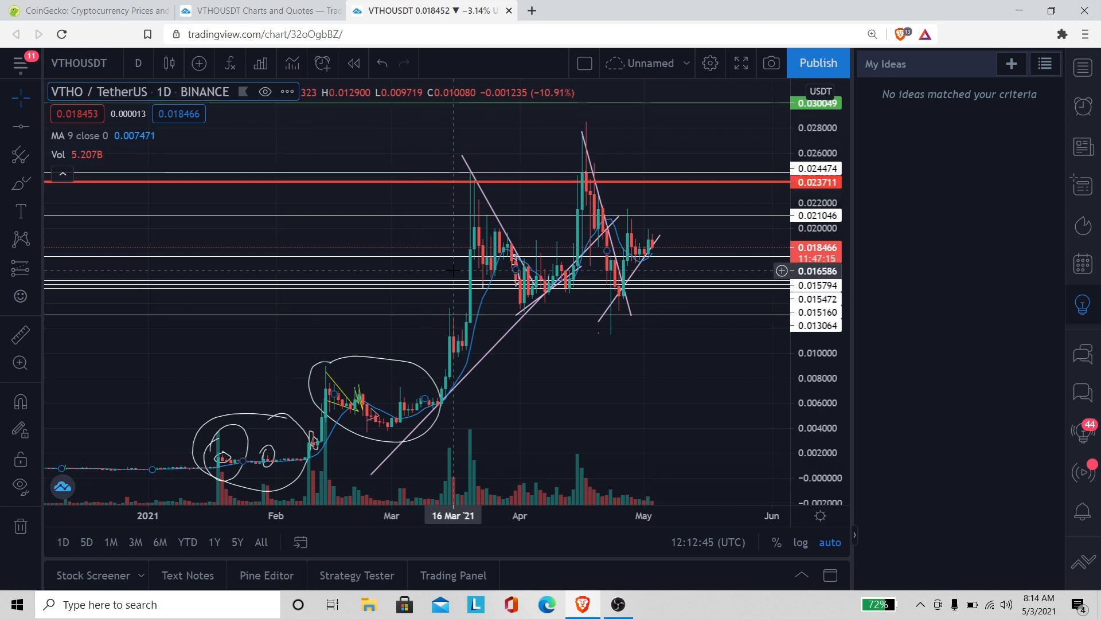
pyautogui.moveTo(431, 321)
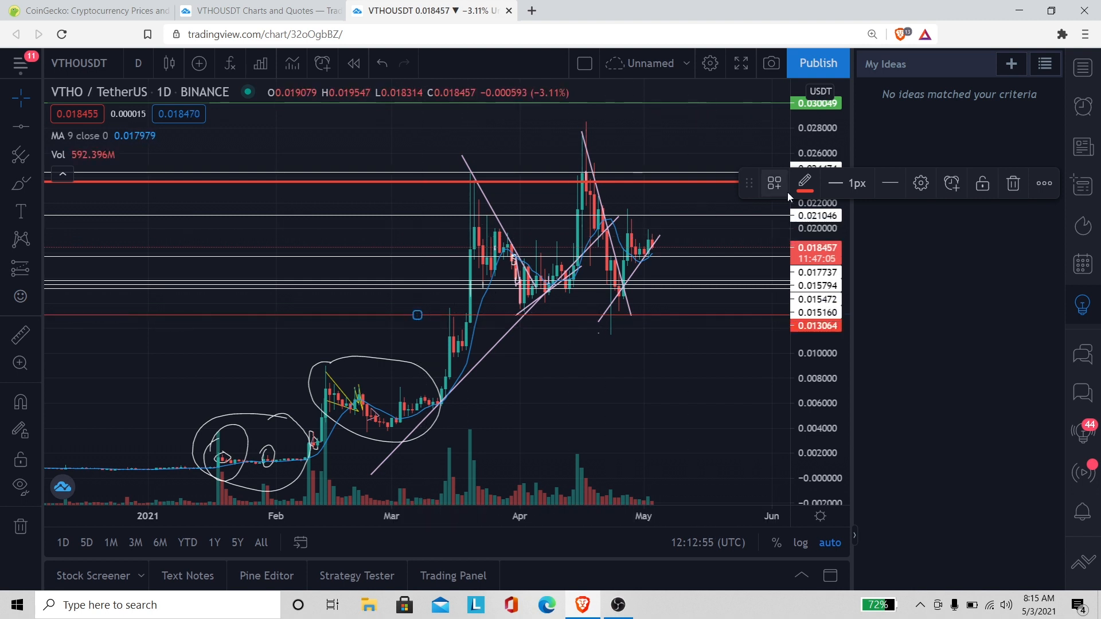
# - Thicken the red 0.013064 support line and move the upper red level to about 0.0287
pyautogui.click(805, 183)
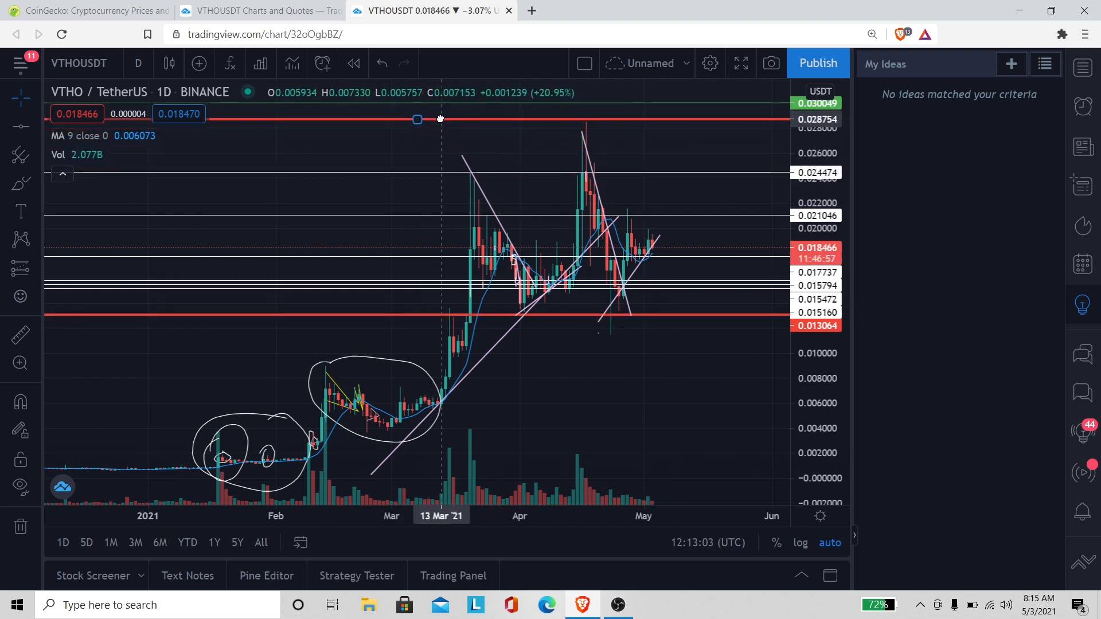
pyautogui.click(441, 119)
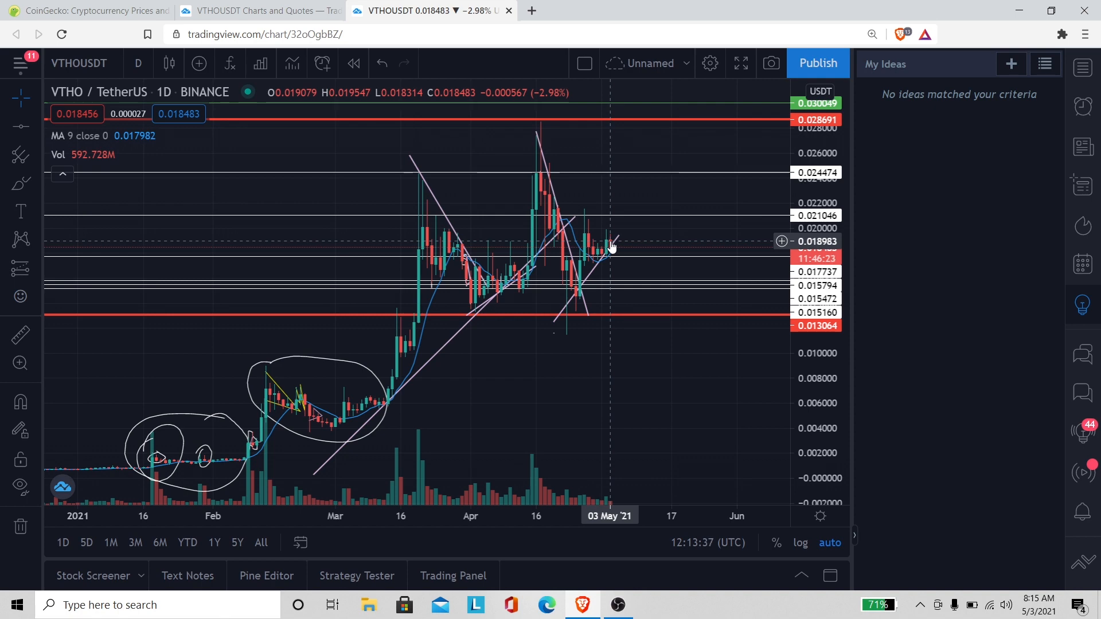
pyautogui.moveTo(574, 326)
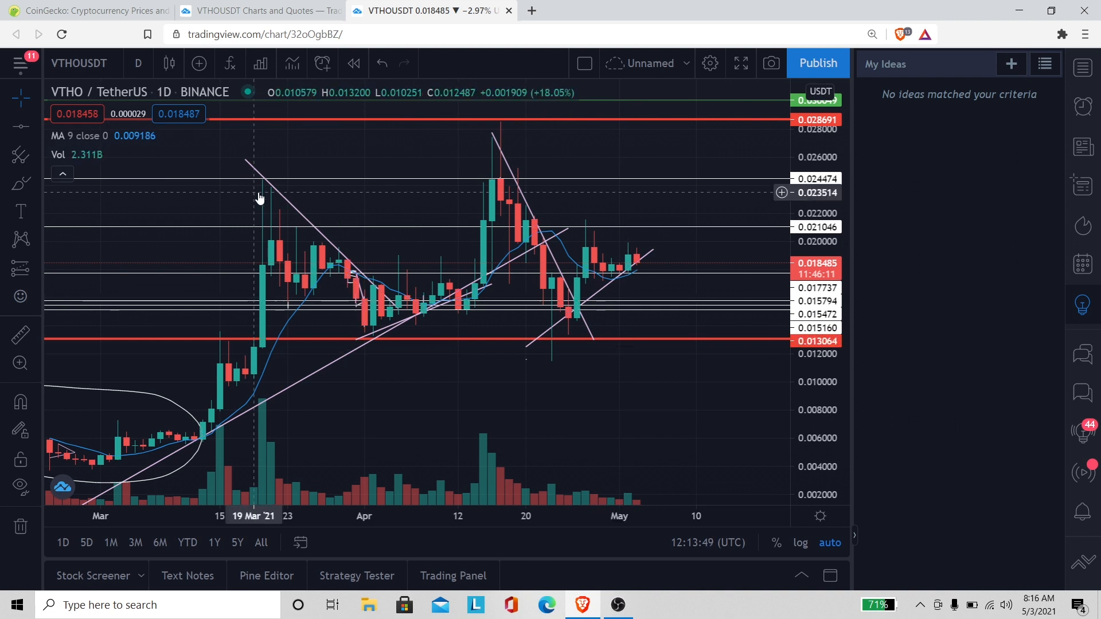
# - Switch the VTHO/USDT chart to 1-hour candles
pyautogui.click(138, 64)
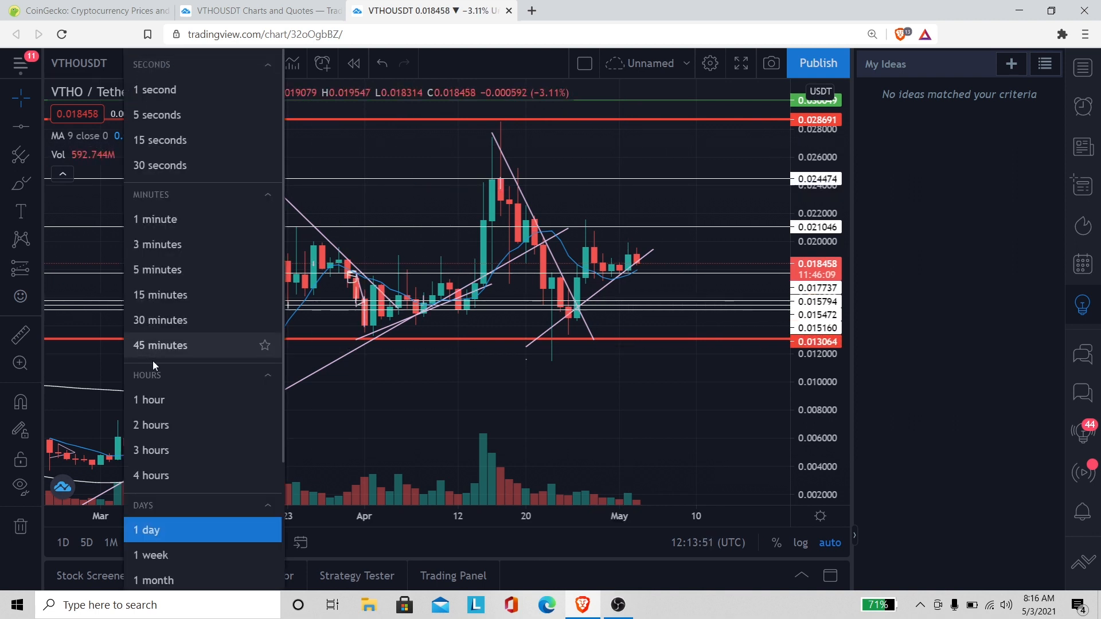
pyautogui.click(150, 399)
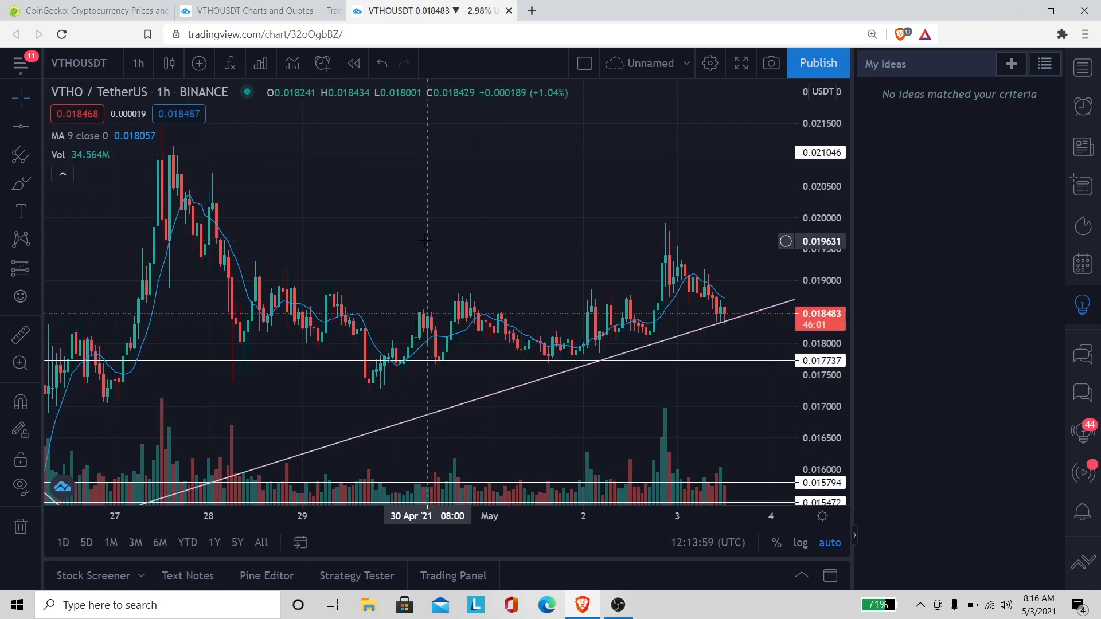
# - Search CoinGecko for 'vtho' and open the VeThor Token (VTHO) result
pyautogui.click(75, 8)
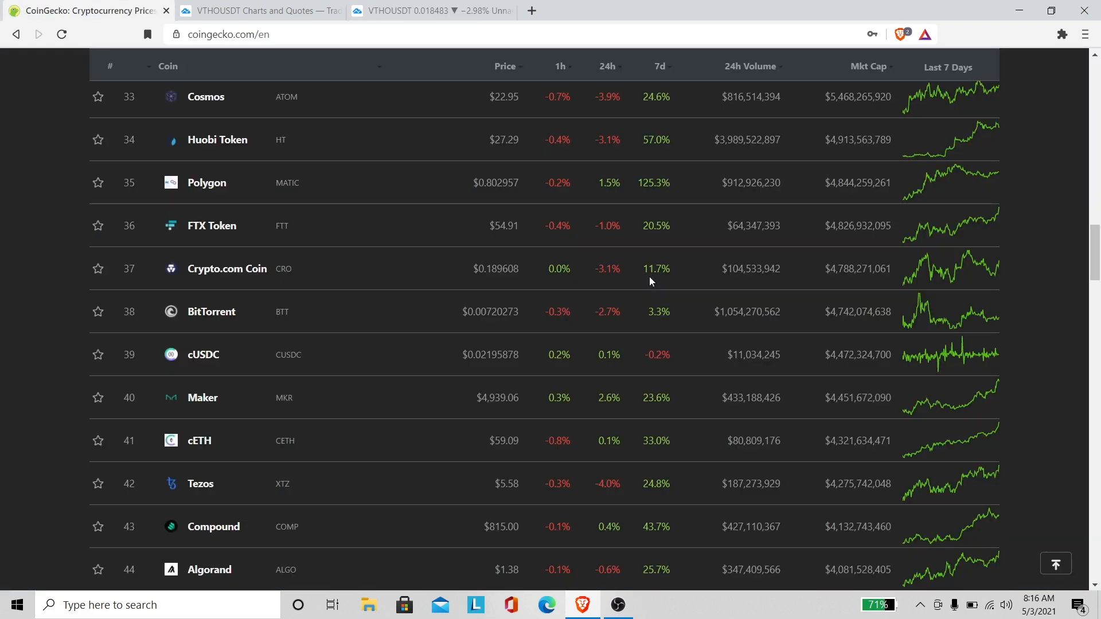
pyautogui.scroll(3)
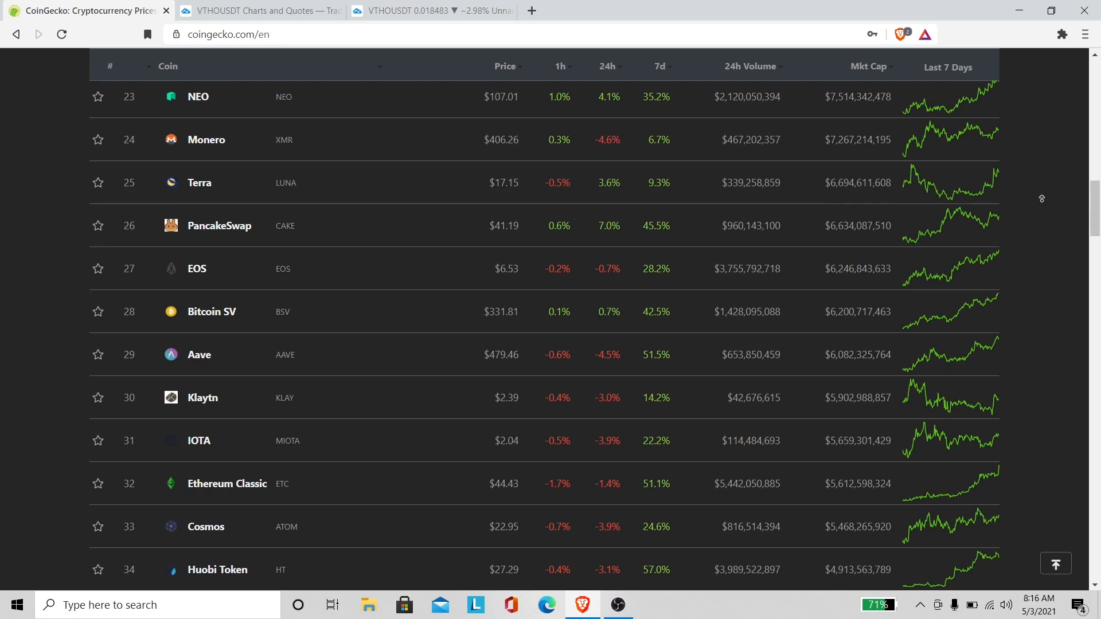
pyautogui.scroll(3)
pyautogui.write('v')
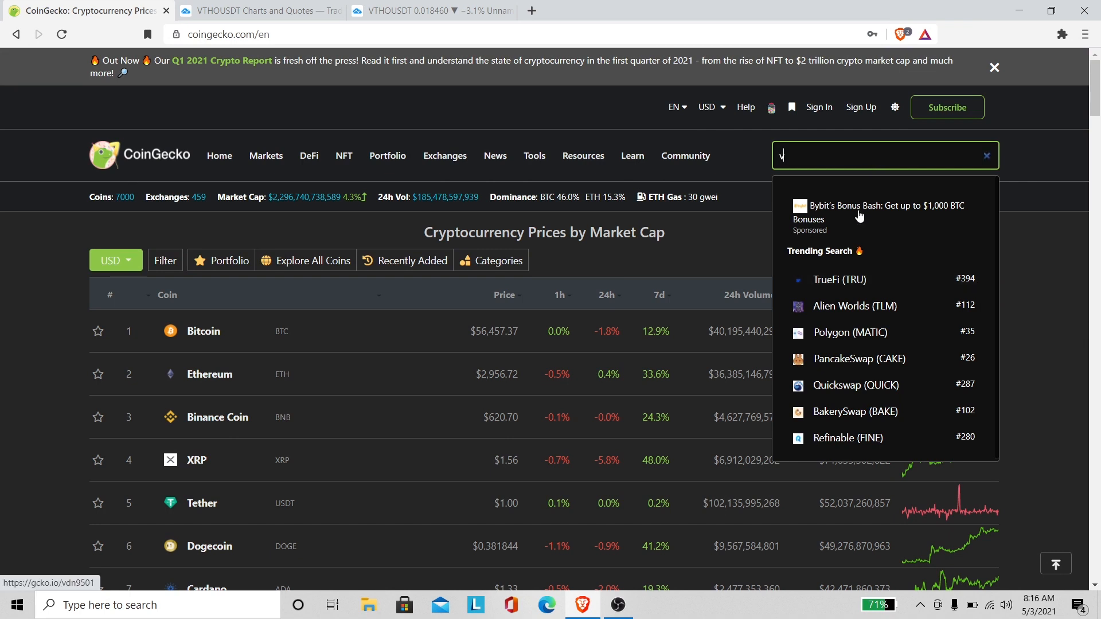
pyautogui.write('tho')
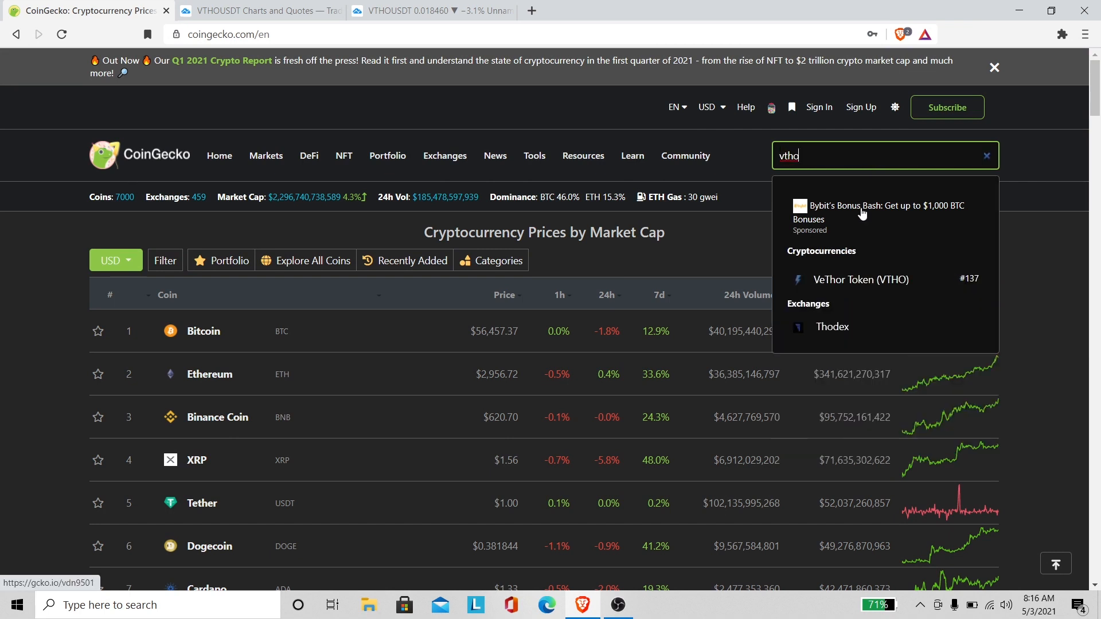
pyautogui.click(860, 280)
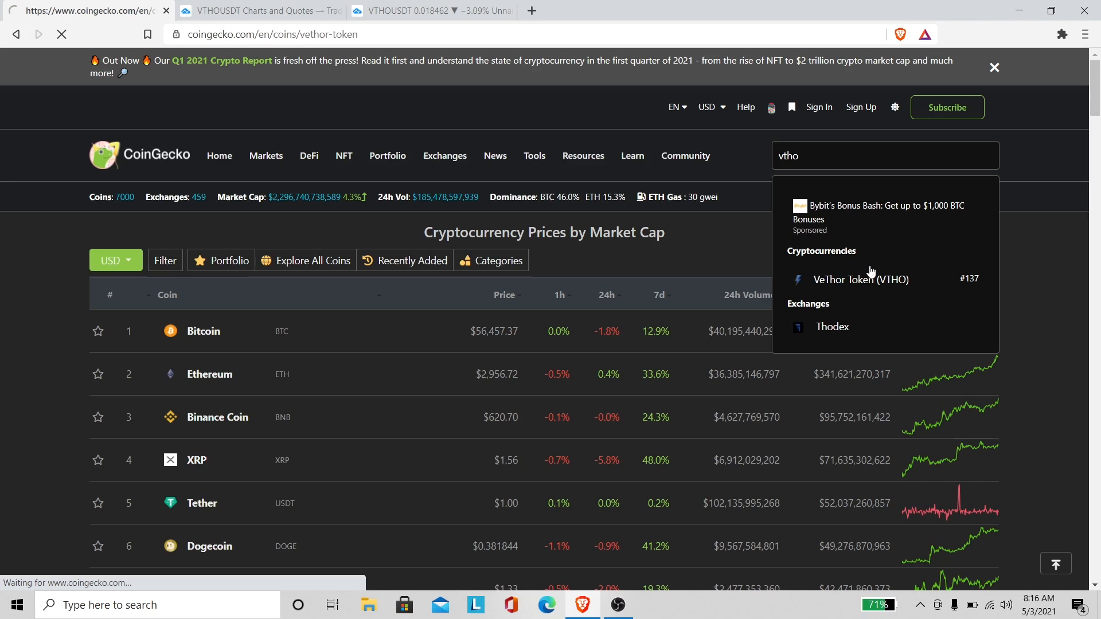
# - Bring the VeThor Token 24-hour price chart near $0.0185 into view below the market stats
pyautogui.click(862, 279)
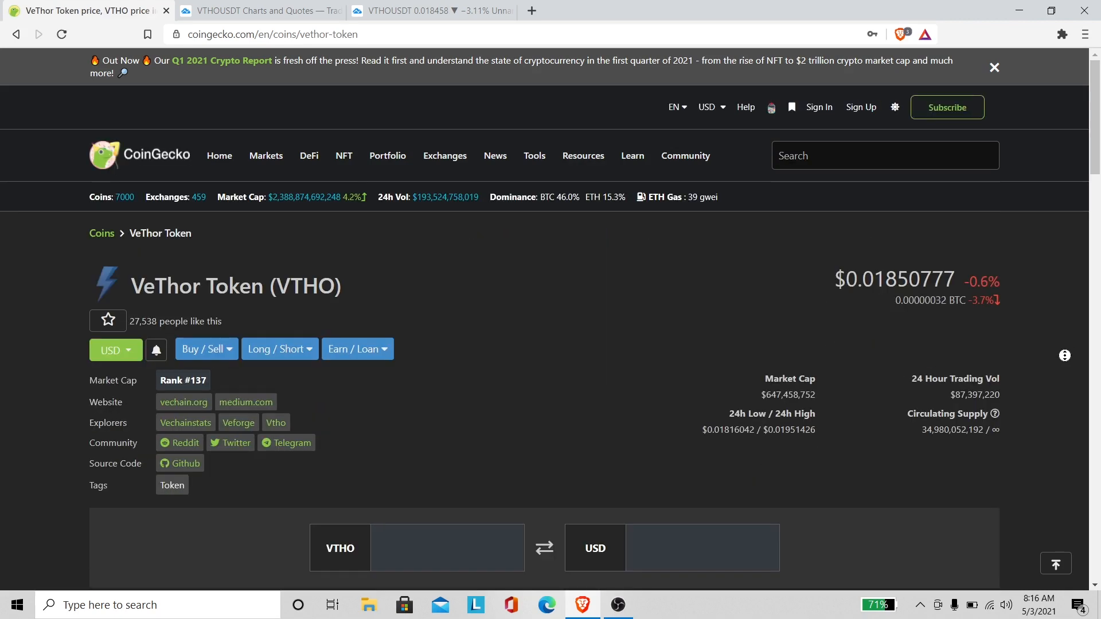
pyautogui.scroll(-3)
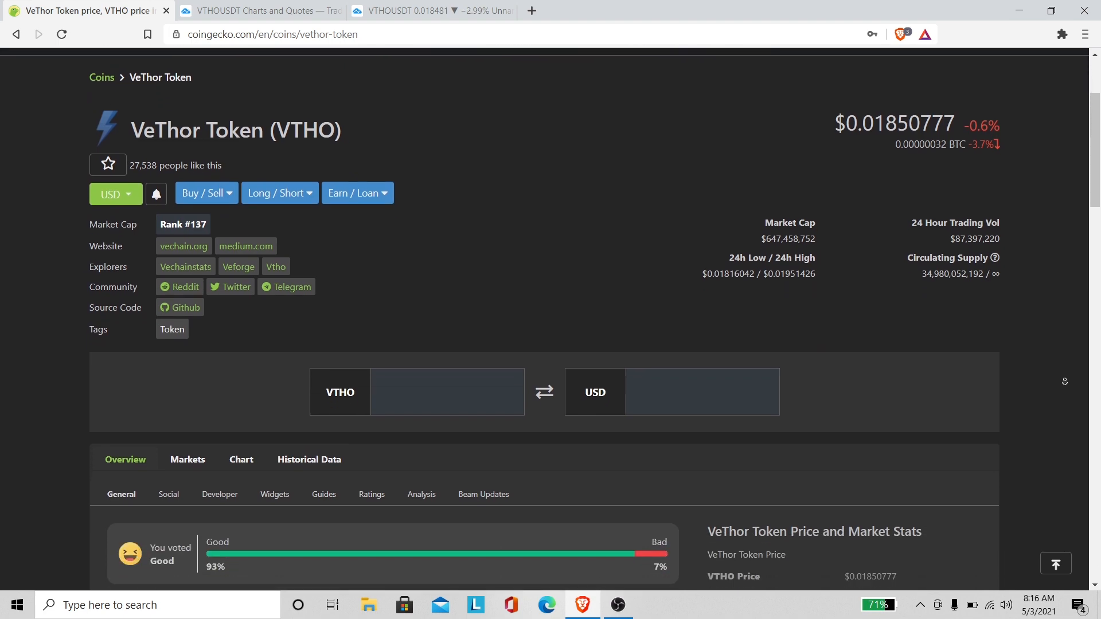
pyautogui.scroll(-3)
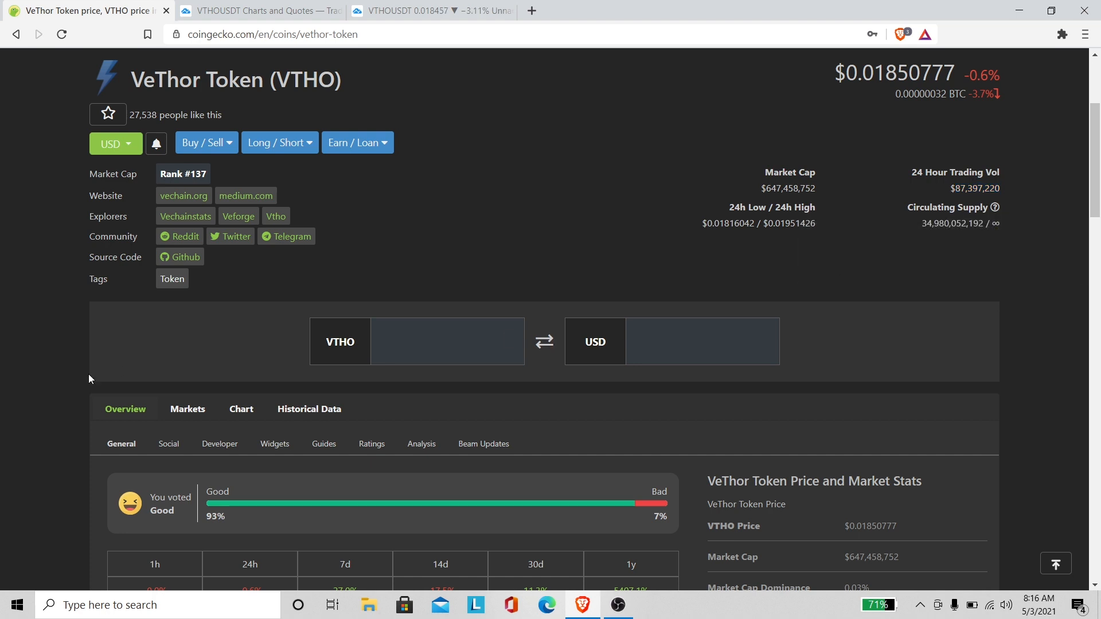
pyautogui.moveTo(676, 372)
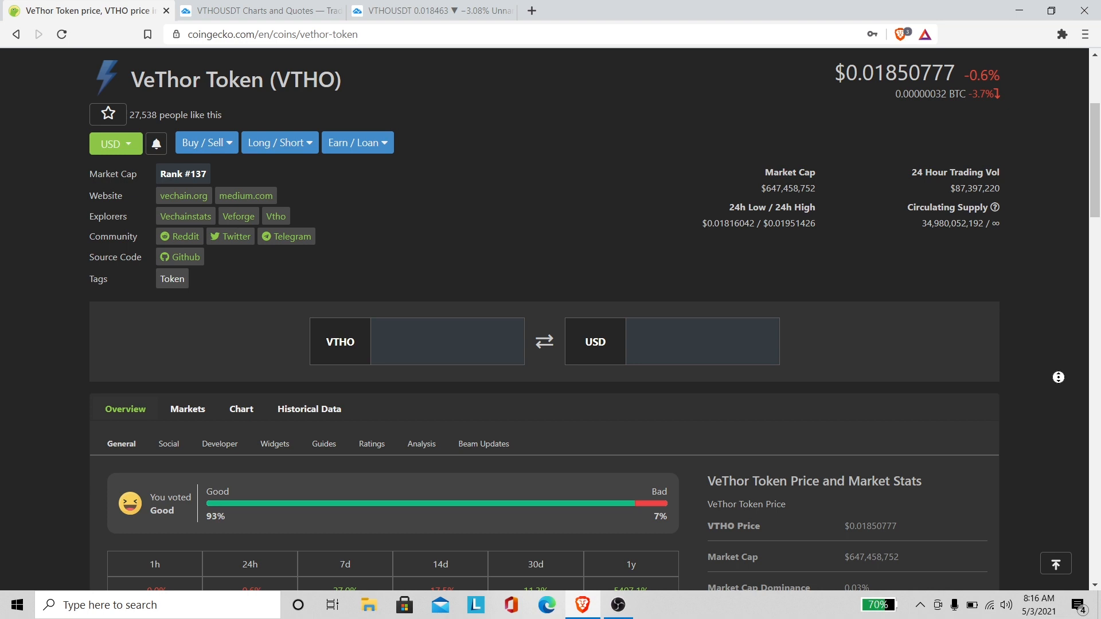
pyautogui.scroll(-3)
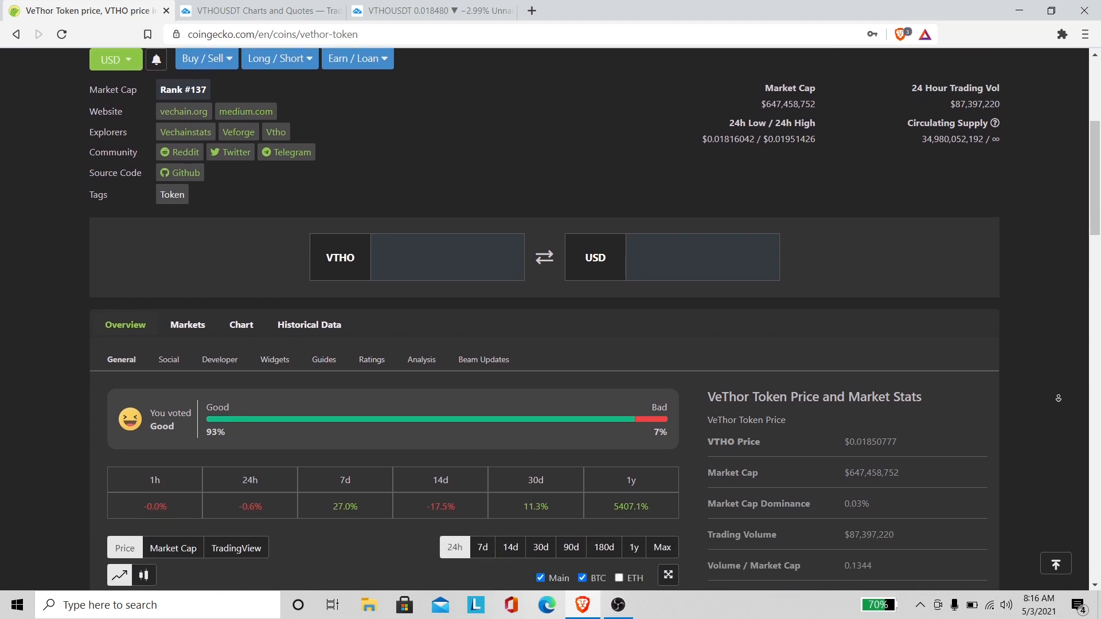
pyautogui.scroll(-3)
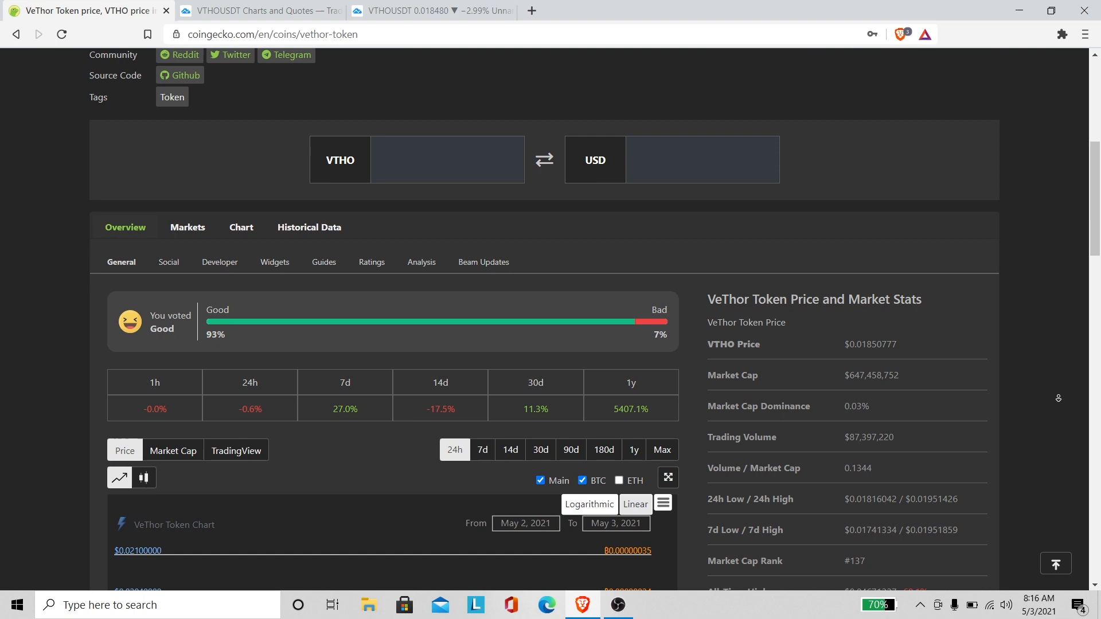
pyautogui.scroll(-3)
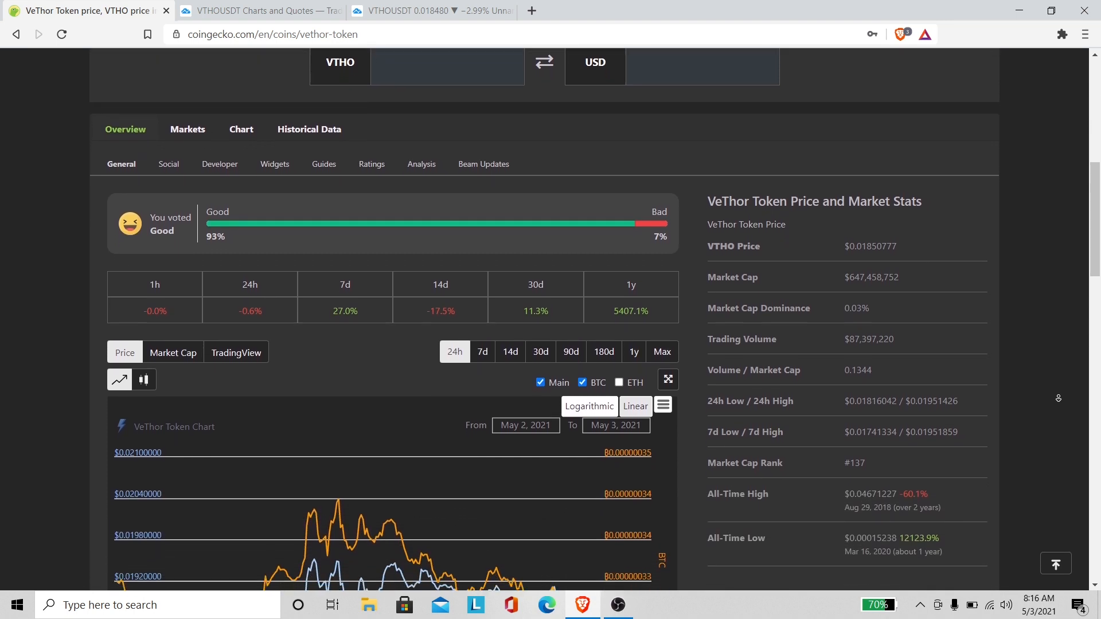
pyautogui.scroll(-3)
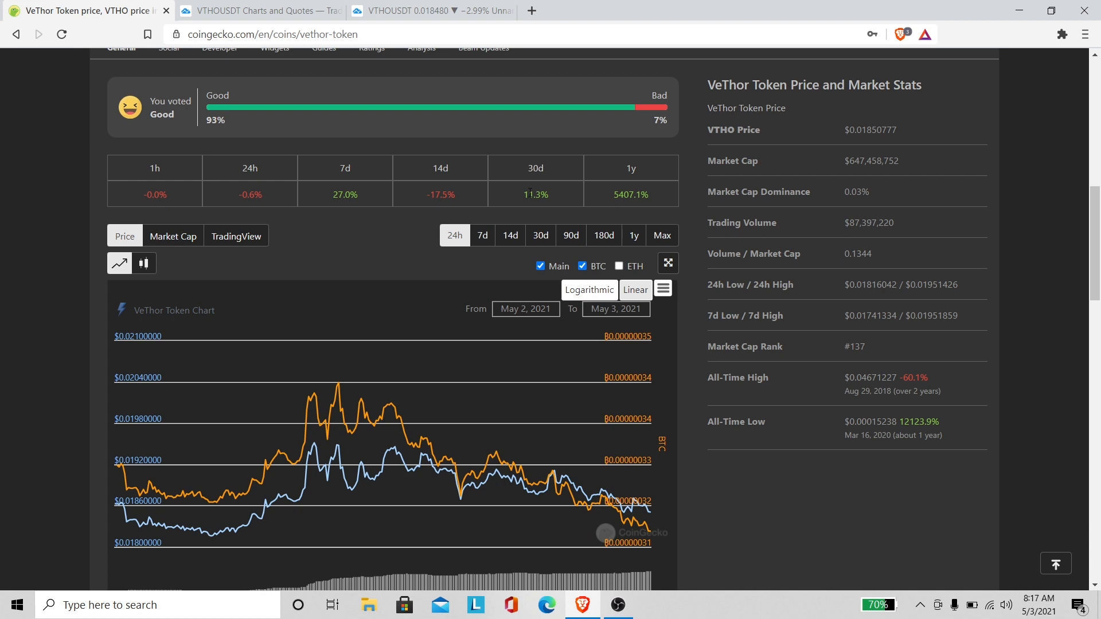
pyautogui.moveTo(526, 348)
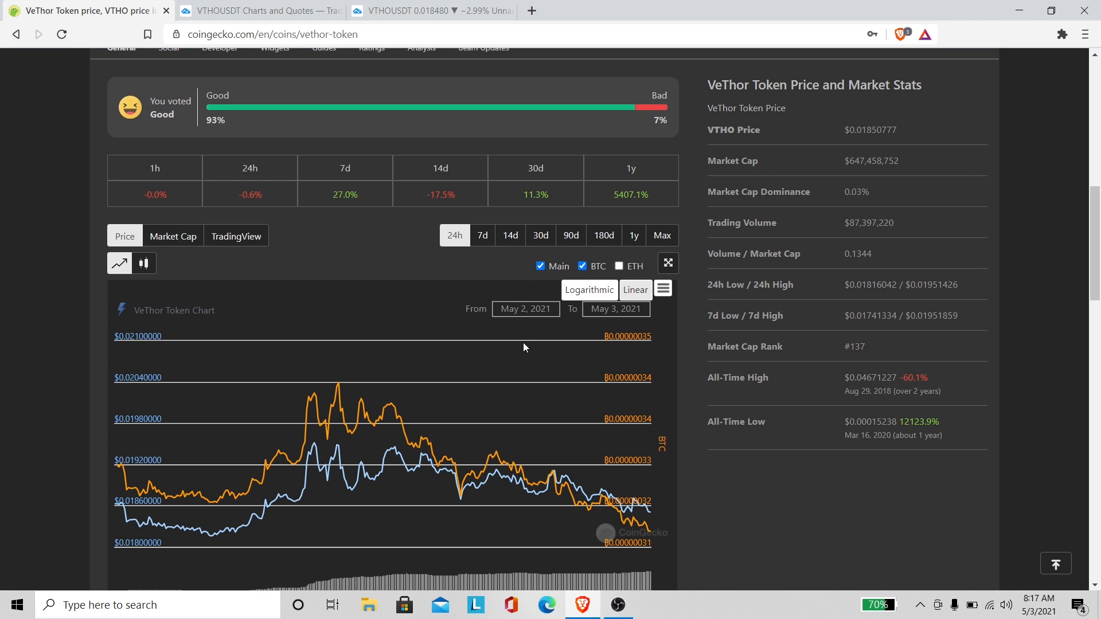
pyautogui.moveTo(695, 372)
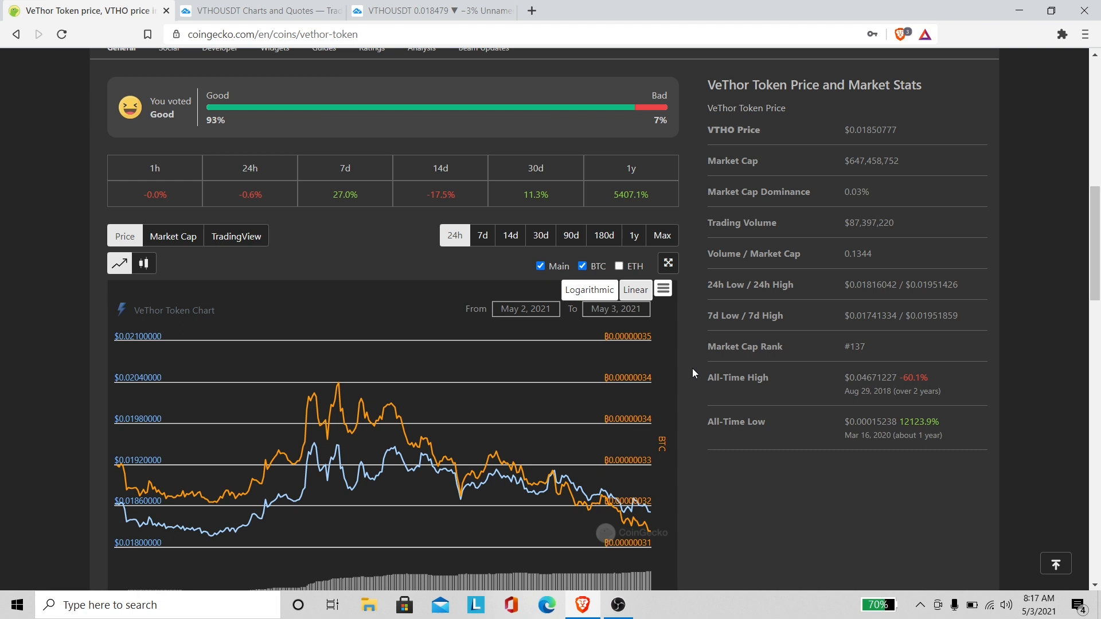
pyautogui.moveTo(954, 453)
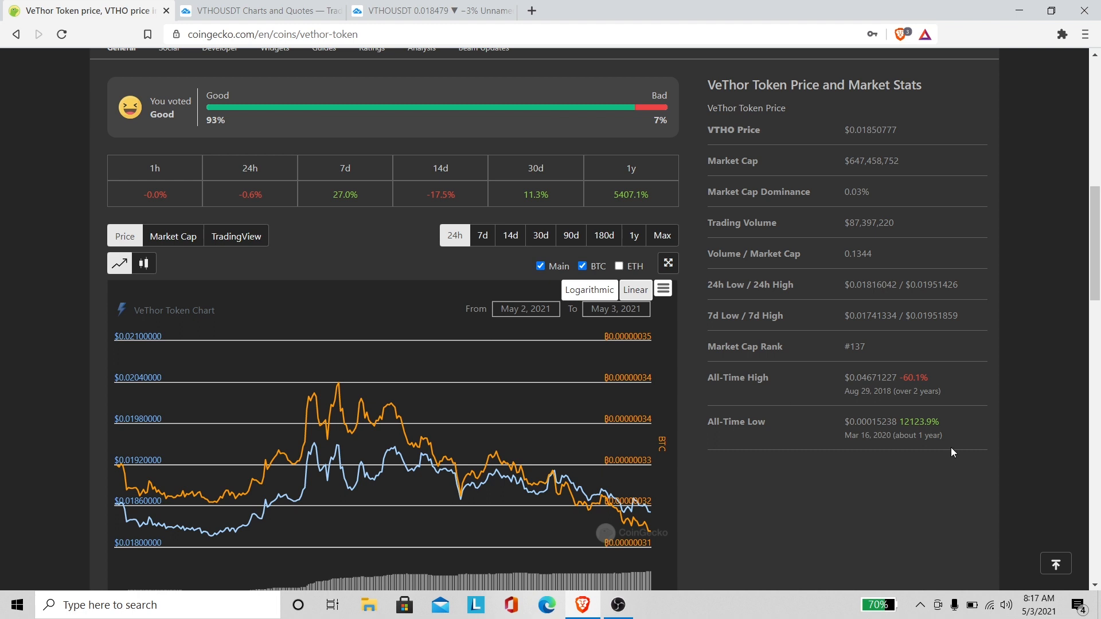
pyautogui.moveTo(838, 396)
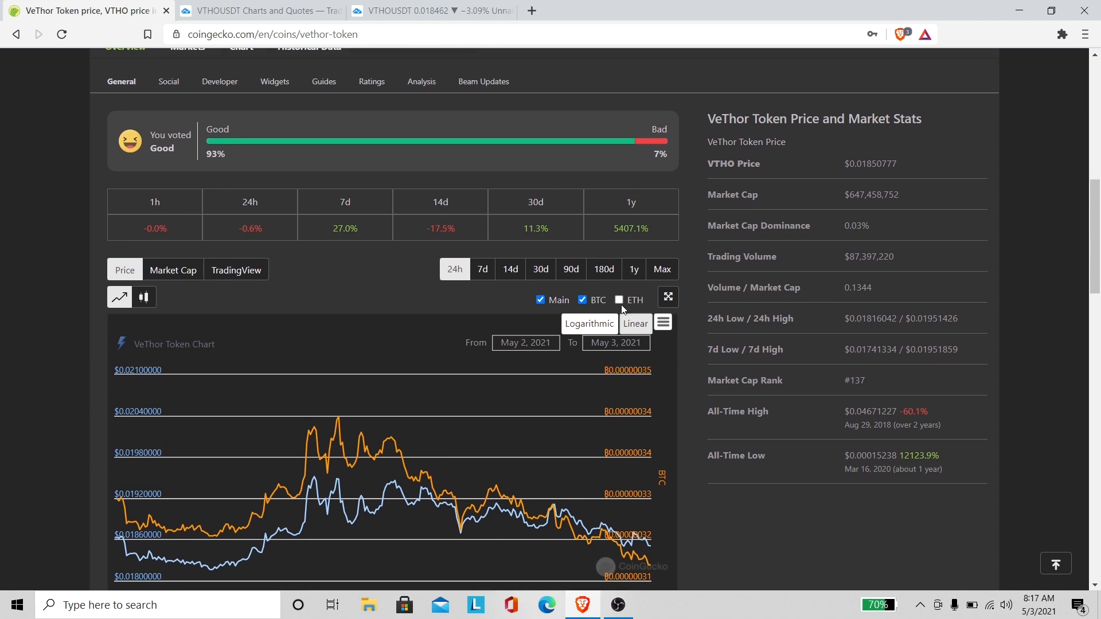
# - Show the VeThor Token chart over 90 days, Feb 2 to May 3, 2021
pyautogui.click(571, 268)
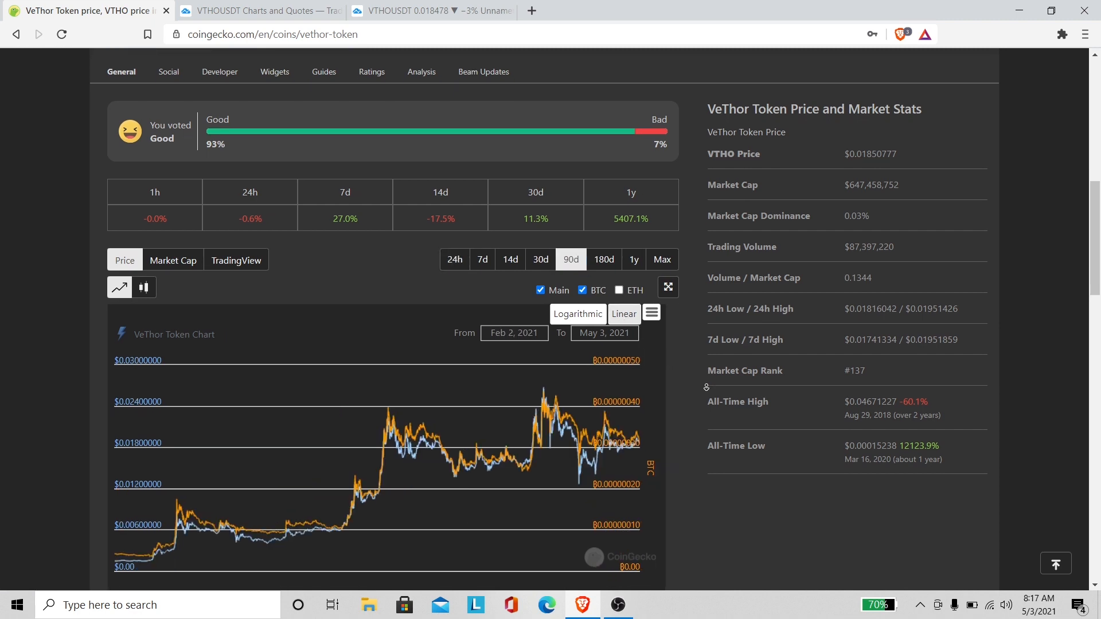
pyautogui.scroll(-3)
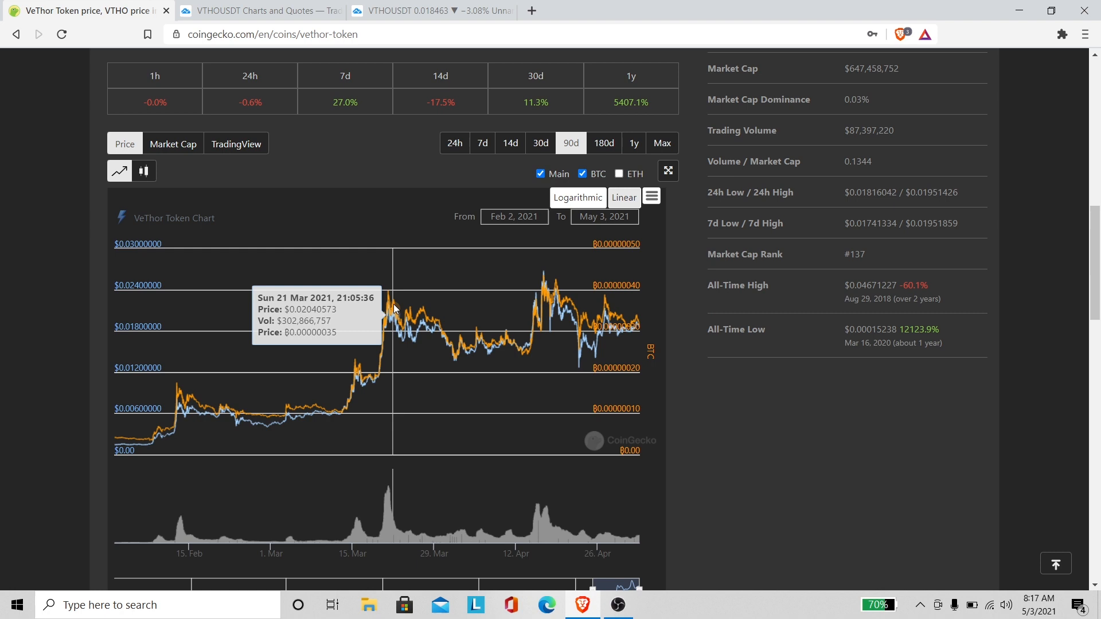
pyautogui.moveTo(142, 249)
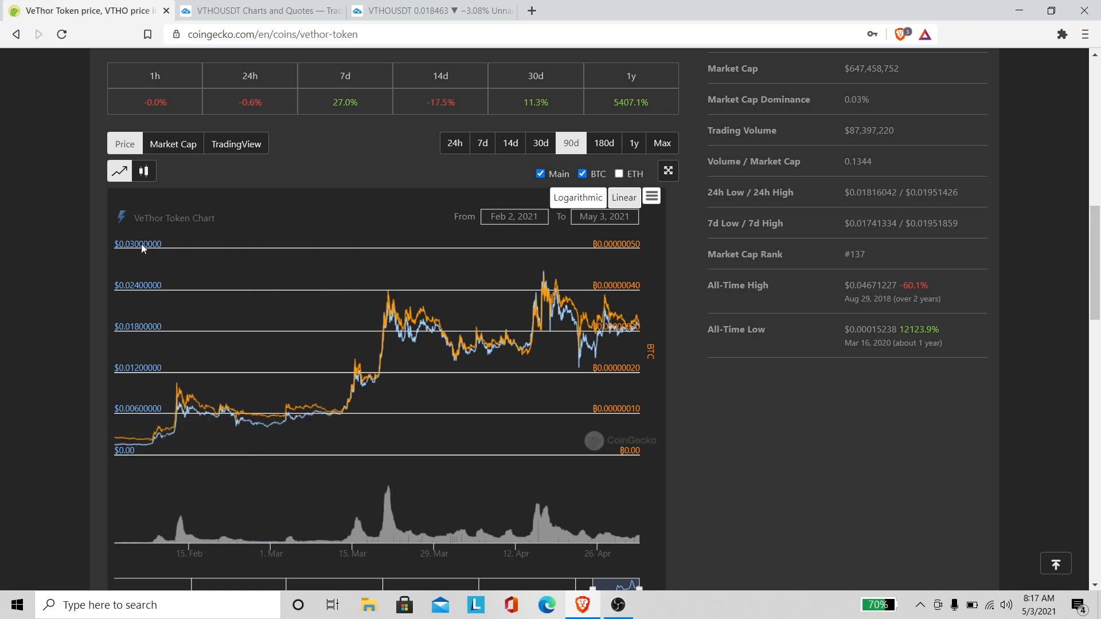
pyautogui.moveTo(665, 367)
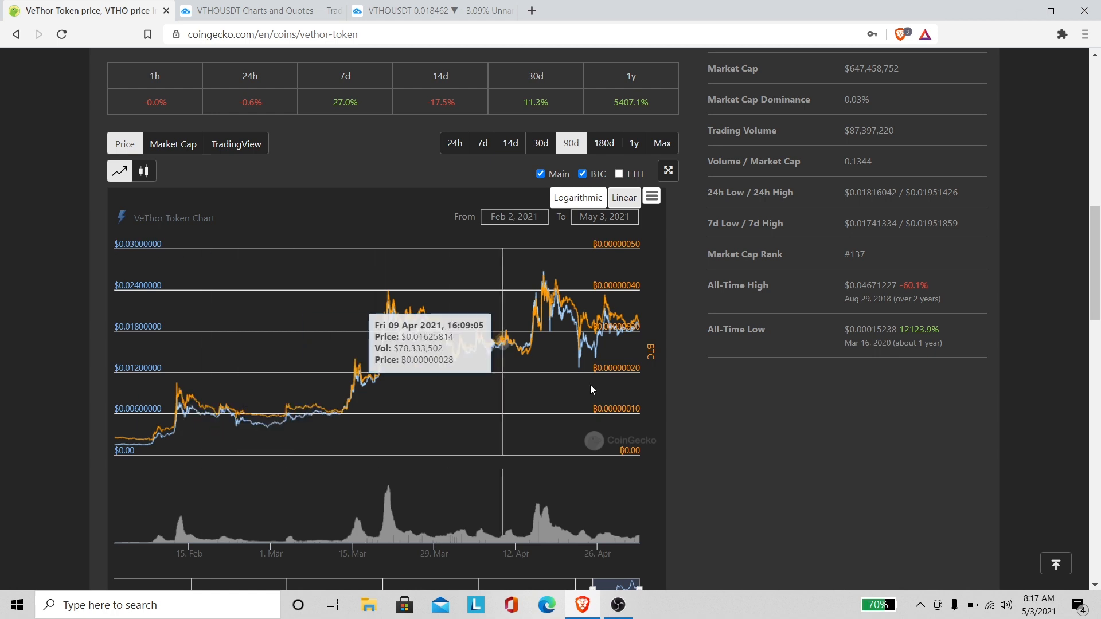
pyautogui.moveTo(390, 328)
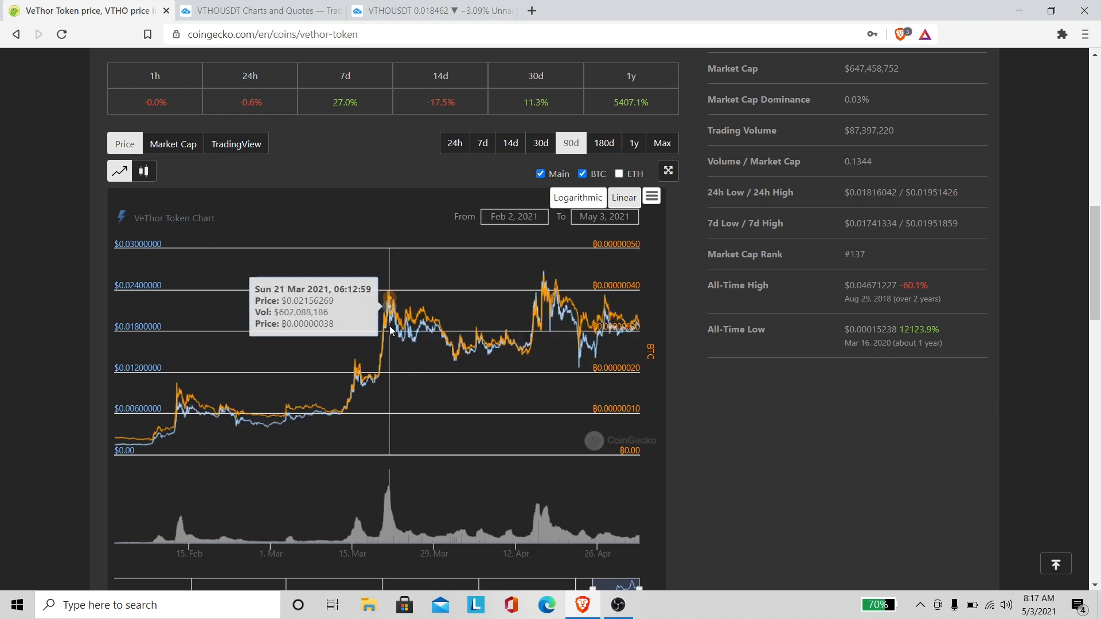
pyautogui.moveTo(440, 209)
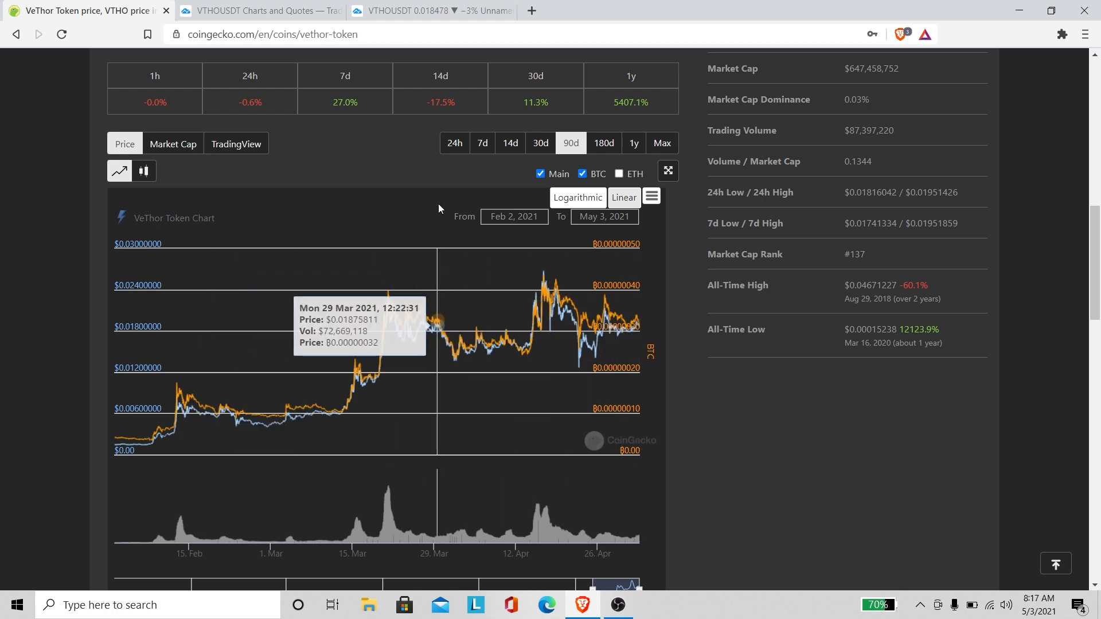
pyautogui.moveTo(640, 331)
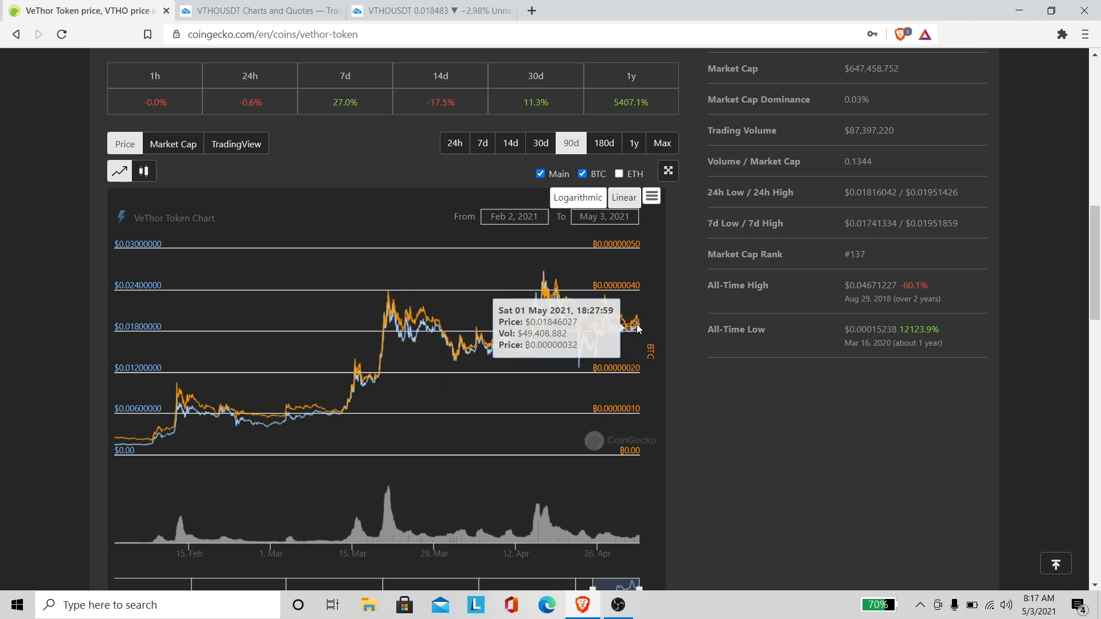
pyautogui.moveTo(633, 324)
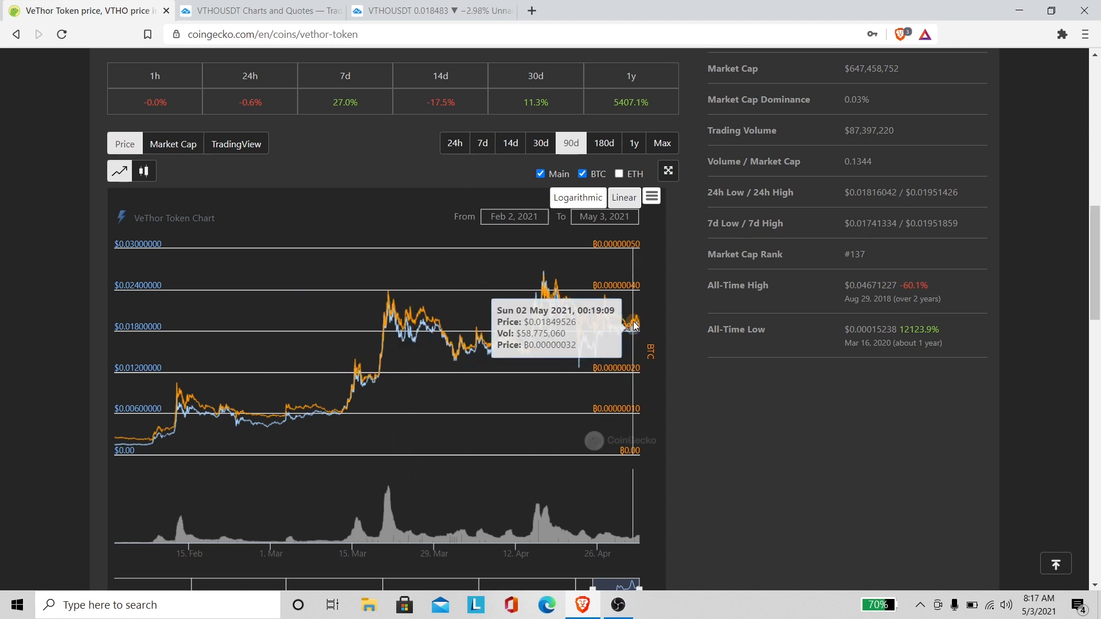
pyautogui.moveTo(638, 330)
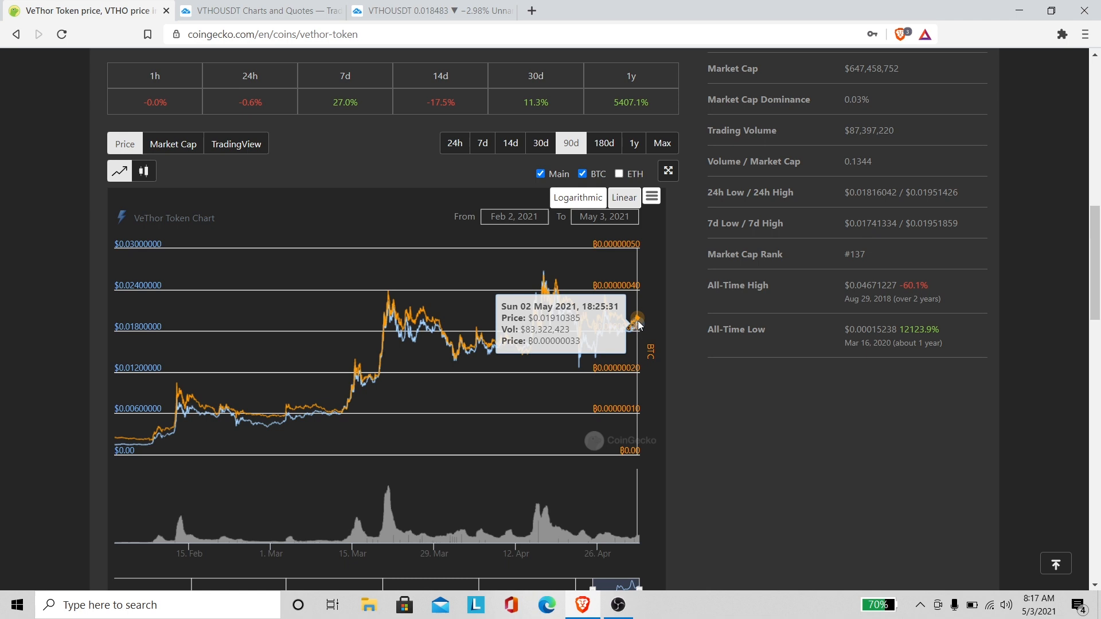
pyautogui.moveTo(627, 337)
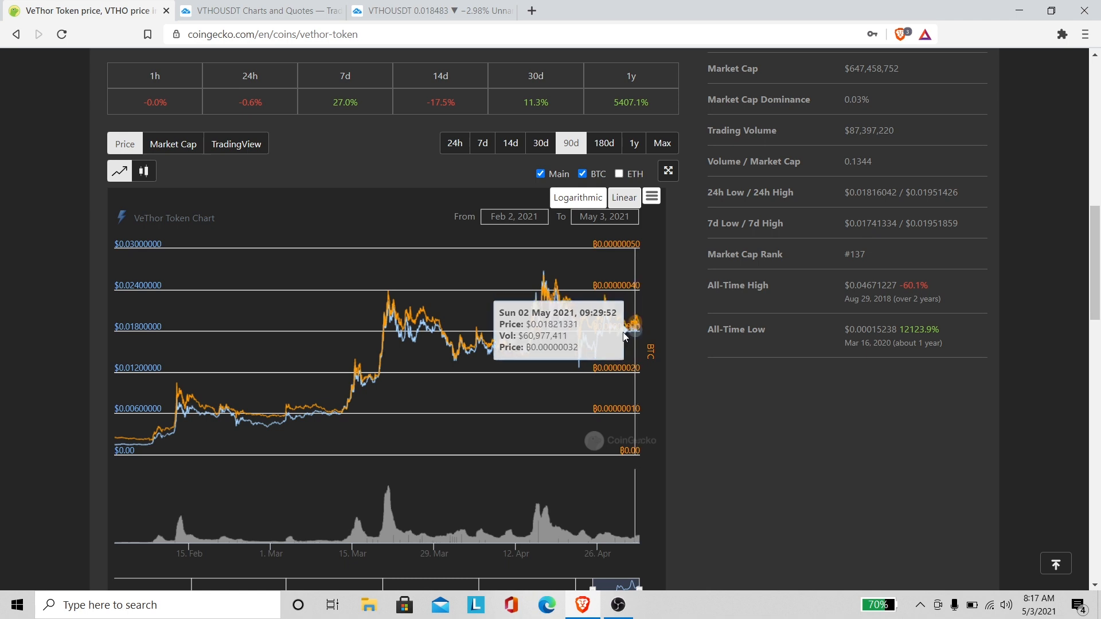
pyautogui.moveTo(545, 279)
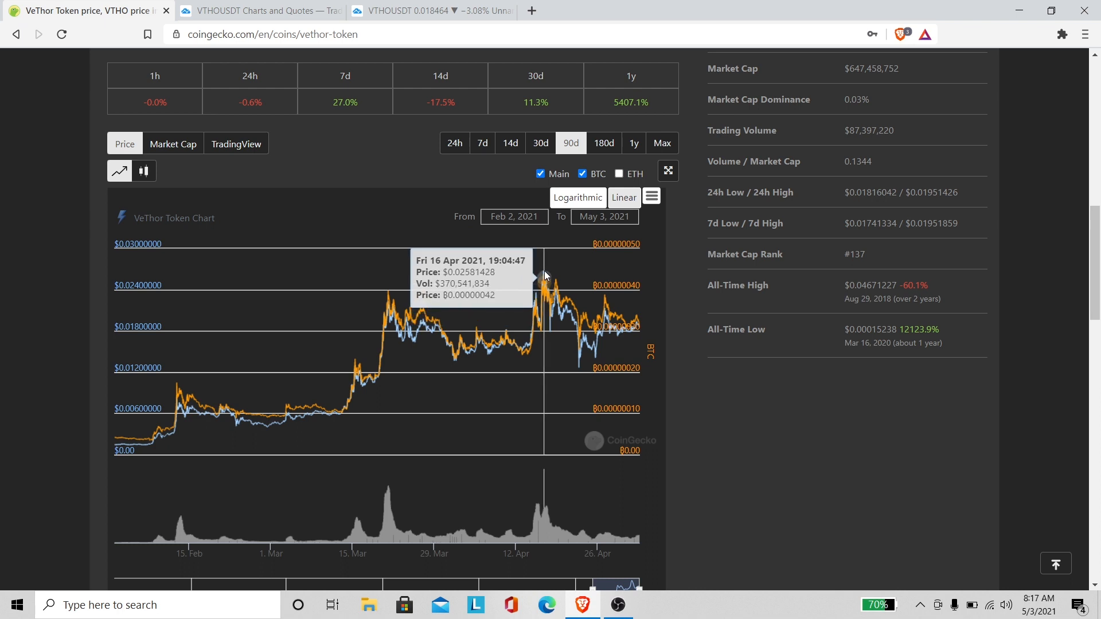
pyautogui.moveTo(289, 310)
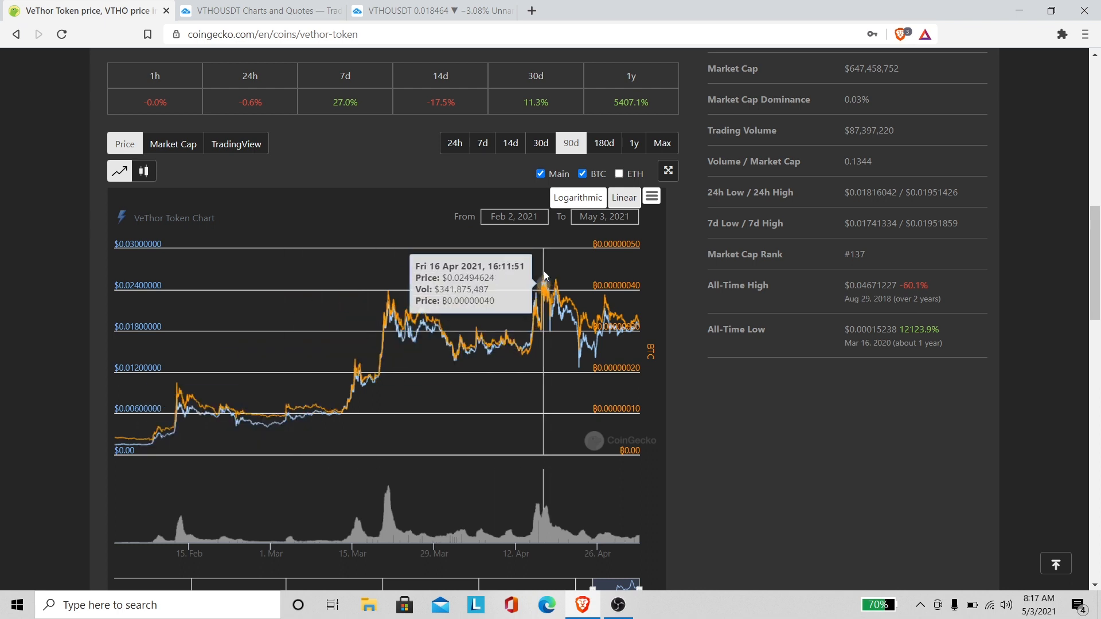
pyautogui.moveTo(548, 274)
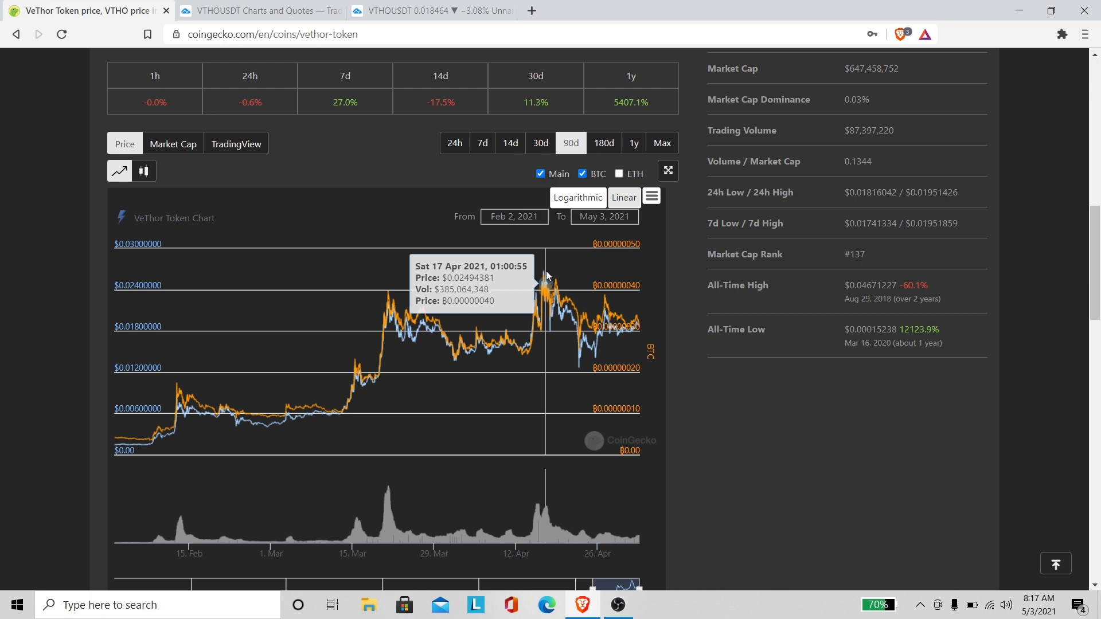
pyautogui.moveTo(545, 277)
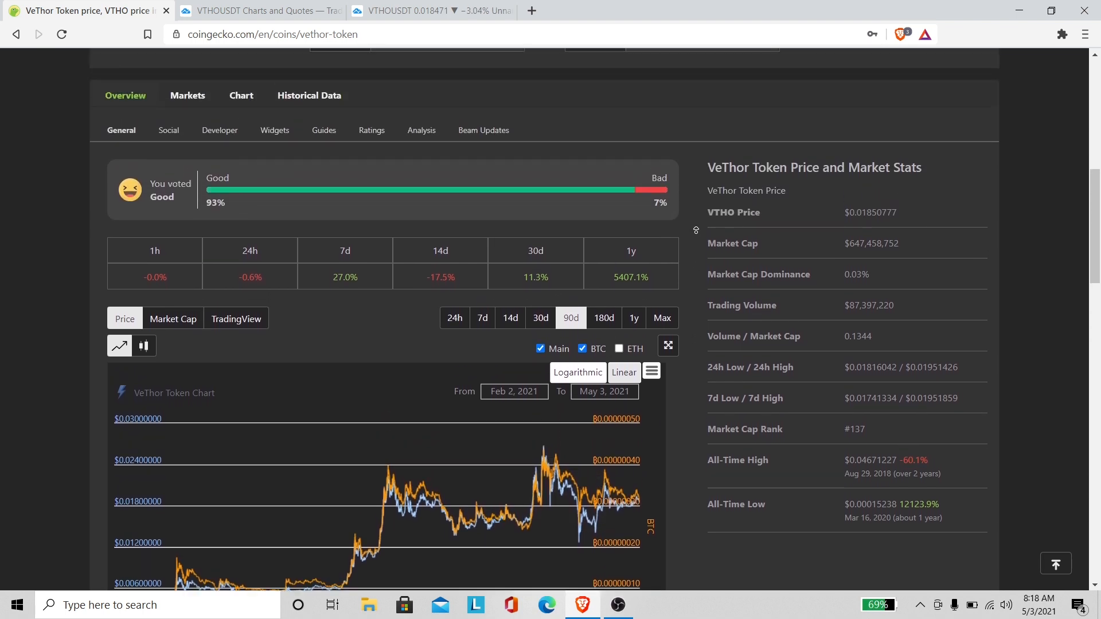
pyautogui.scroll(-3)
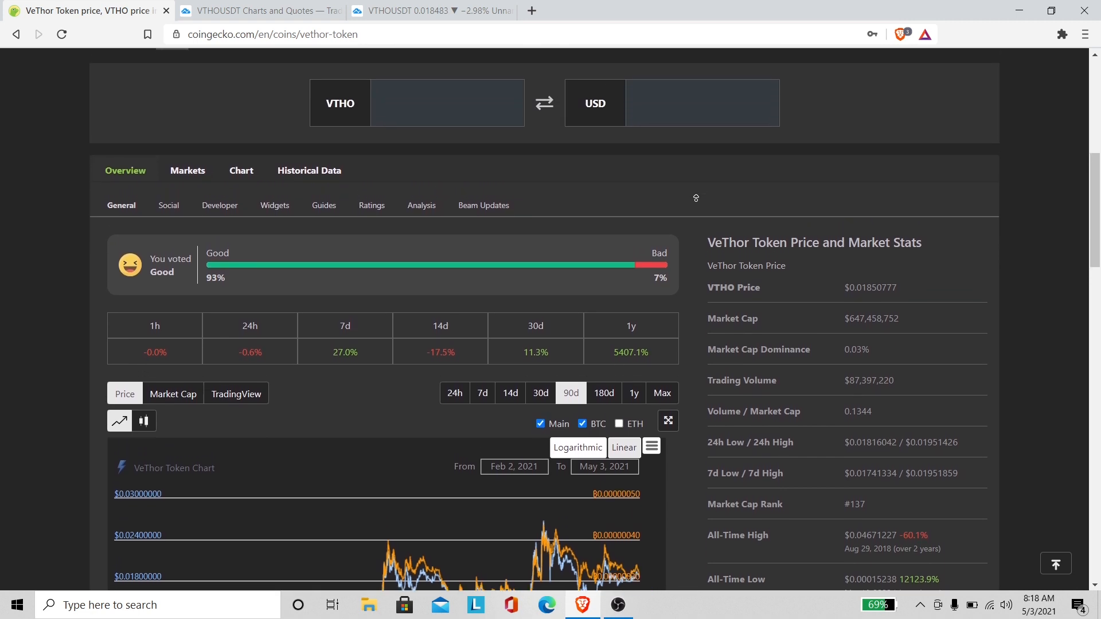
pyautogui.scroll(3)
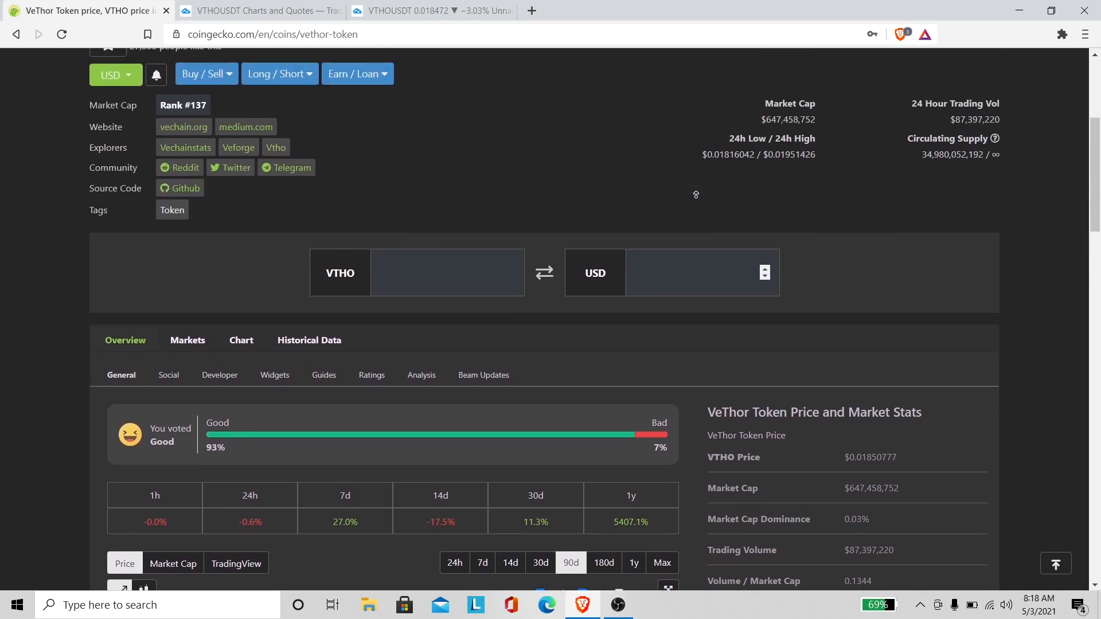
pyautogui.scroll(3)
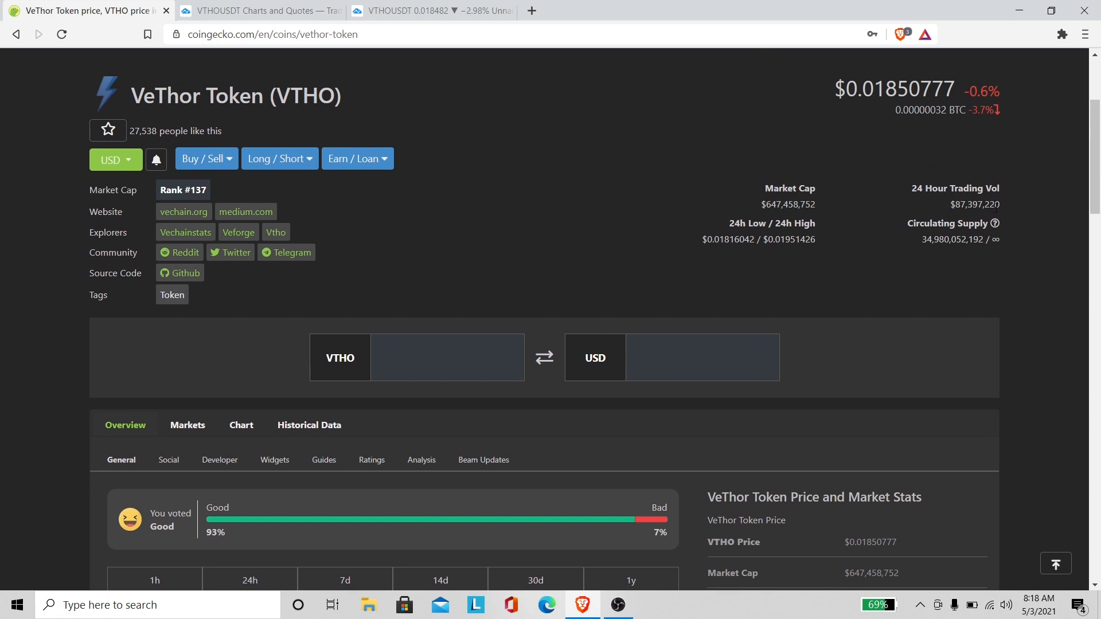
pyautogui.doubleClick(977, 204)
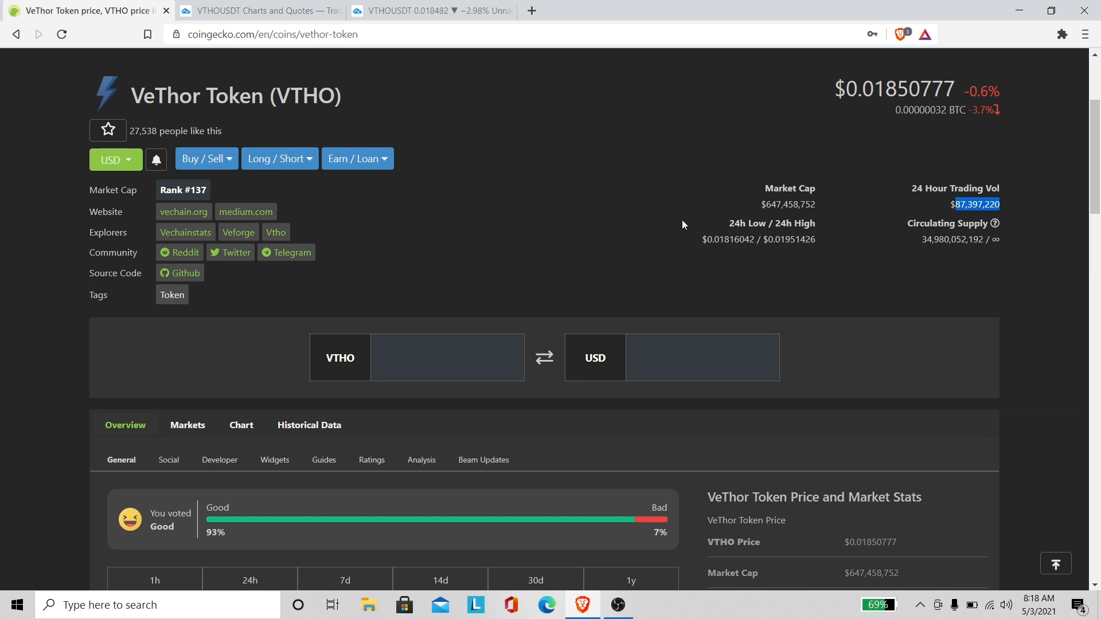
pyautogui.moveTo(609, 247)
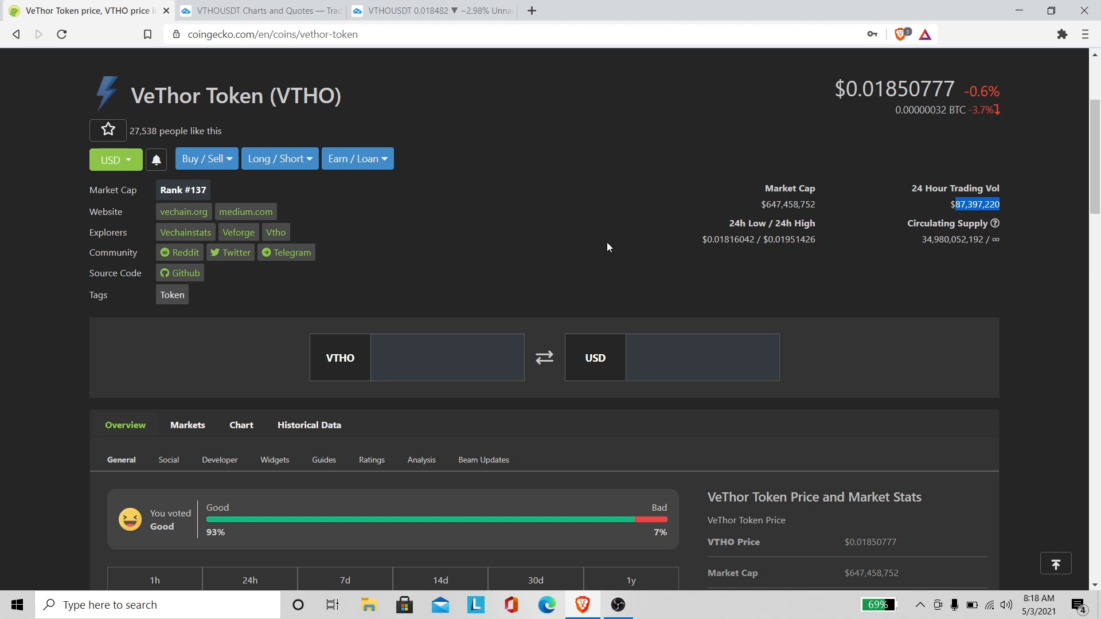
pyautogui.moveTo(602, 241)
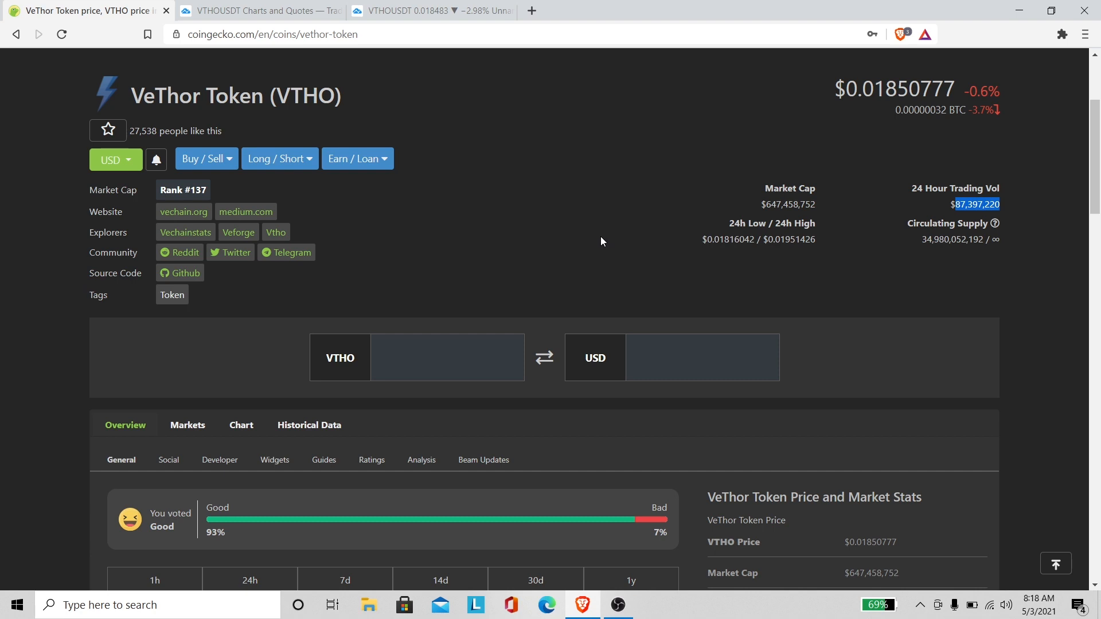
pyautogui.moveTo(598, 234)
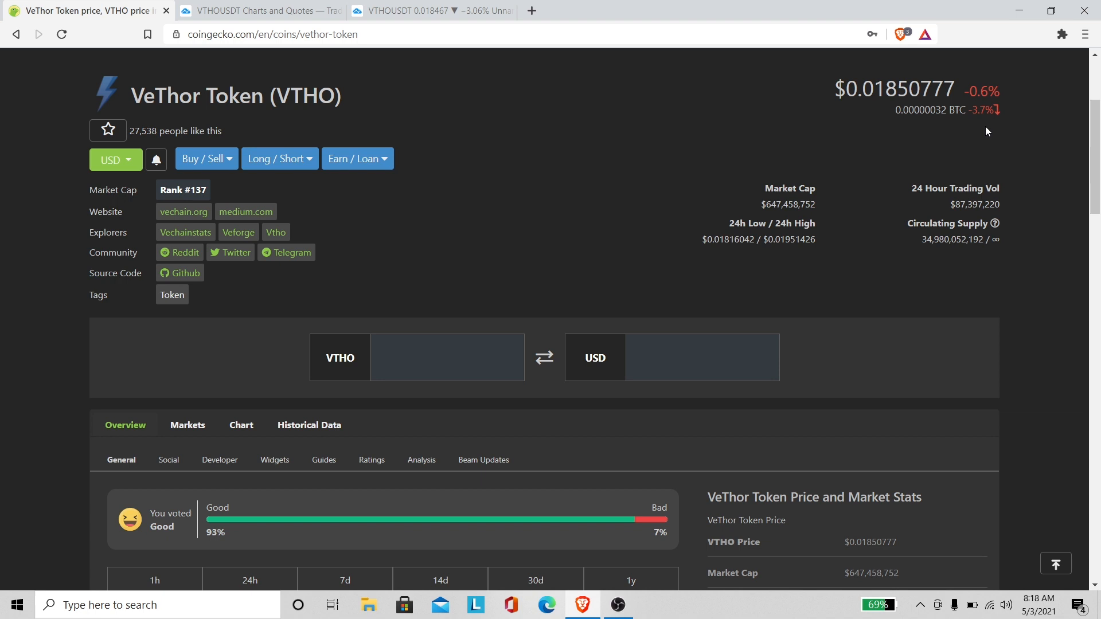
pyautogui.moveTo(195, 216)
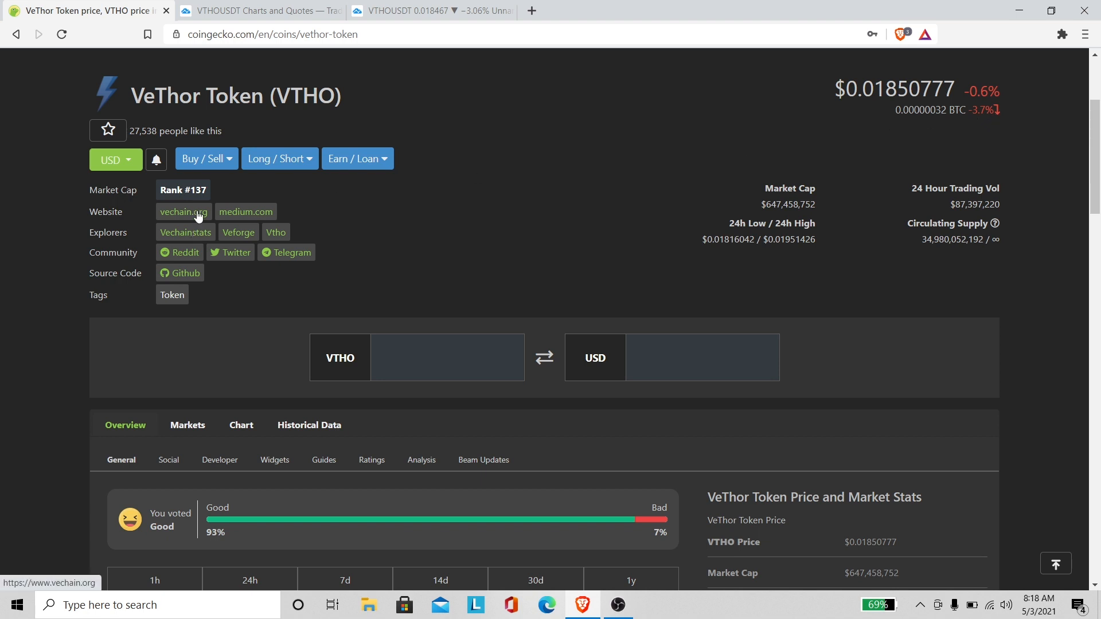
pyautogui.moveTo(592, 231)
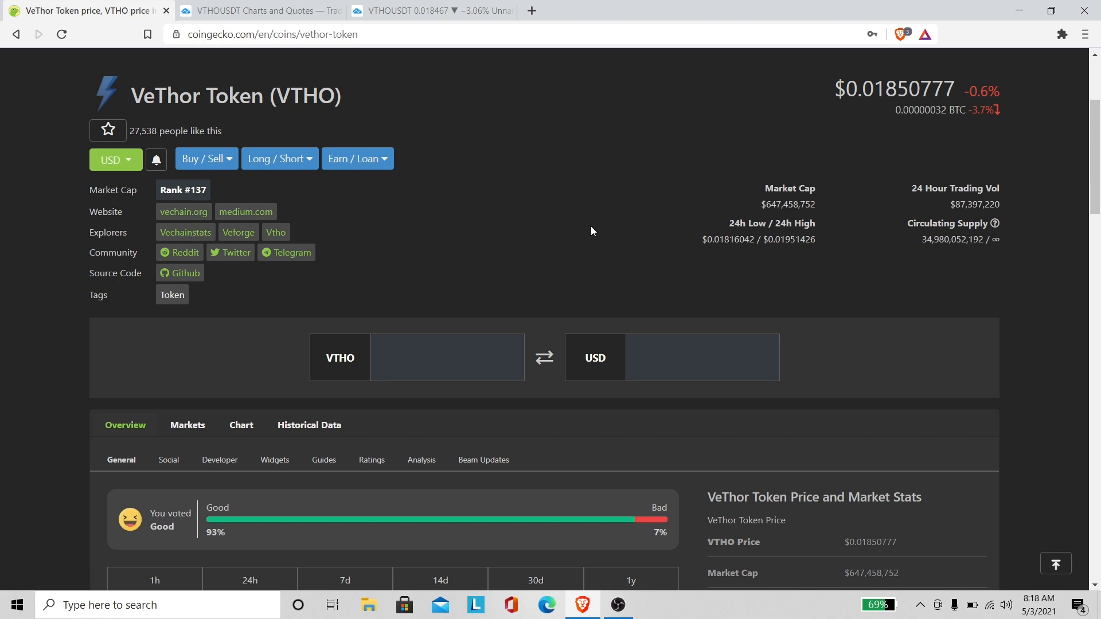
pyautogui.moveTo(634, 227)
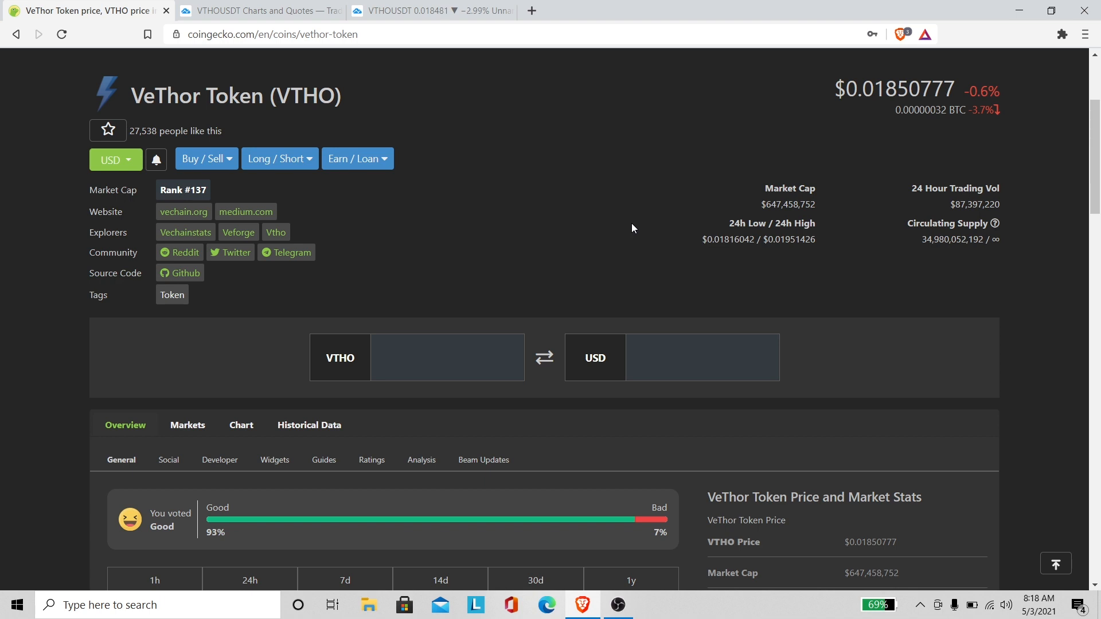
pyautogui.moveTo(1036, 250)
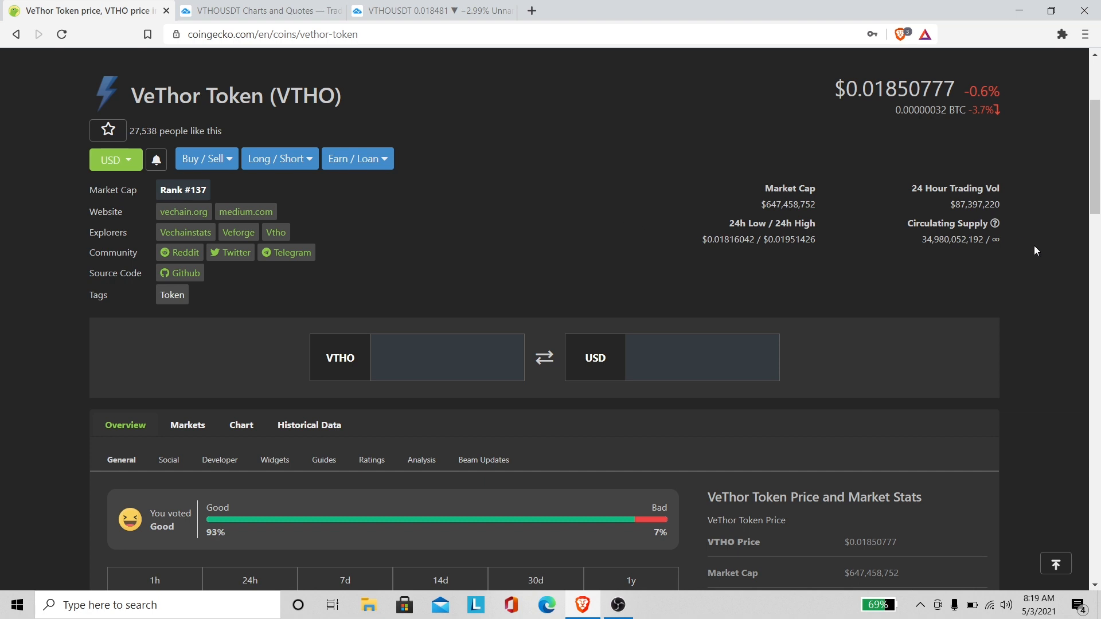
pyautogui.scroll(-3)
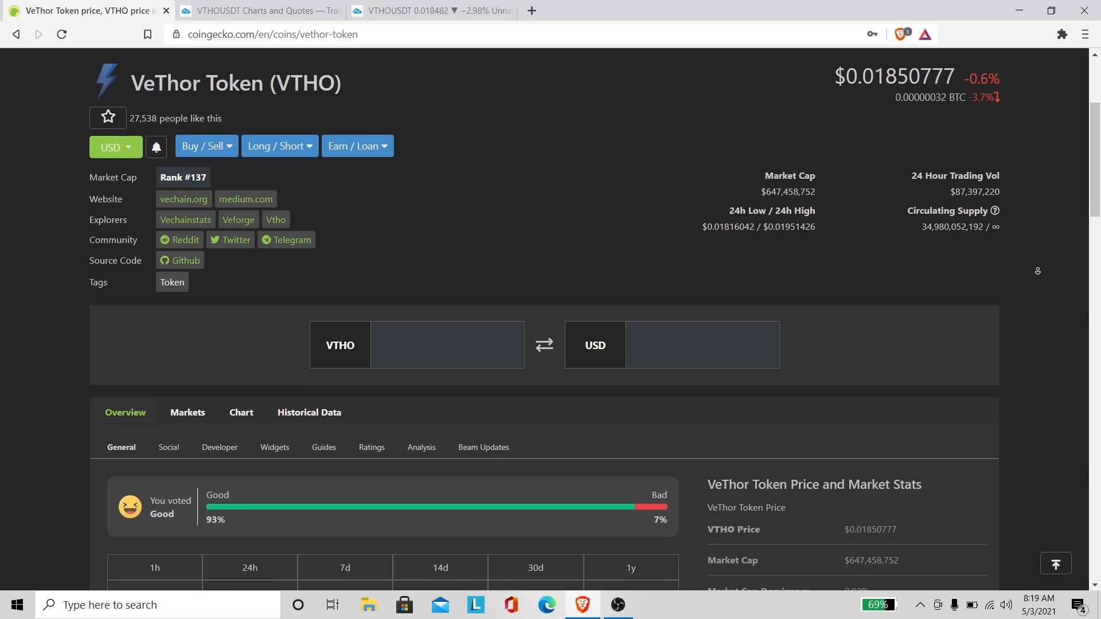
pyautogui.scroll(-3)
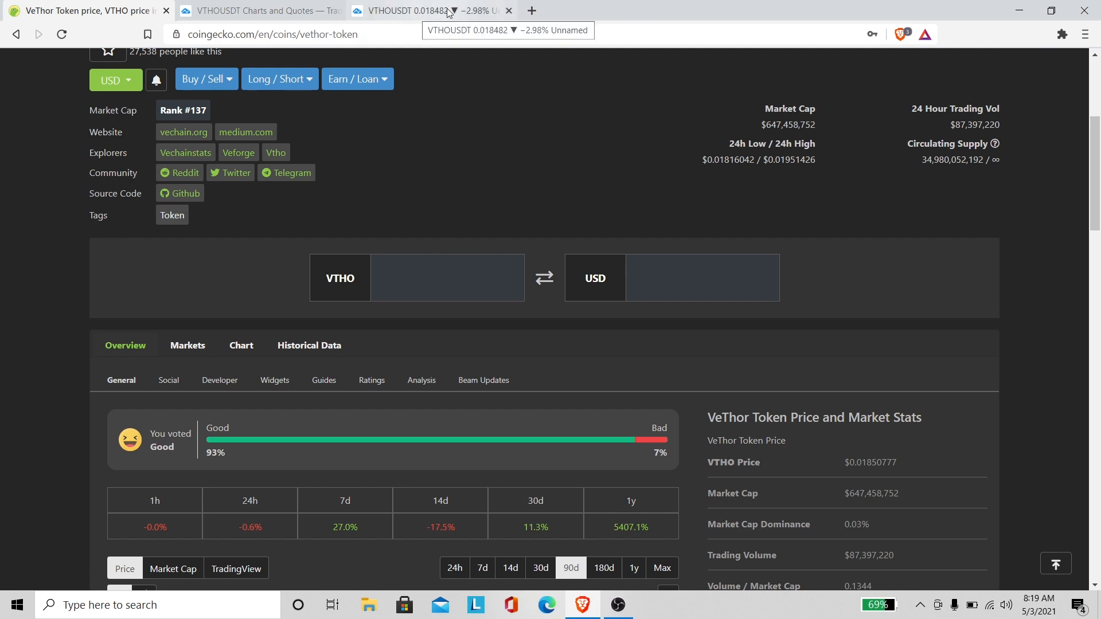
# - Return to the hourly VTHO/USDT chart with its red levels and trendlines
pyautogui.click(438, 10)
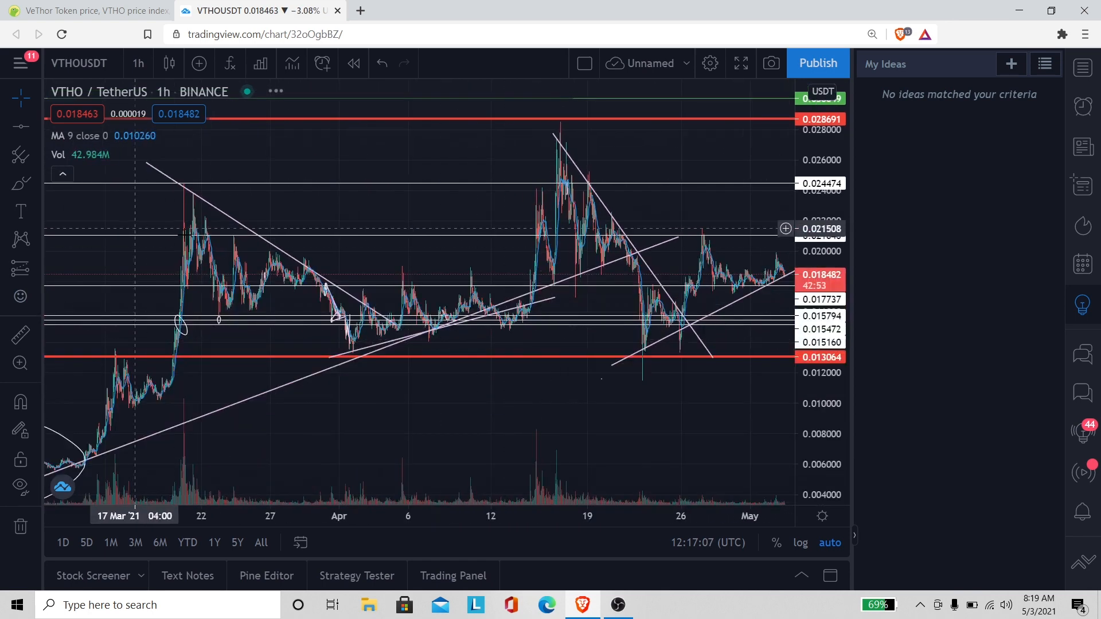
pyautogui.moveTo(482, 296)
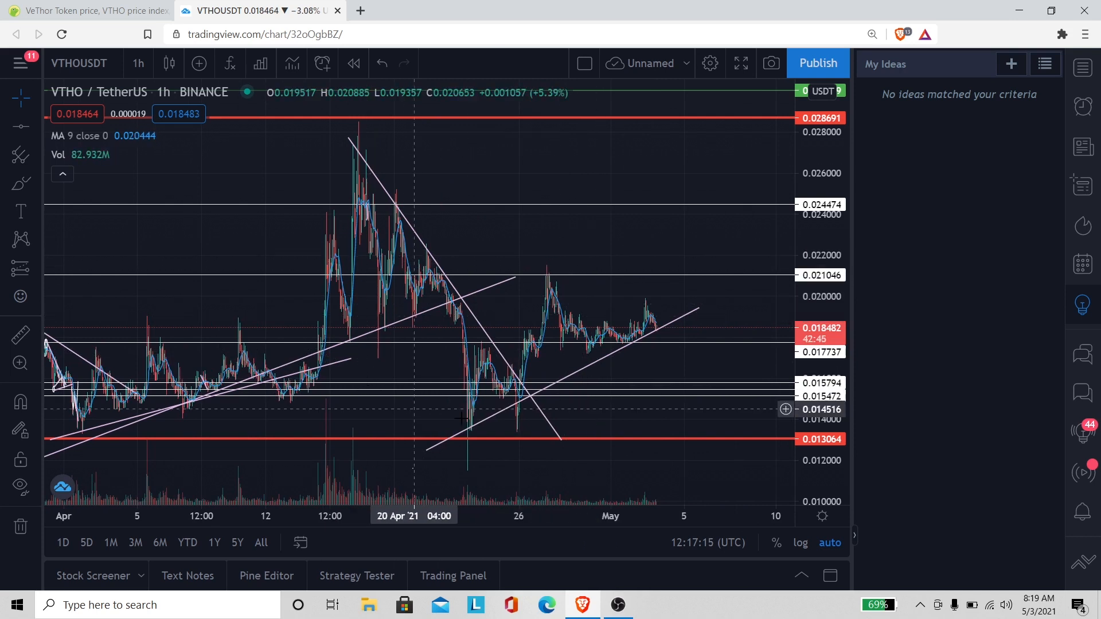
pyautogui.moveTo(693, 301)
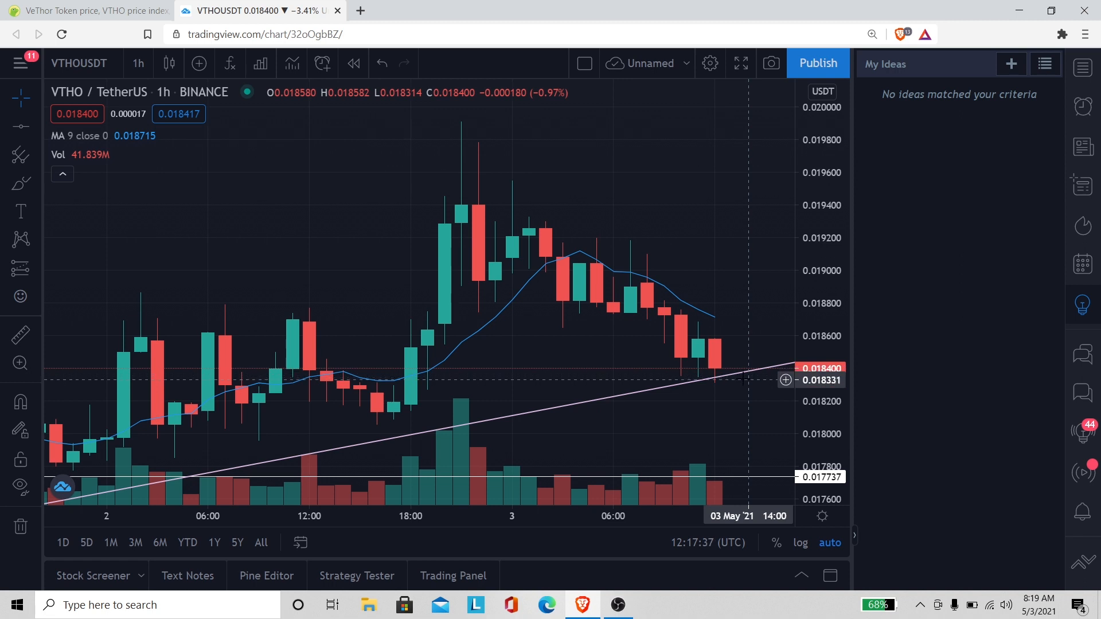
pyautogui.moveTo(709, 380)
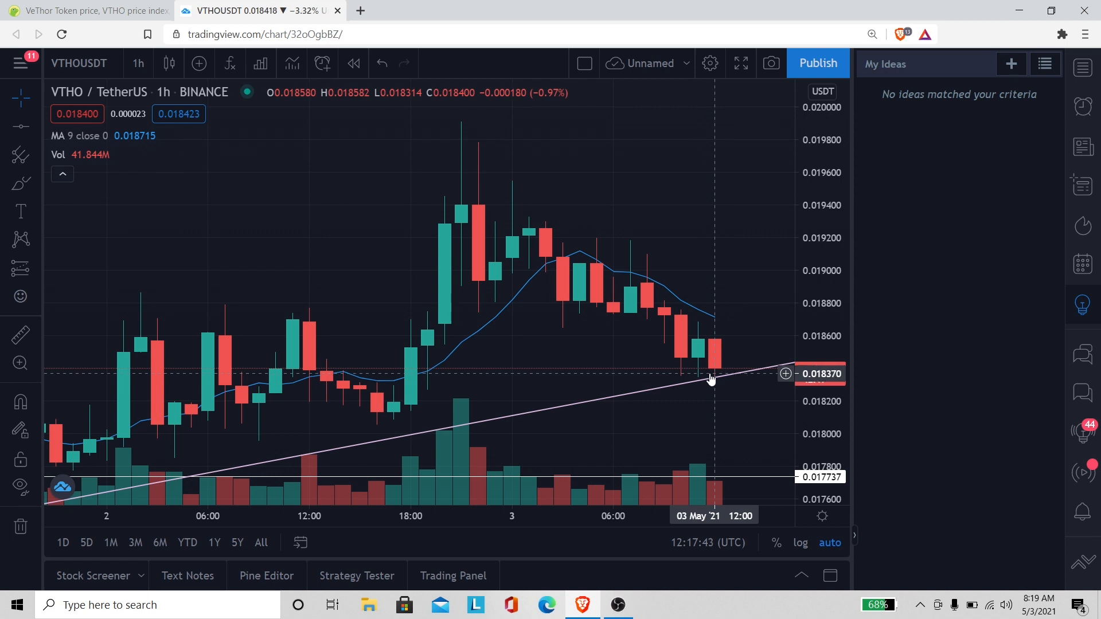
pyautogui.moveTo(730, 335)
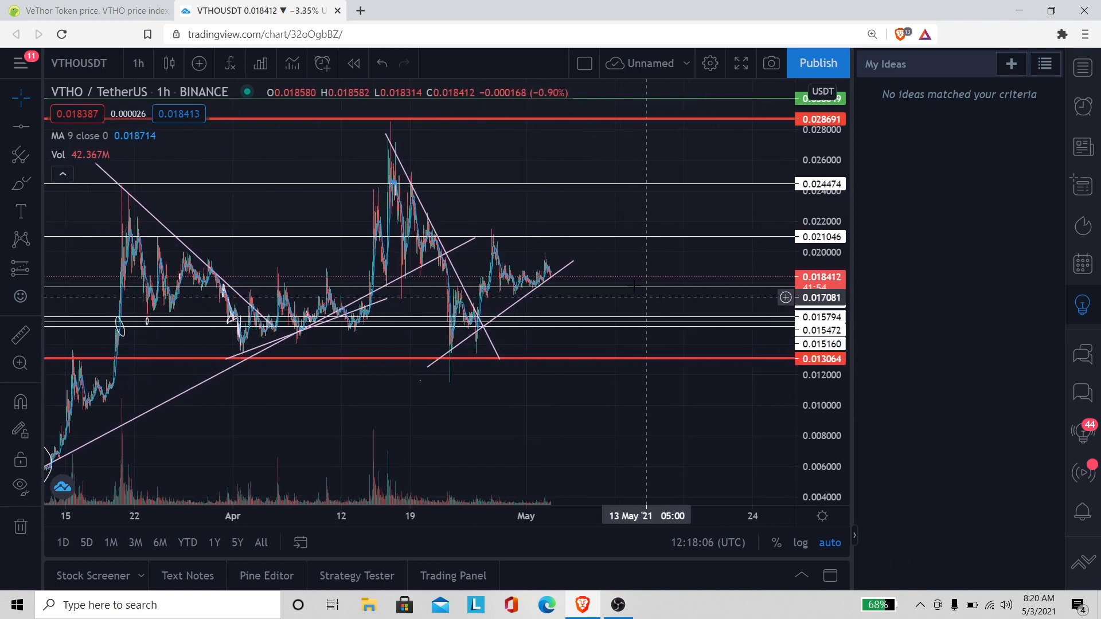
pyautogui.moveTo(549, 261)
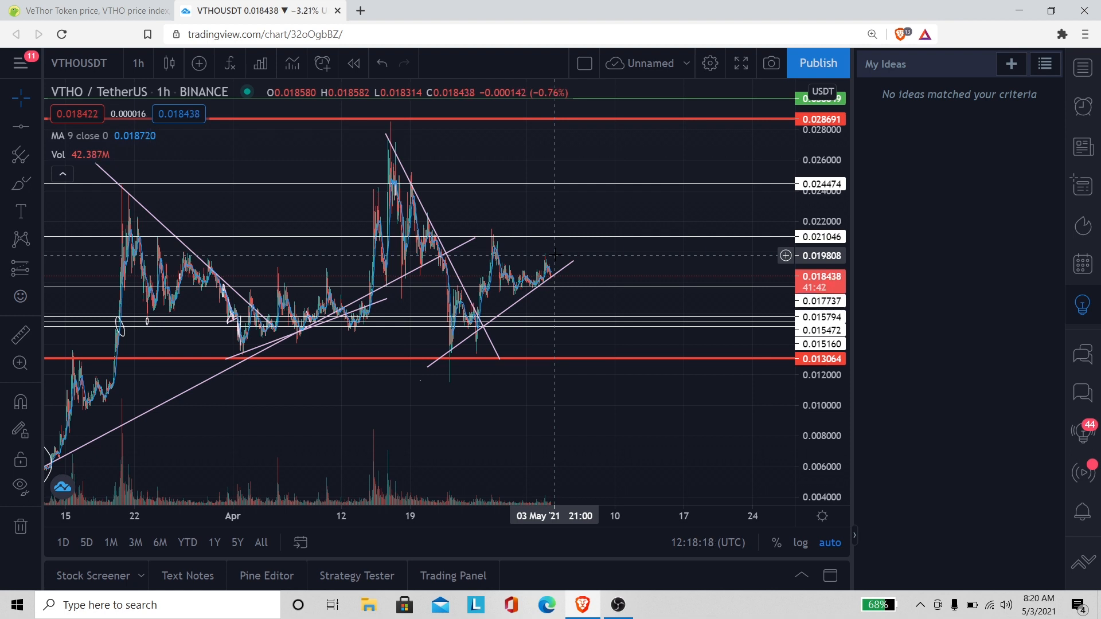
pyautogui.moveTo(281, 240)
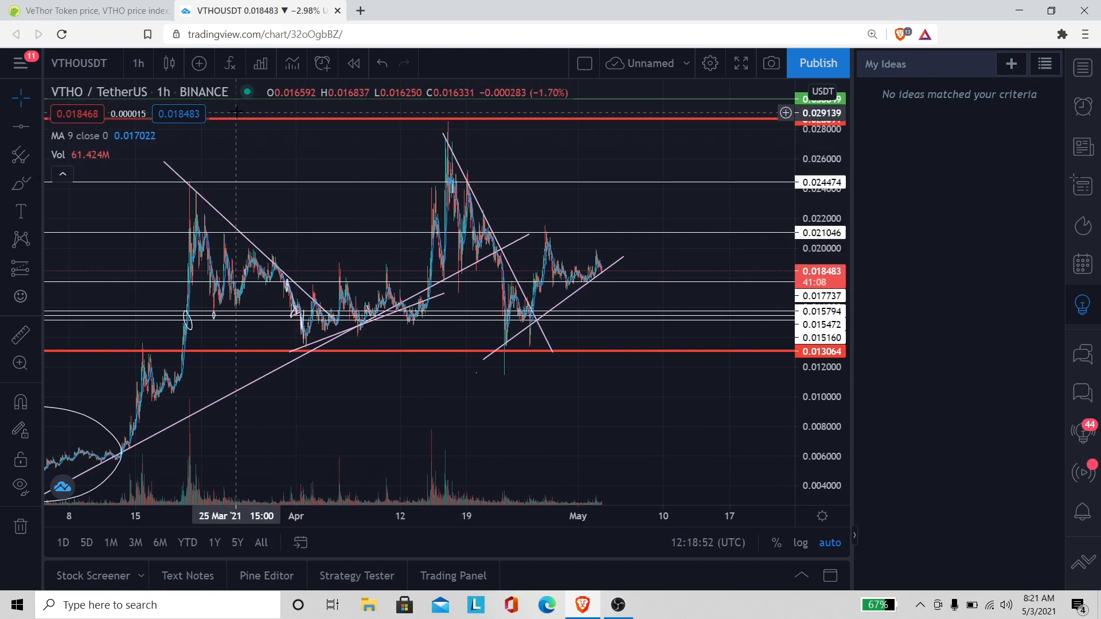
# - On the VeChain Foundation profile, like the Crypto.com VTHO listing tweet
pyautogui.click(86, 10)
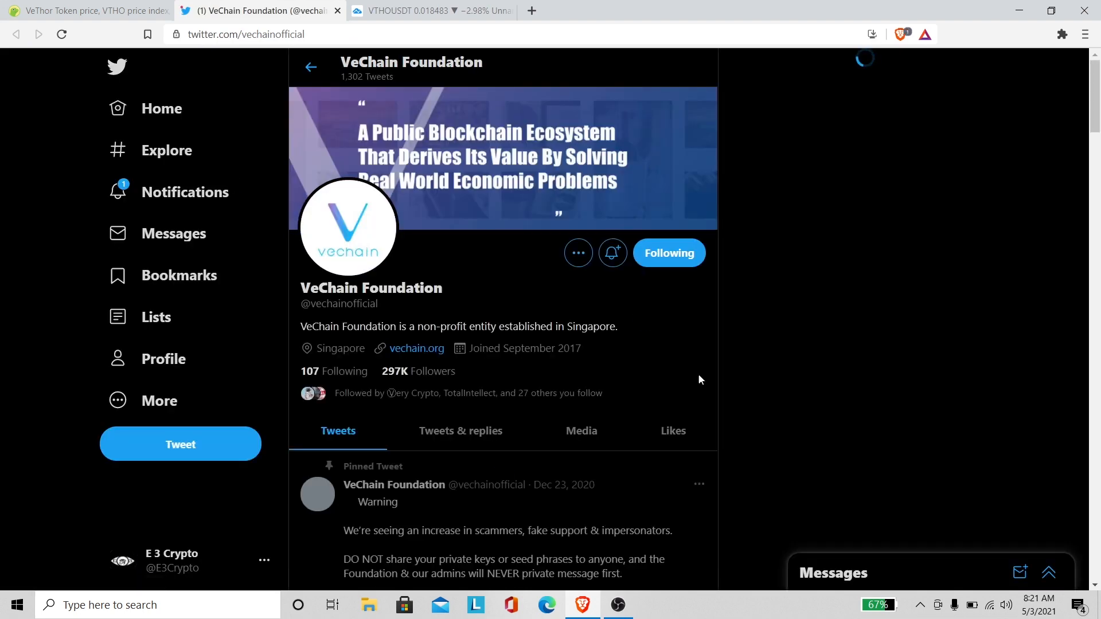
pyautogui.scroll(-3)
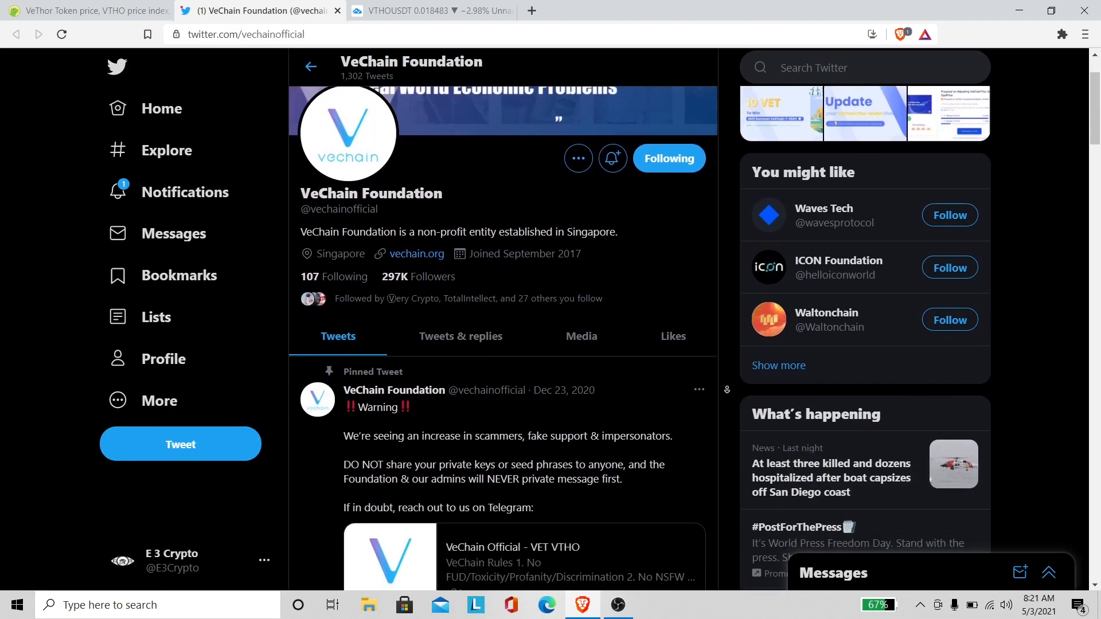
pyautogui.scroll(-3)
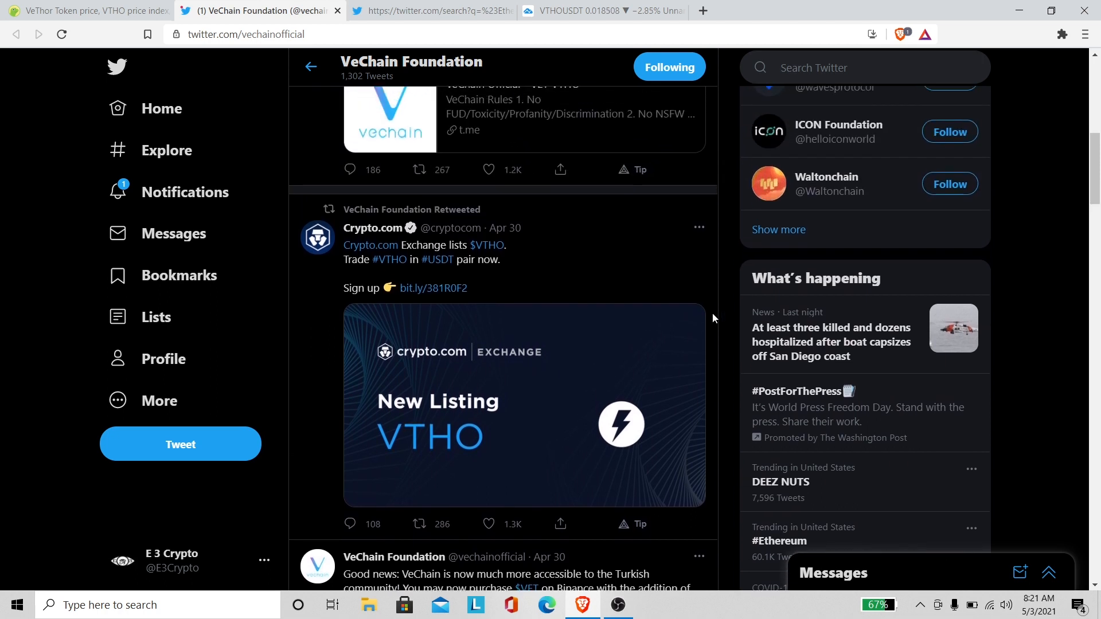
pyautogui.moveTo(376, 248)
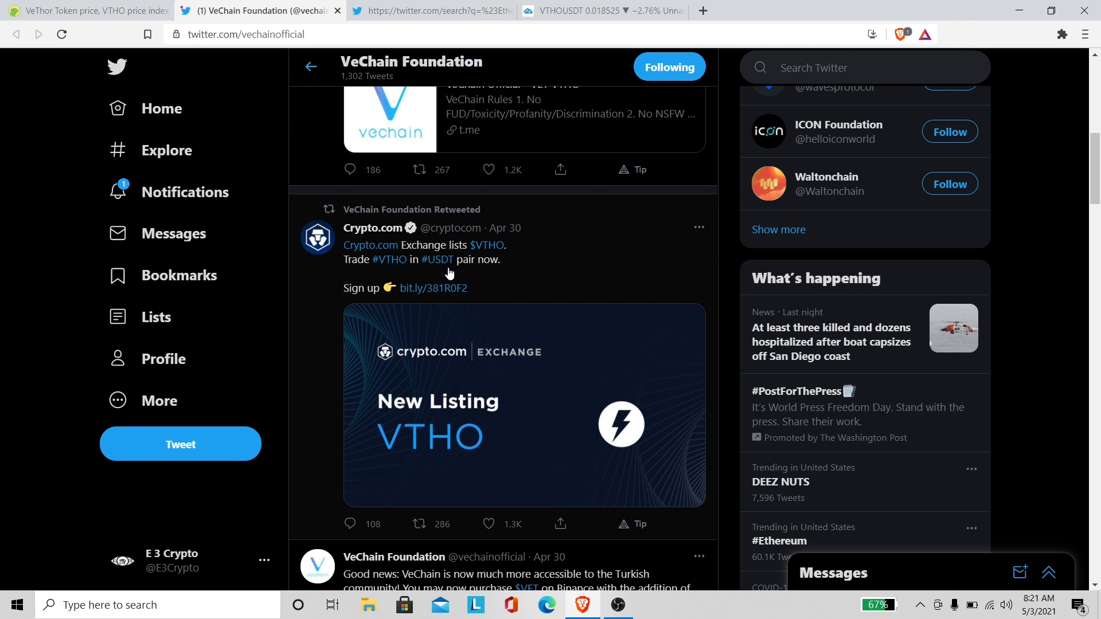
pyautogui.moveTo(502, 419)
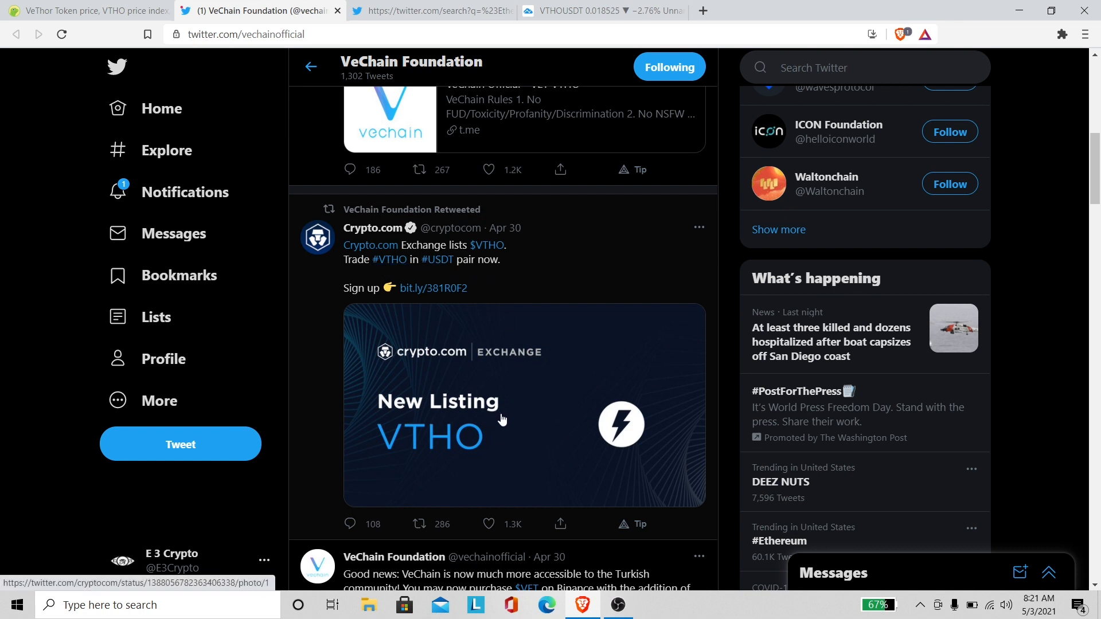
pyautogui.click(489, 524)
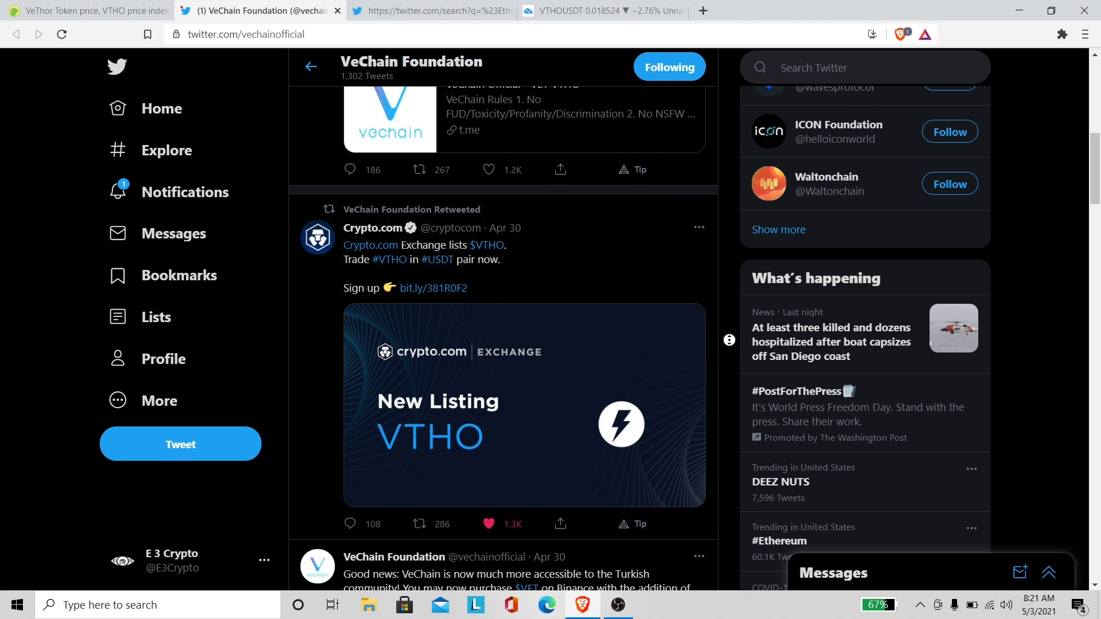
# - Further down the timeline, like the Crypto.com VTHO deposits and withdrawals announcement
pyautogui.scroll(-3)
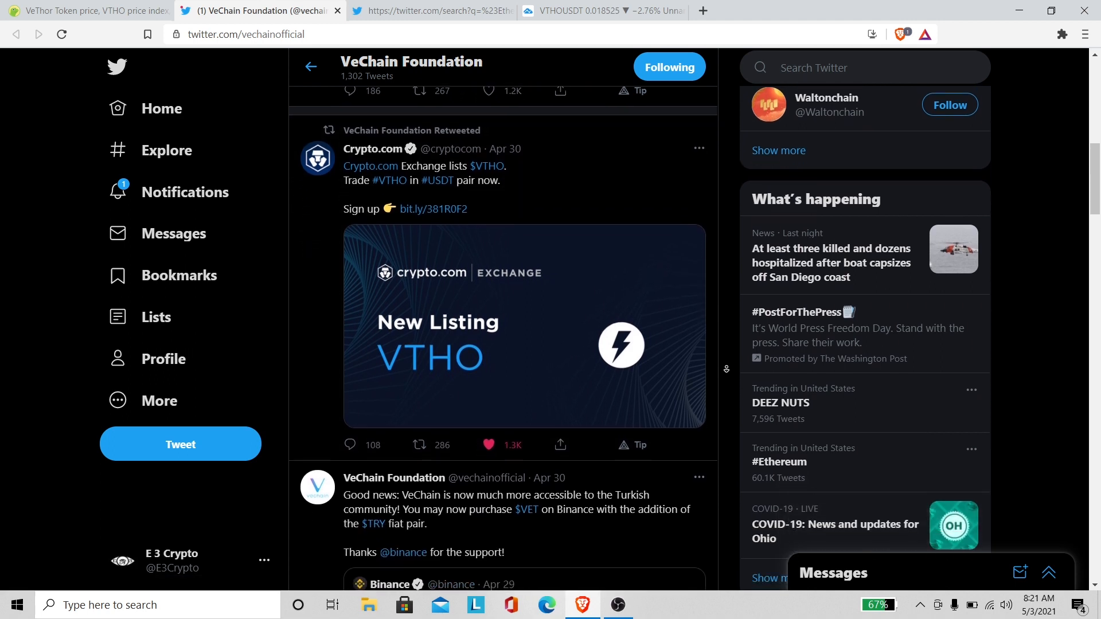
pyautogui.scroll(-3)
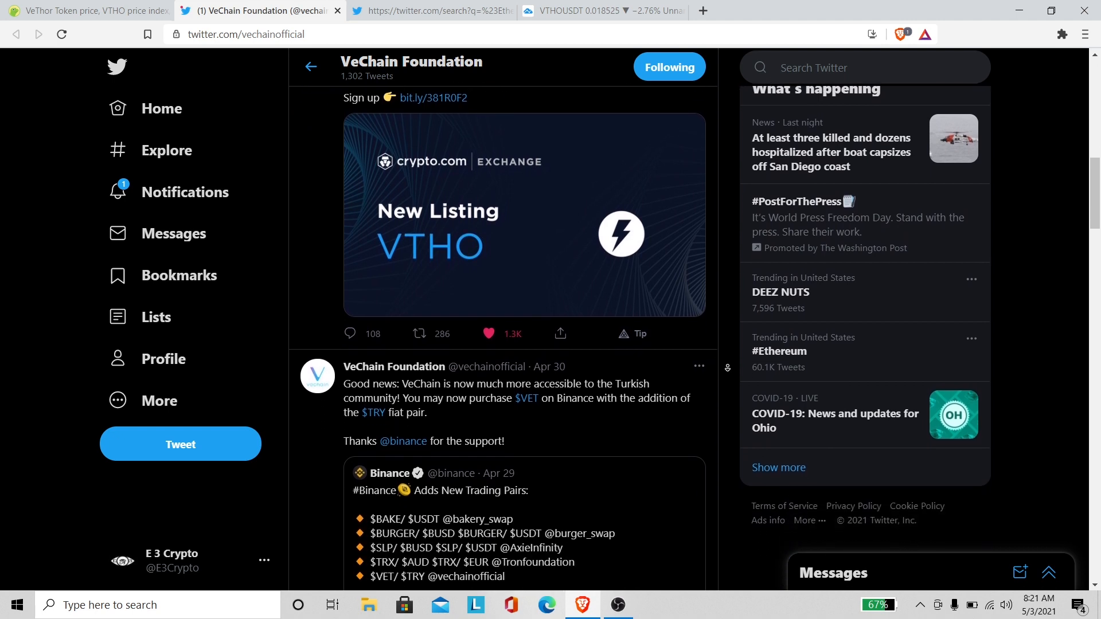
pyautogui.scroll(-3)
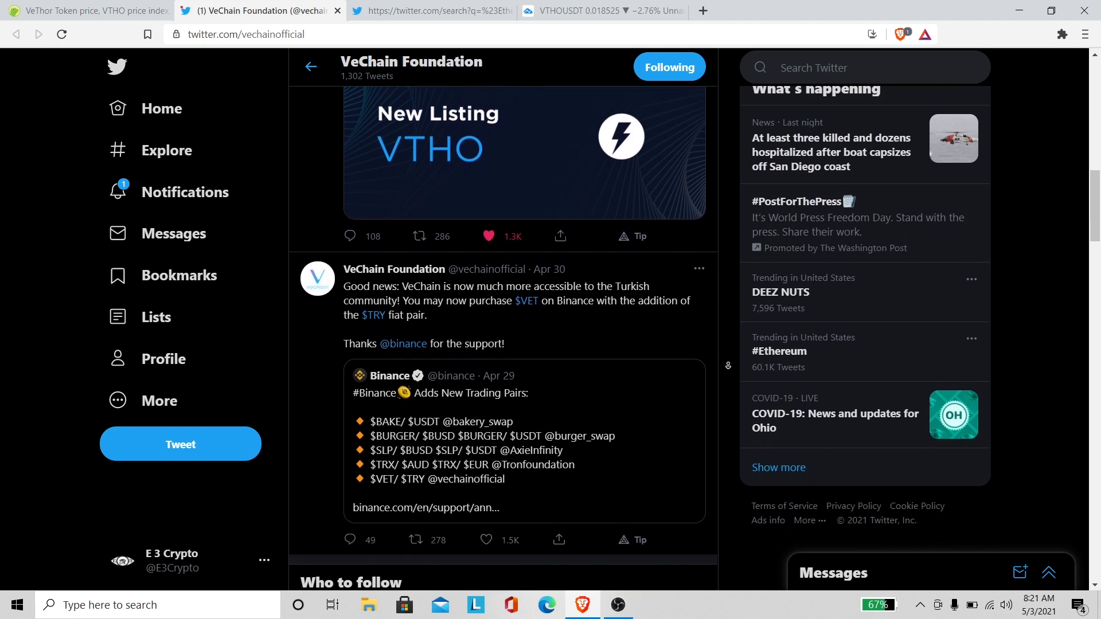
pyautogui.scroll(-3)
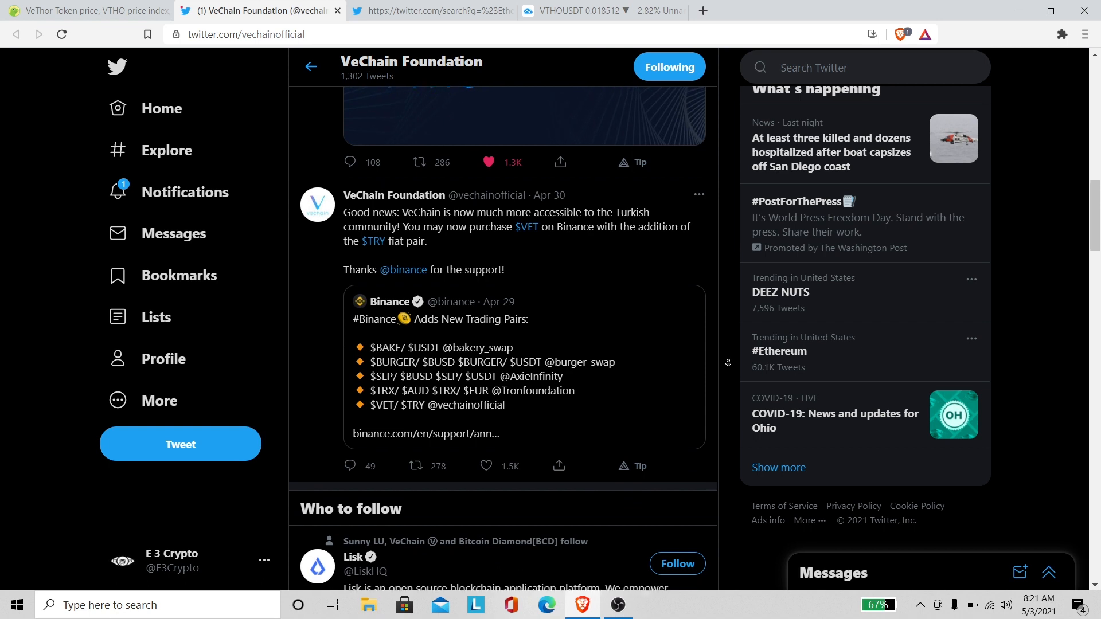
pyautogui.scroll(-3)
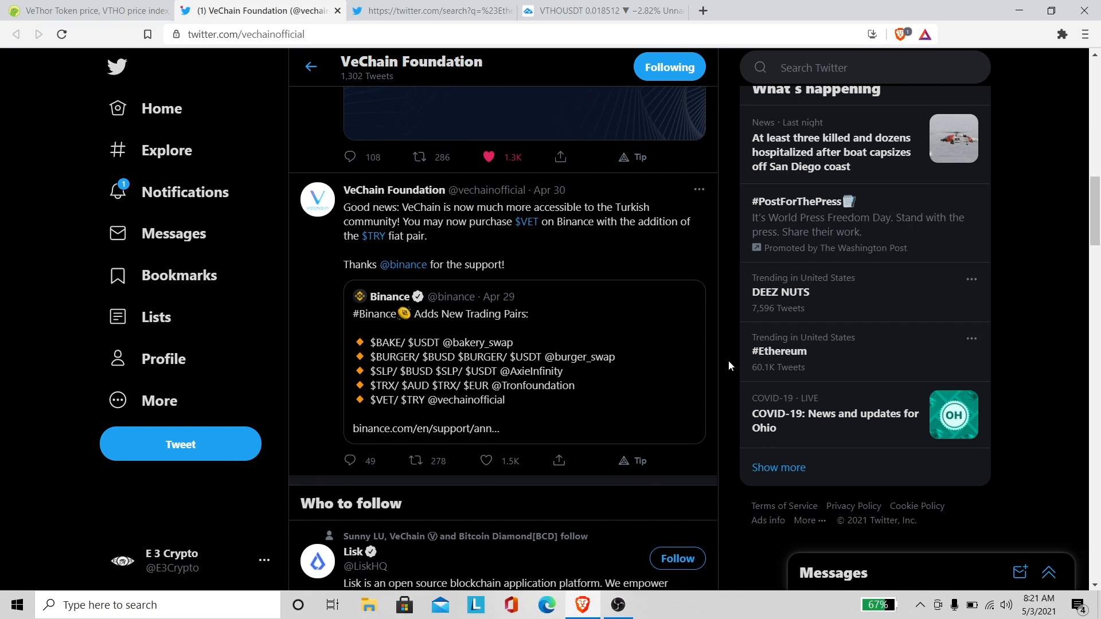
pyautogui.scroll(-3)
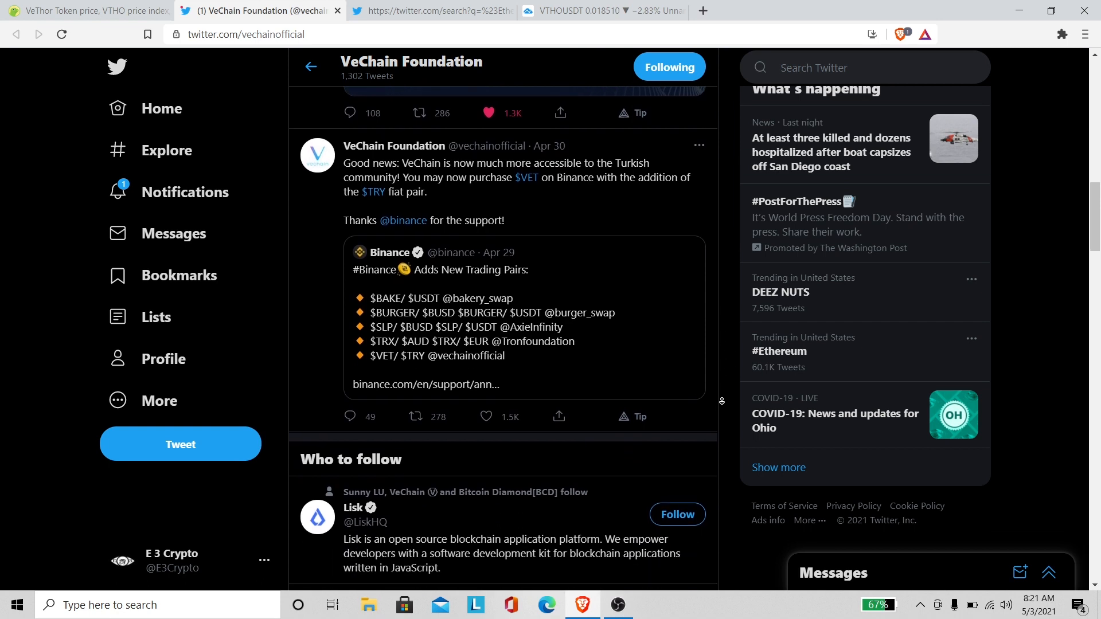
pyautogui.scroll(-3)
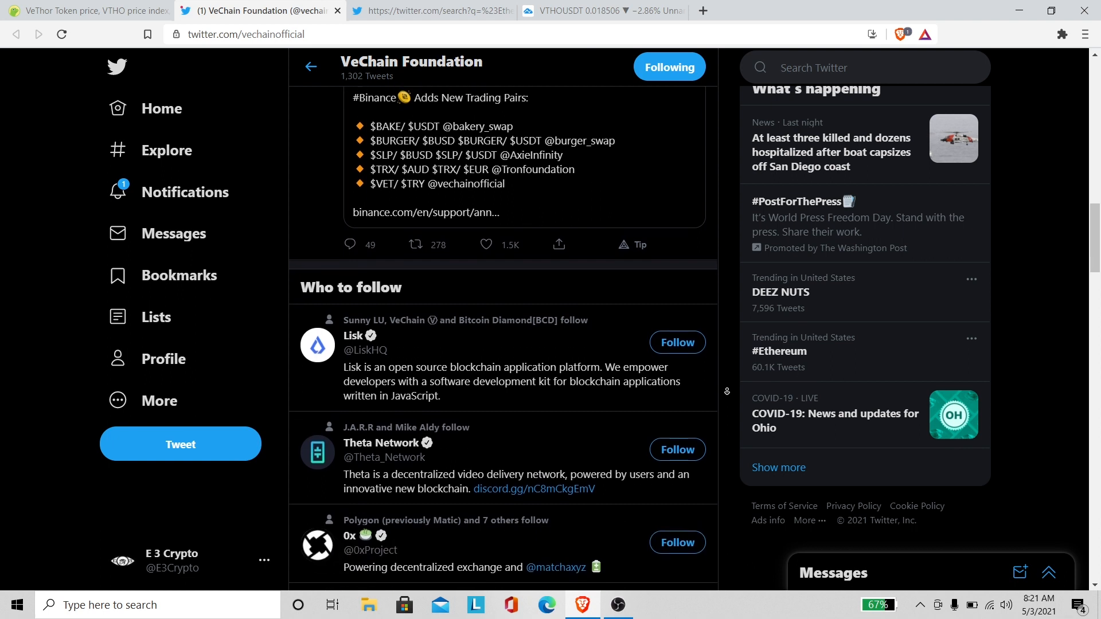
pyautogui.scroll(-3)
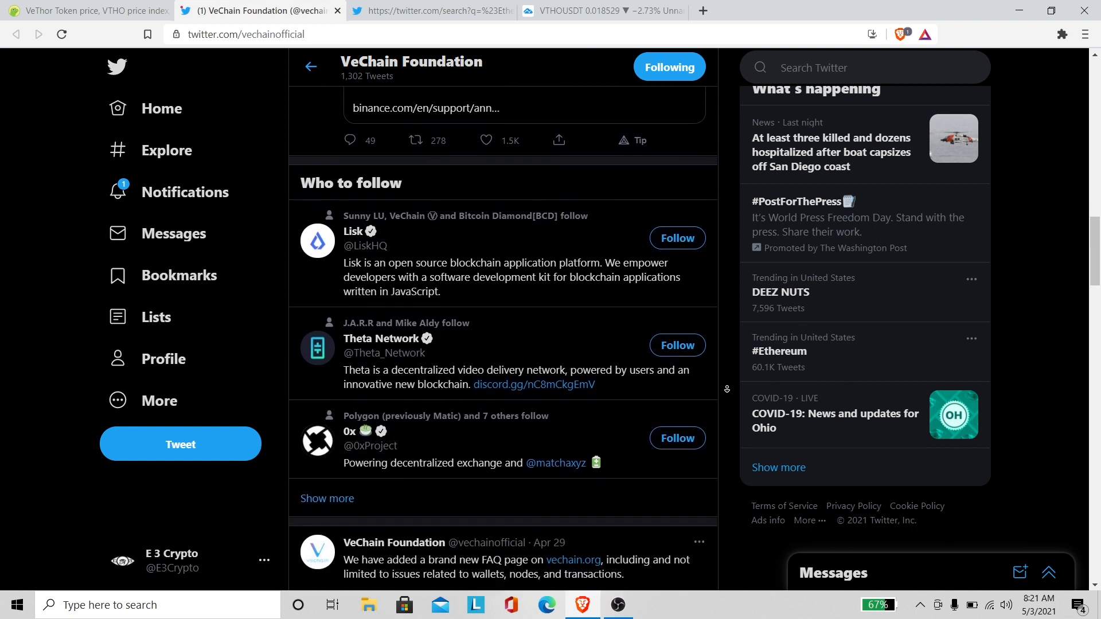
pyautogui.scroll(-3)
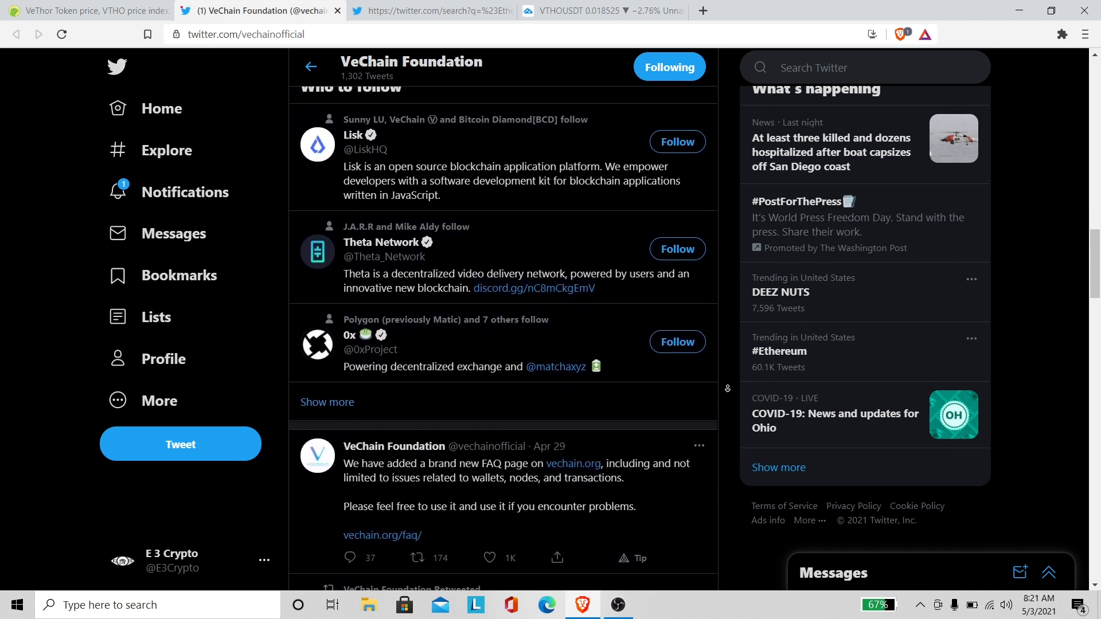
pyautogui.scroll(-3)
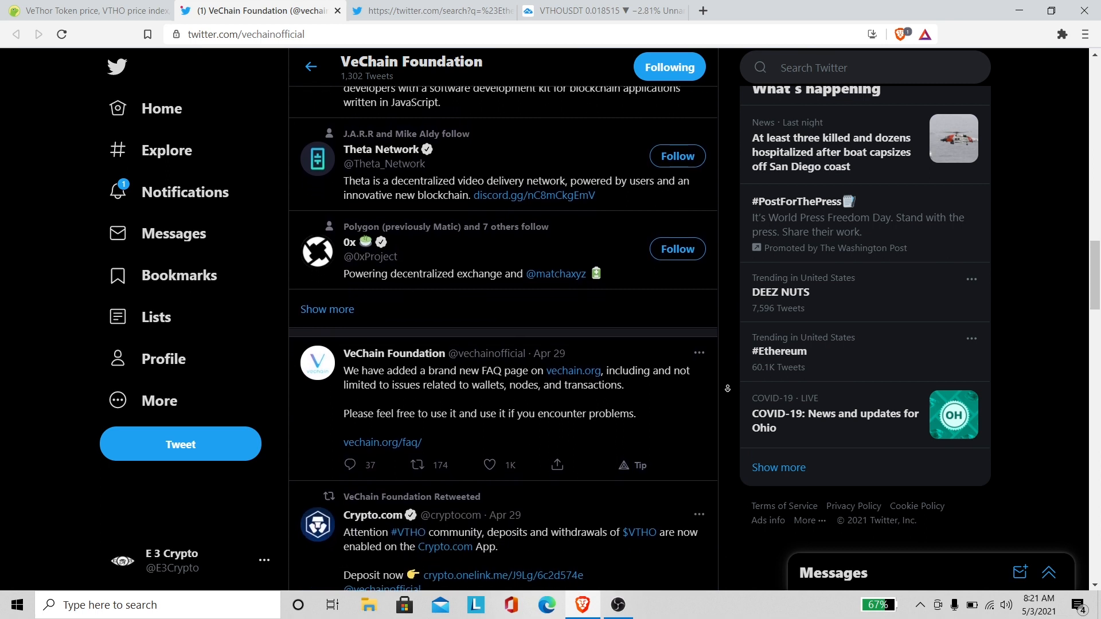
pyautogui.scroll(-3)
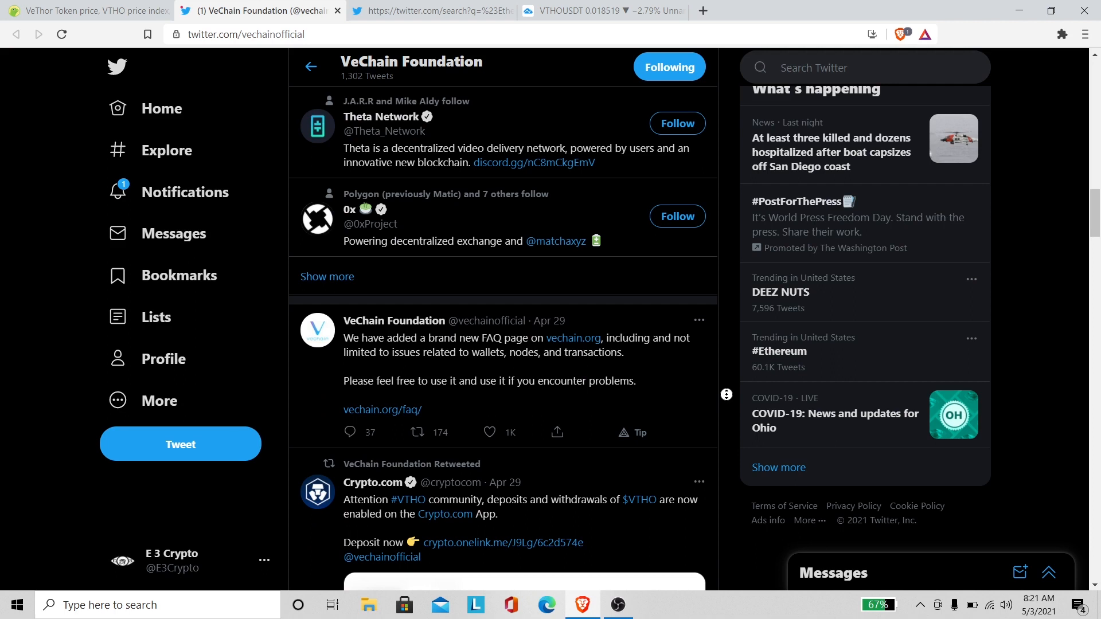
pyautogui.scroll(-3)
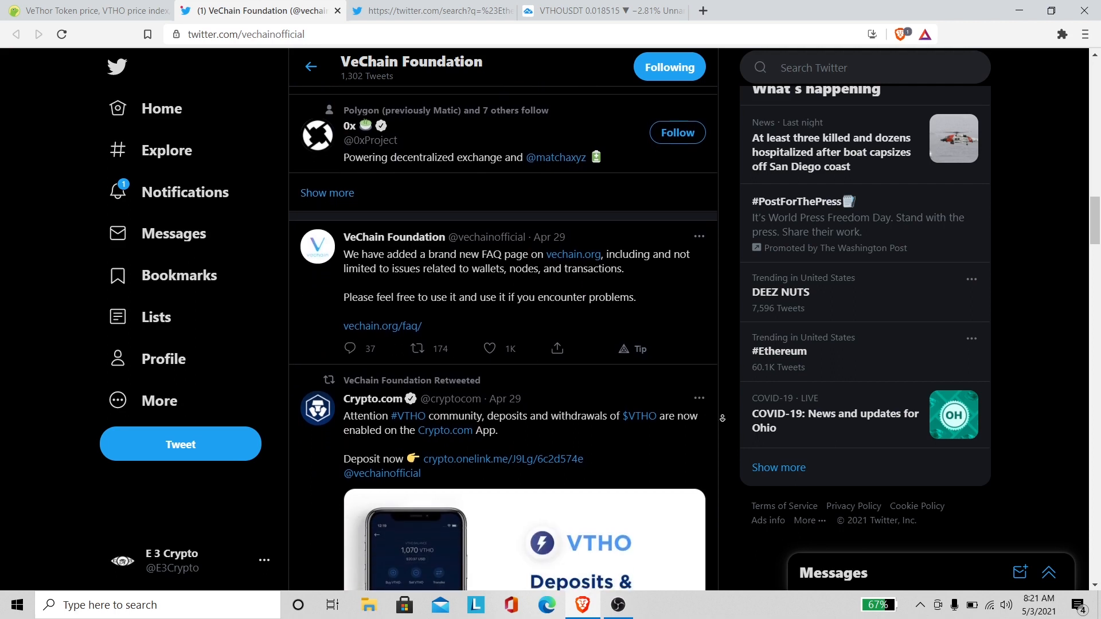
pyautogui.scroll(-3)
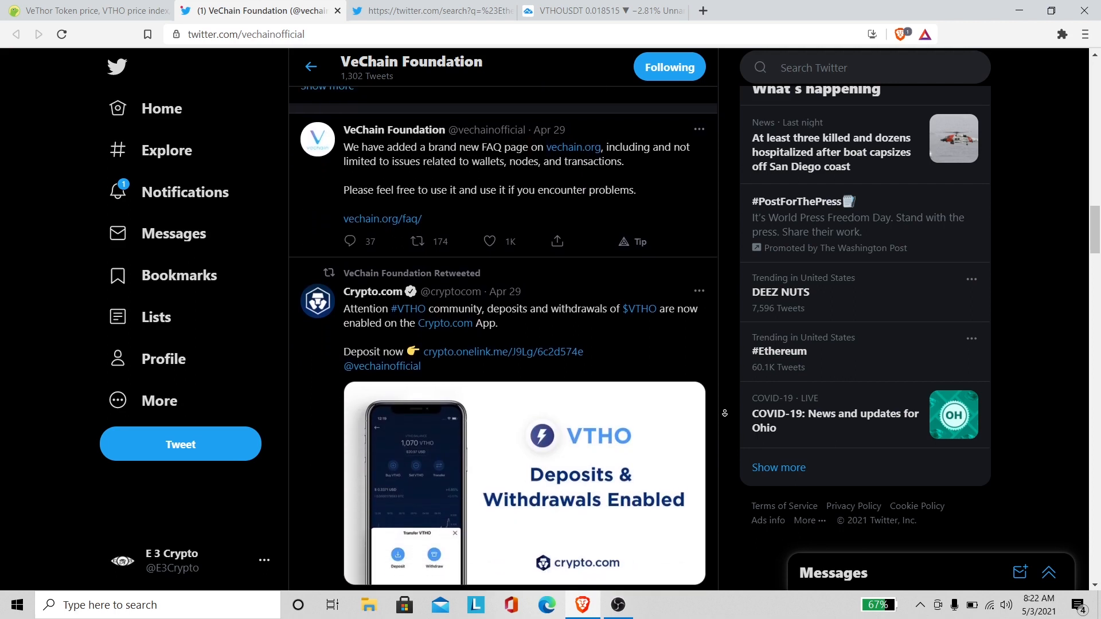
pyautogui.scroll(-3)
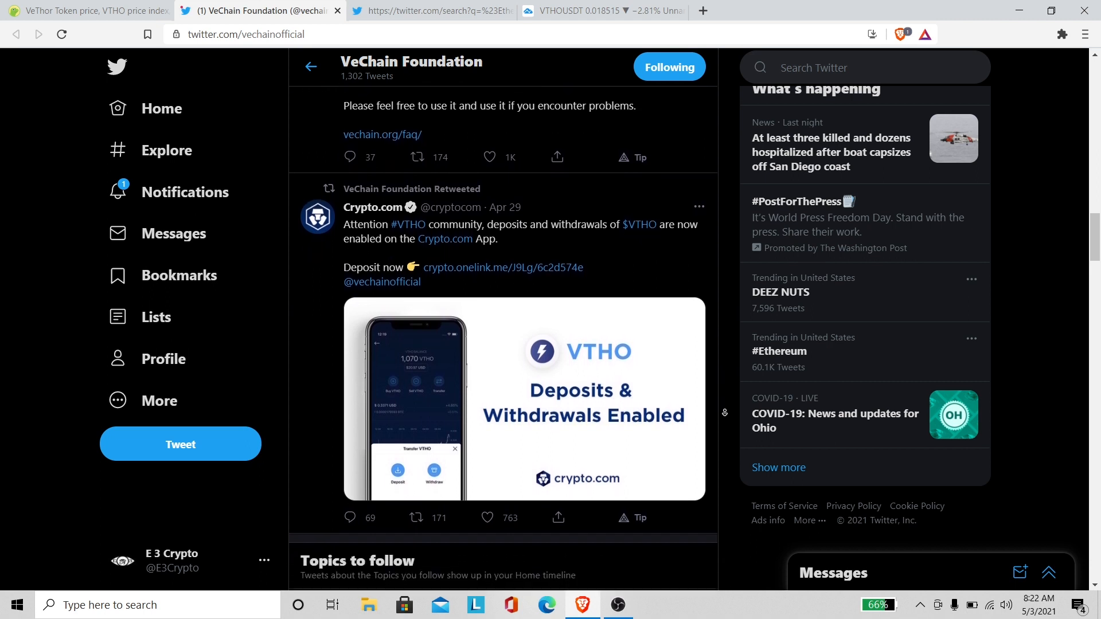
pyautogui.click(487, 517)
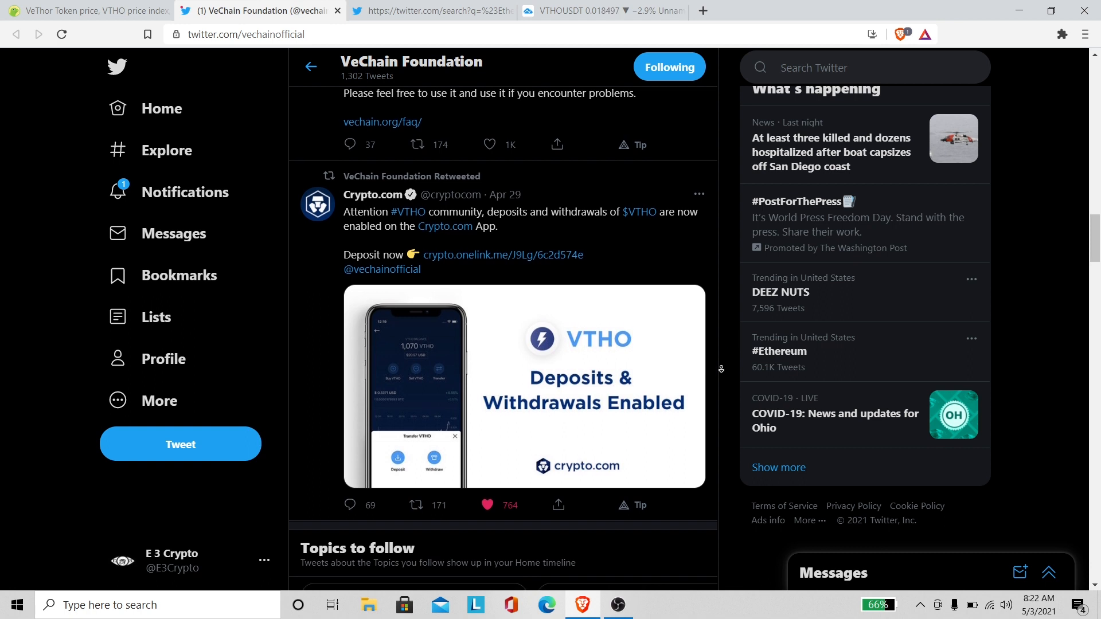
# - Scroll on through recent posts to the April 29 FAQ announcement and follow suggestions
pyautogui.scroll(-3)
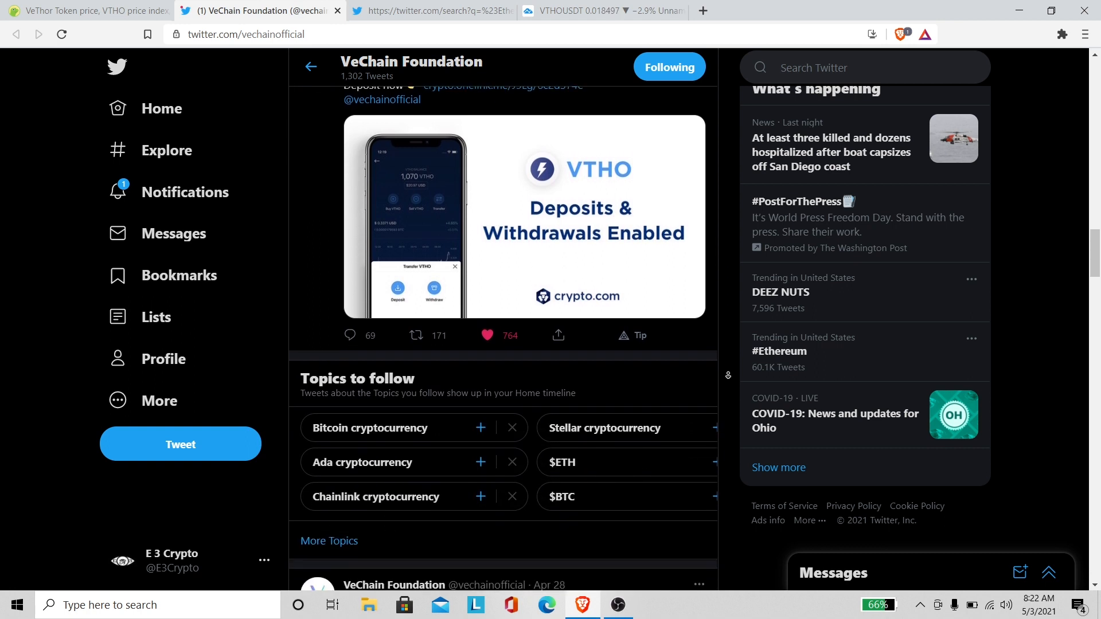
pyautogui.scroll(-3)
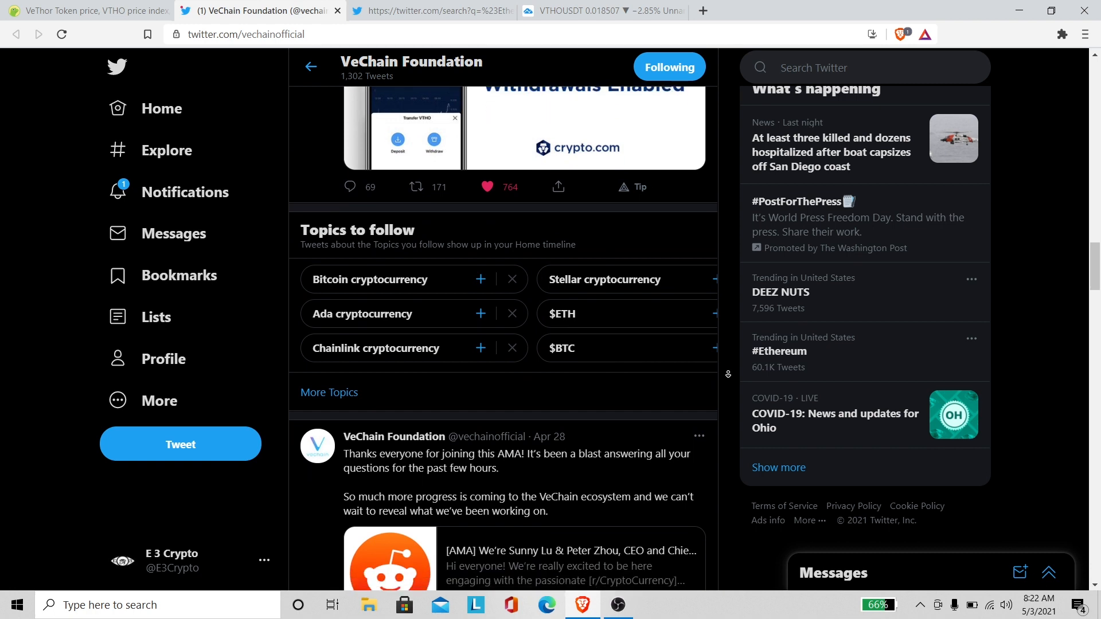
pyautogui.scroll(-3)
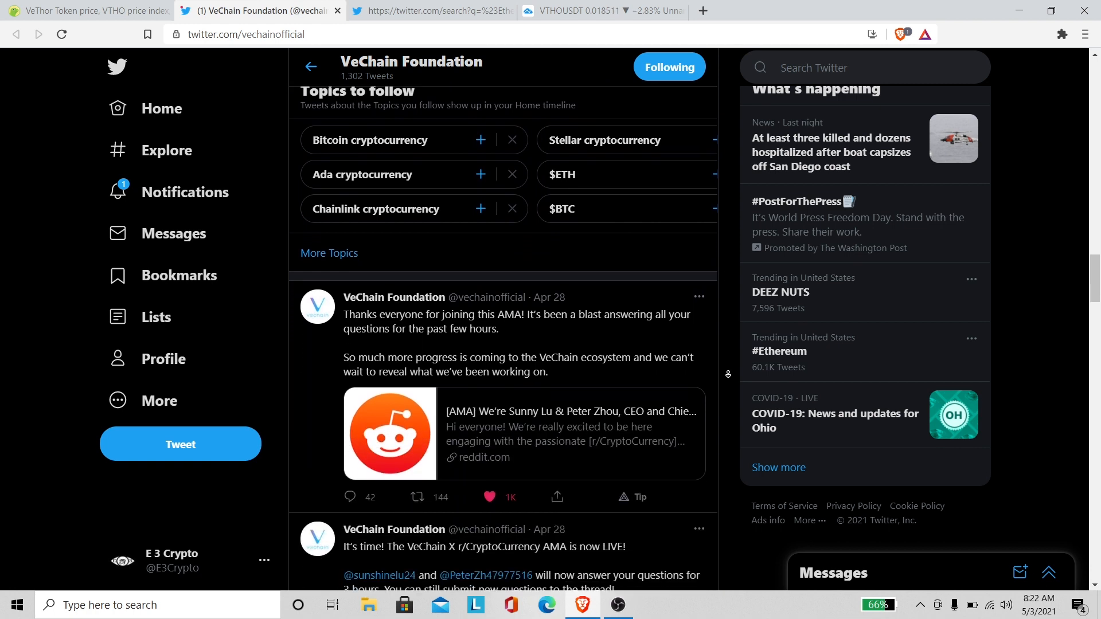
pyautogui.scroll(-3)
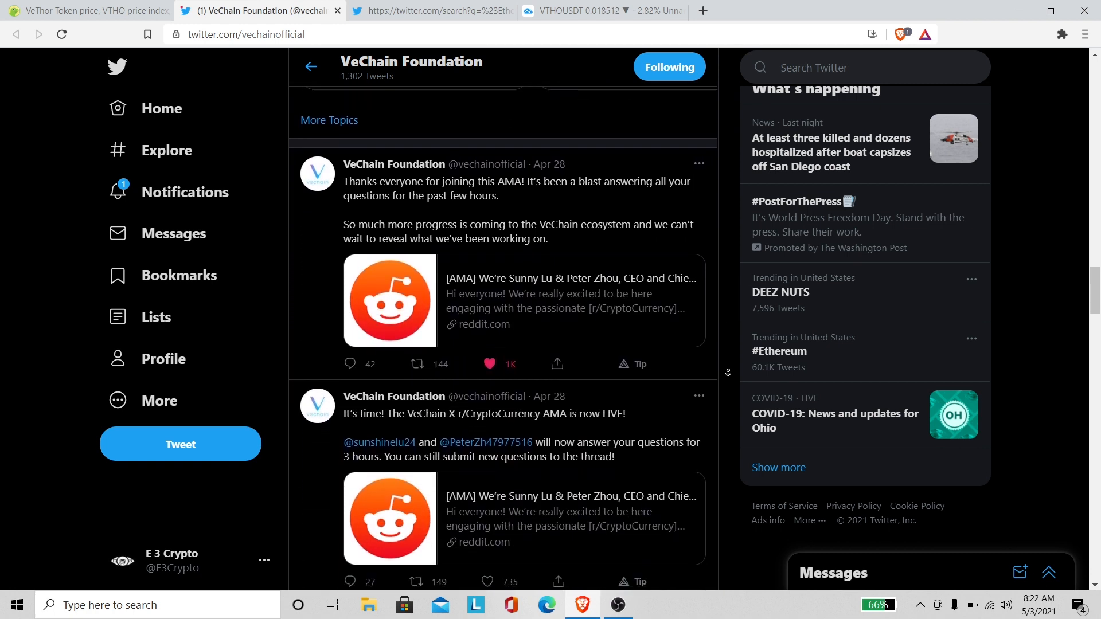
pyautogui.scroll(-3)
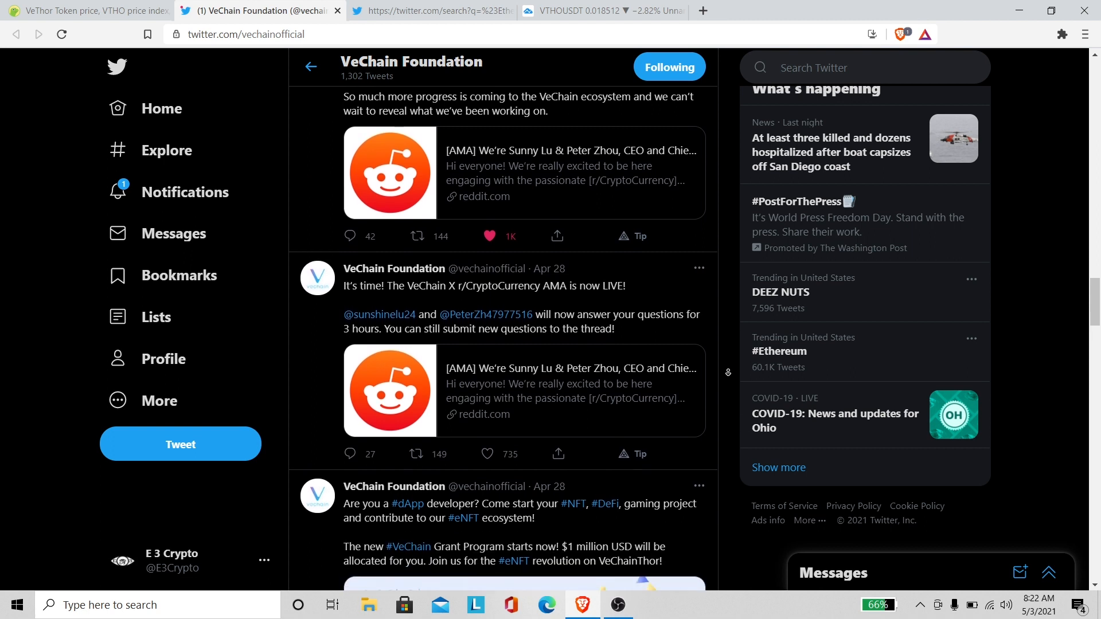
pyautogui.scroll(-3)
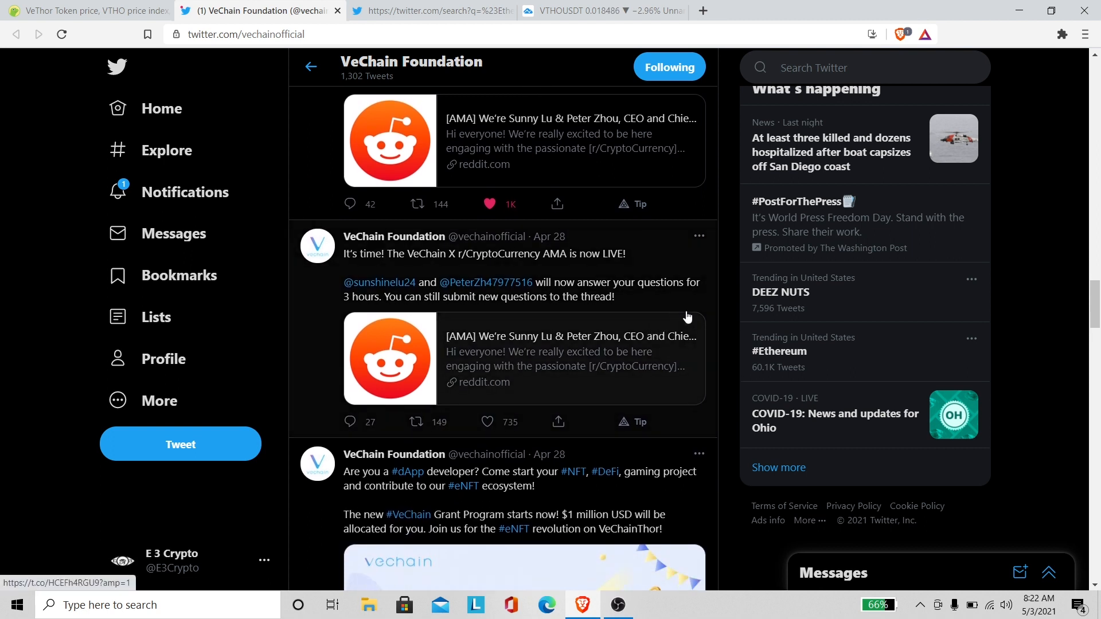
pyautogui.moveTo(486, 422)
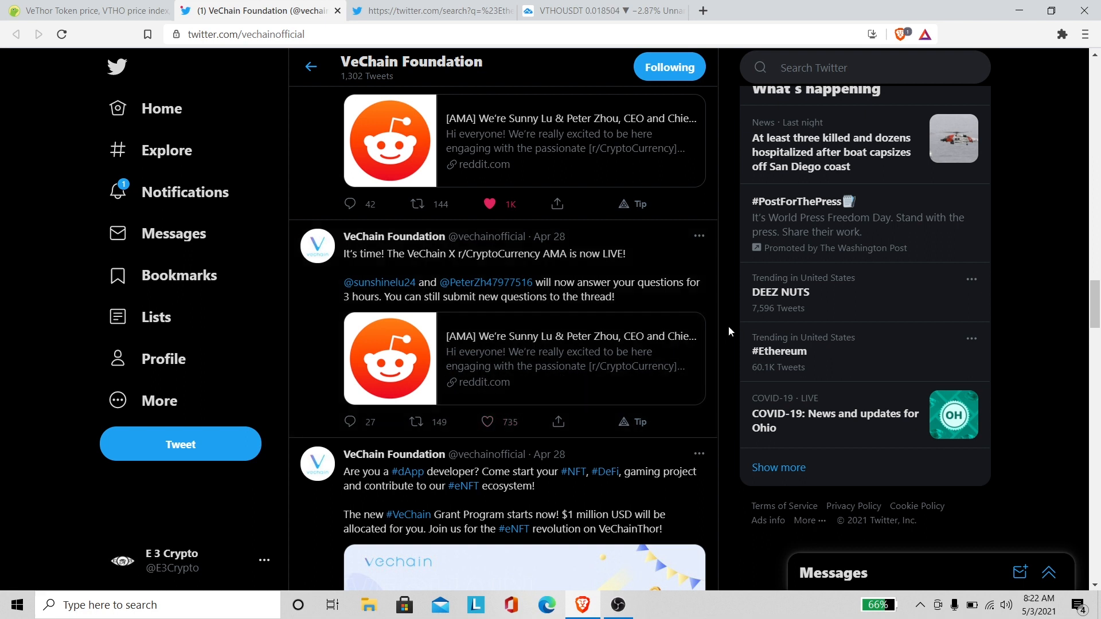
pyautogui.scroll(3)
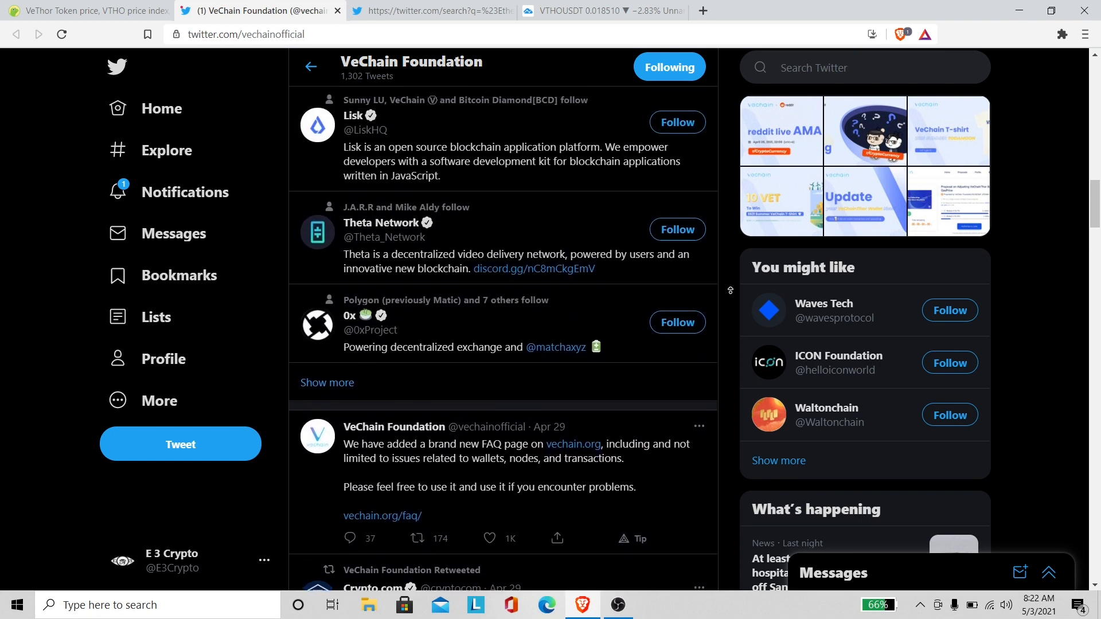
# - Scroll the timeline to the Crypto.com 'Exchange lists $VTHO' retweet
pyautogui.scroll(-3)
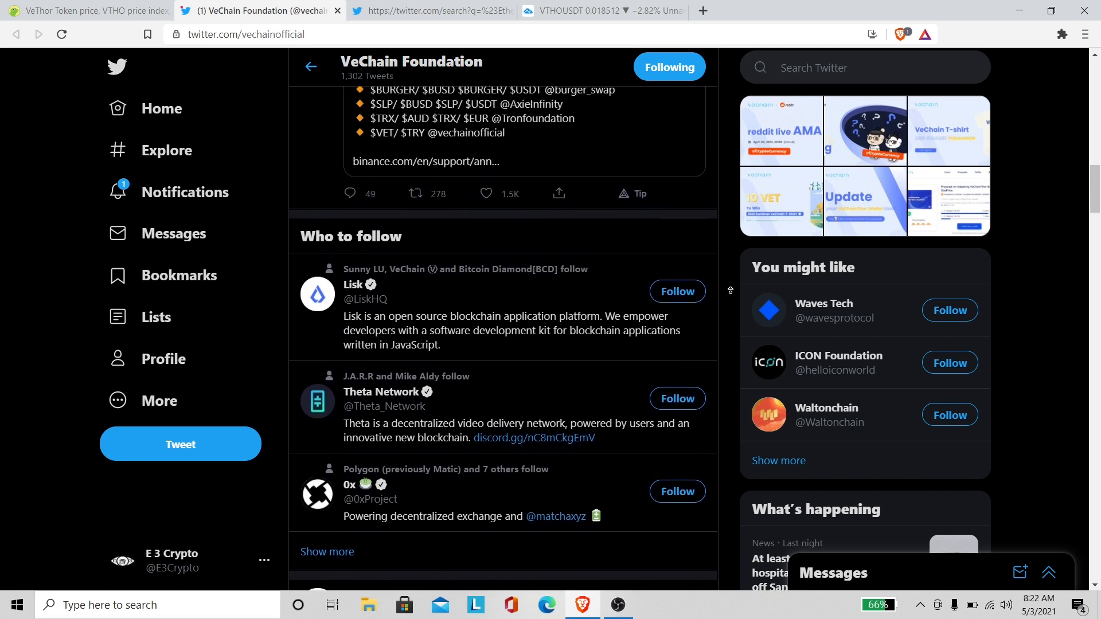
pyautogui.scroll(3)
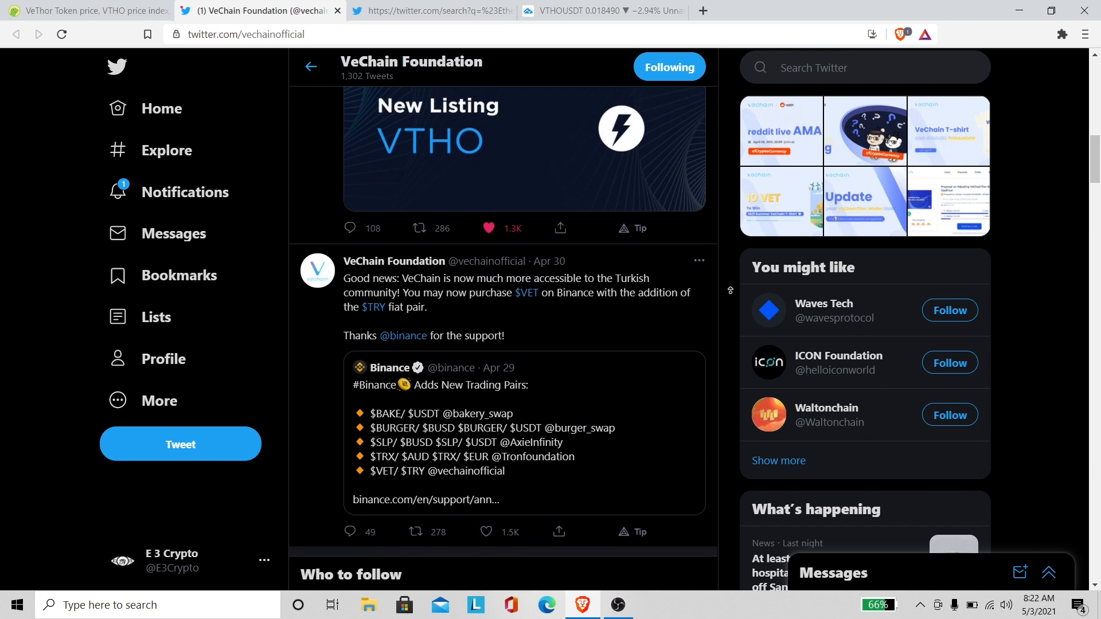
pyautogui.scroll(3)
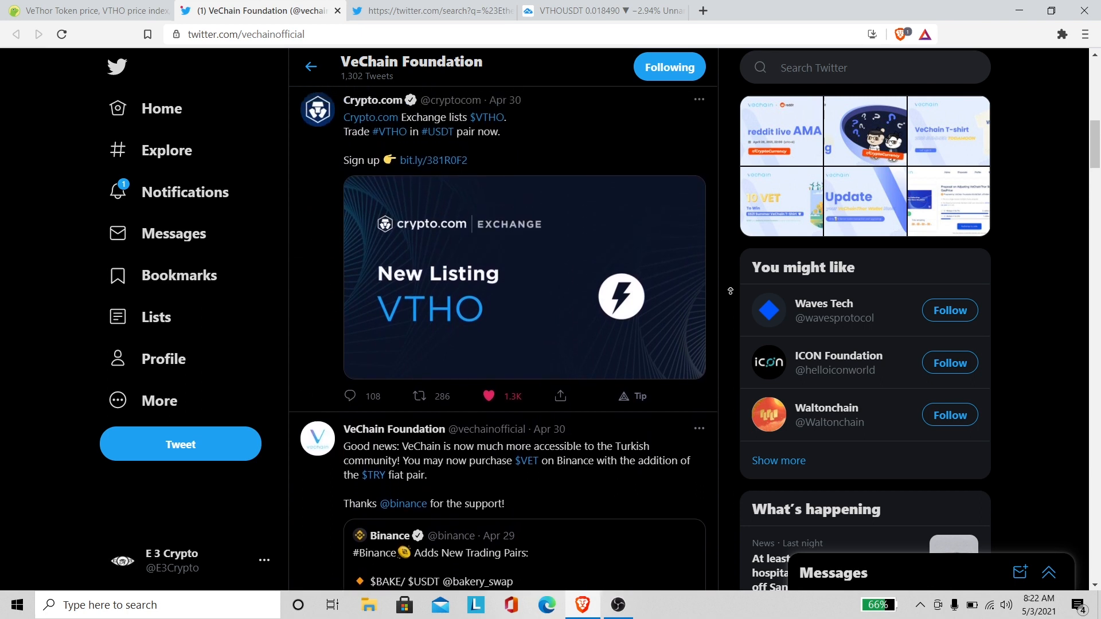
pyautogui.scroll(-3)
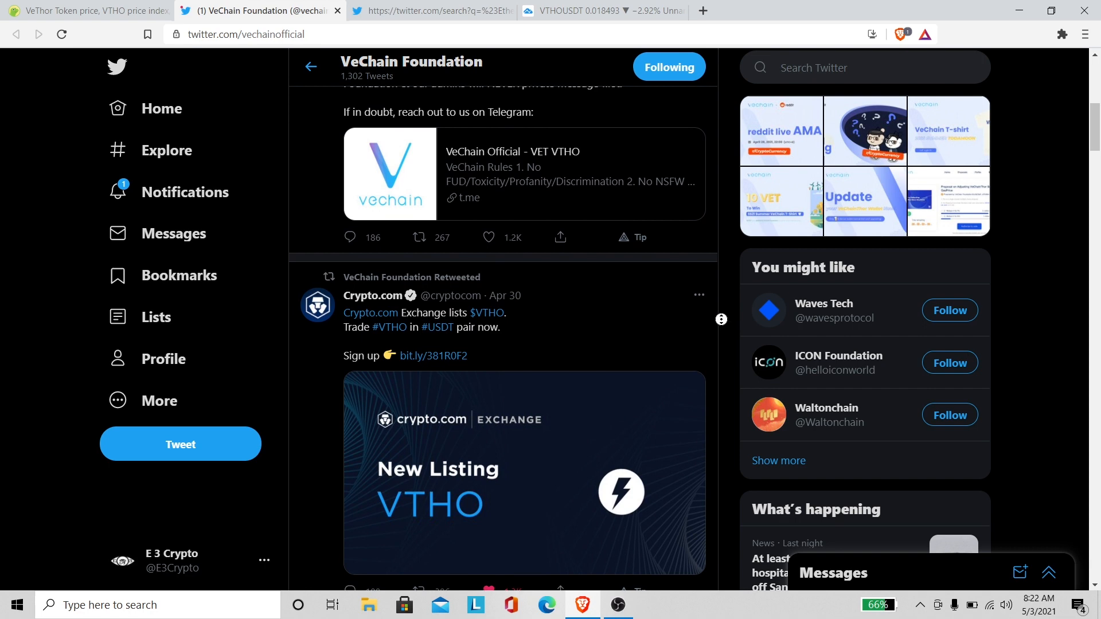
pyautogui.scroll(-3)
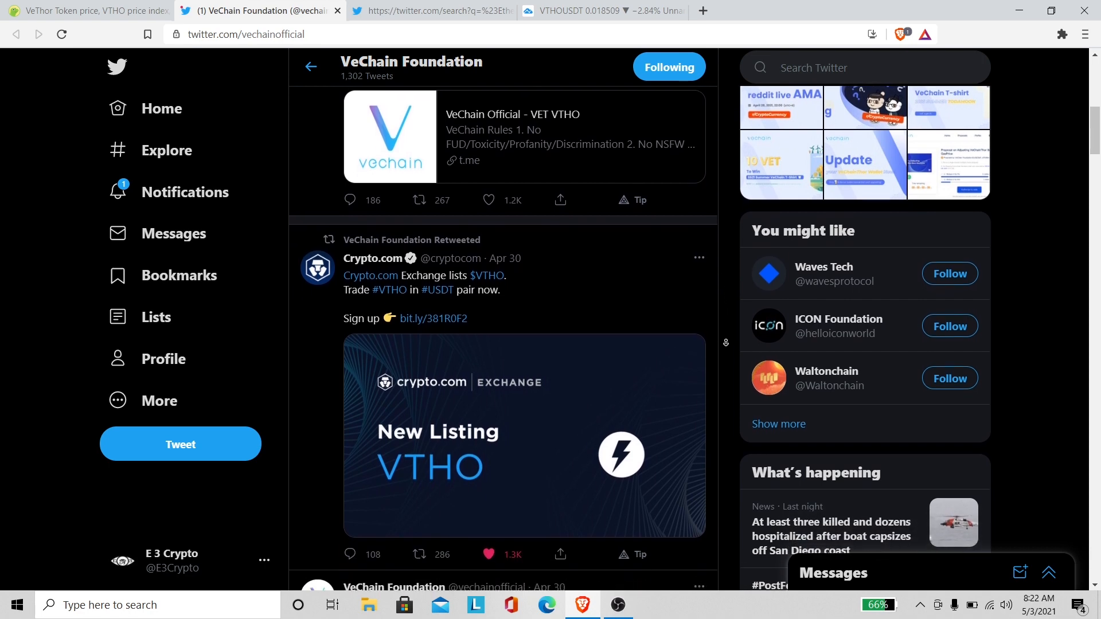
pyautogui.scroll(-3)
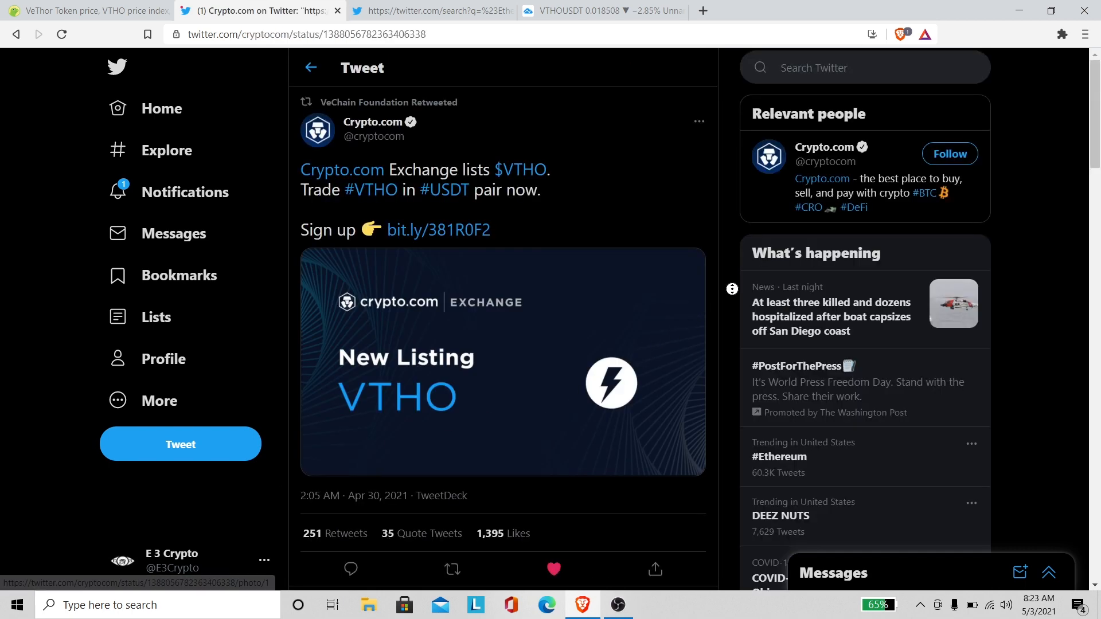
# - Like Crypto Cat's reply about earning VTHO while holding VET on Crypto.com, making it 48 likes
pyautogui.scroll(-3)
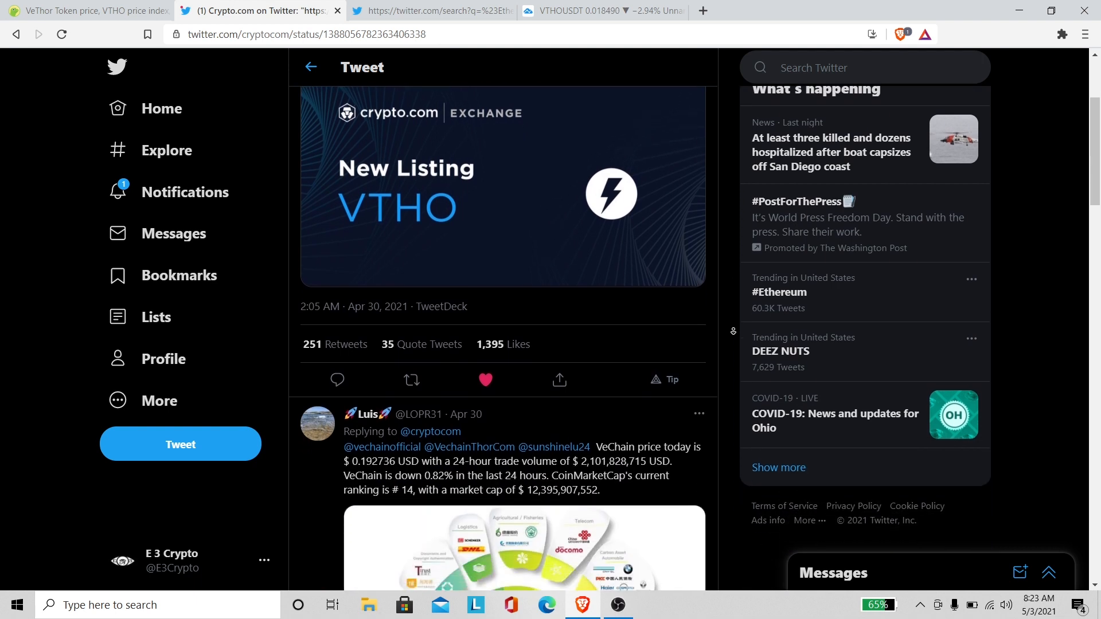
pyautogui.scroll(-3)
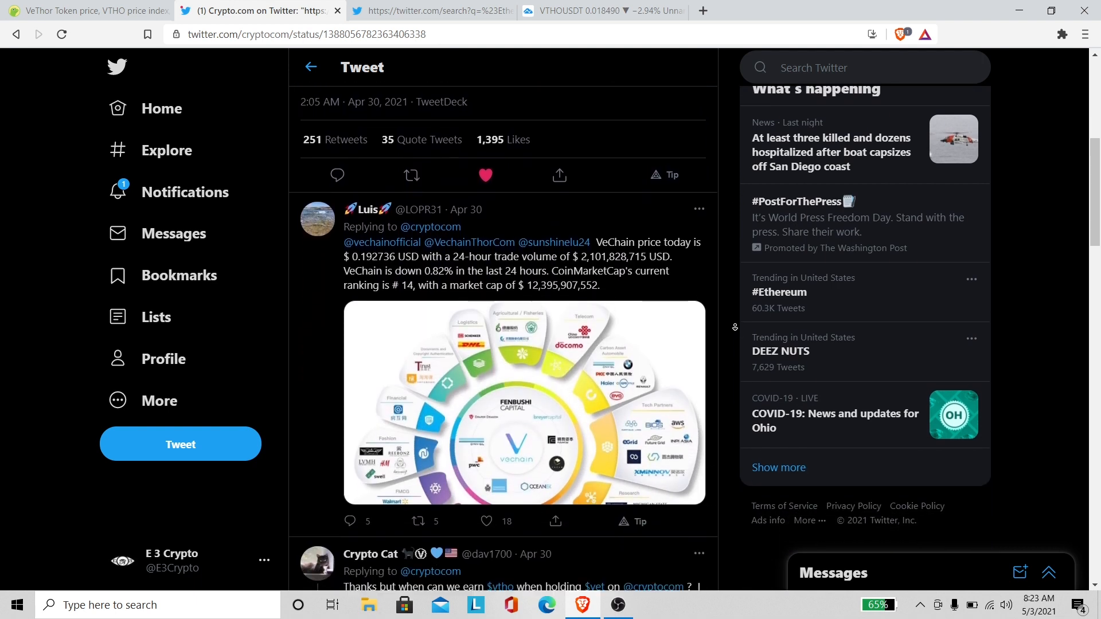
pyautogui.scroll(-3)
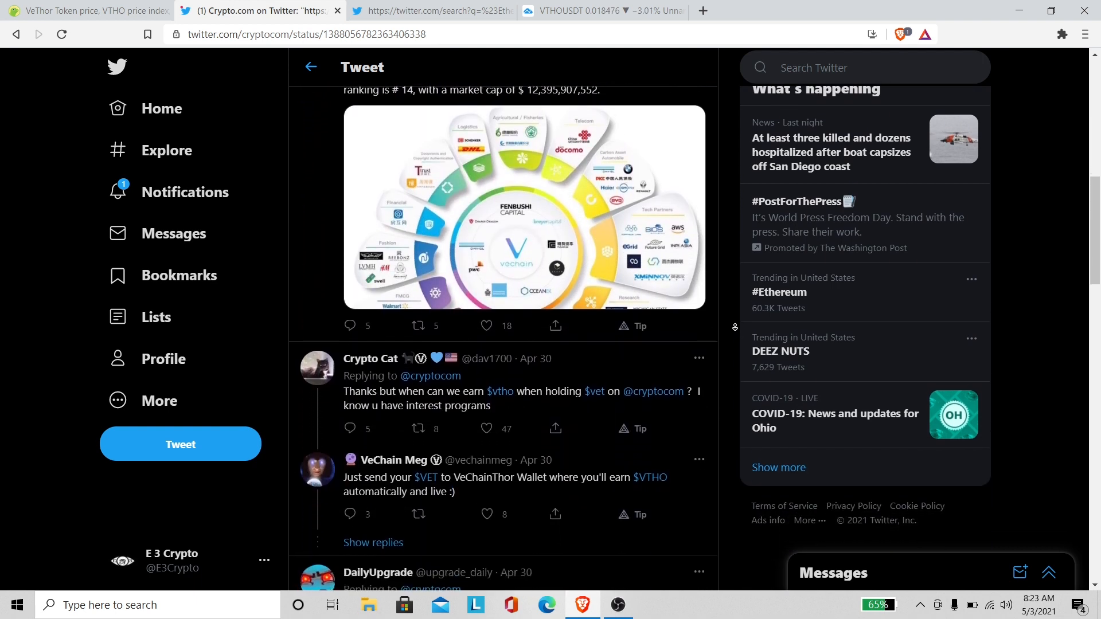
pyautogui.scroll(-3)
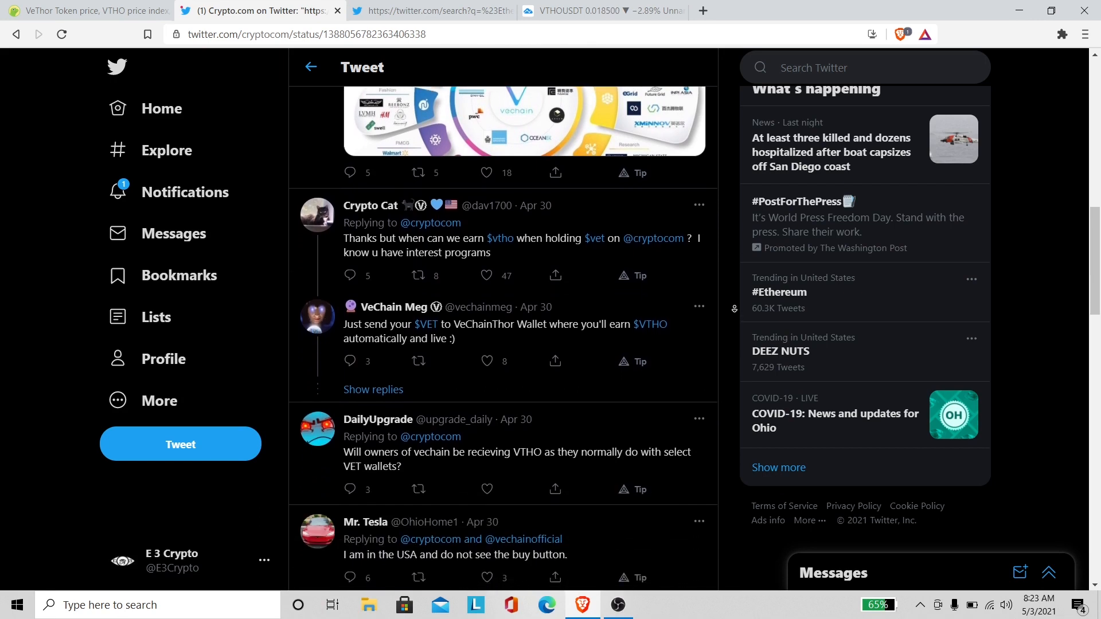
pyautogui.scroll(-3)
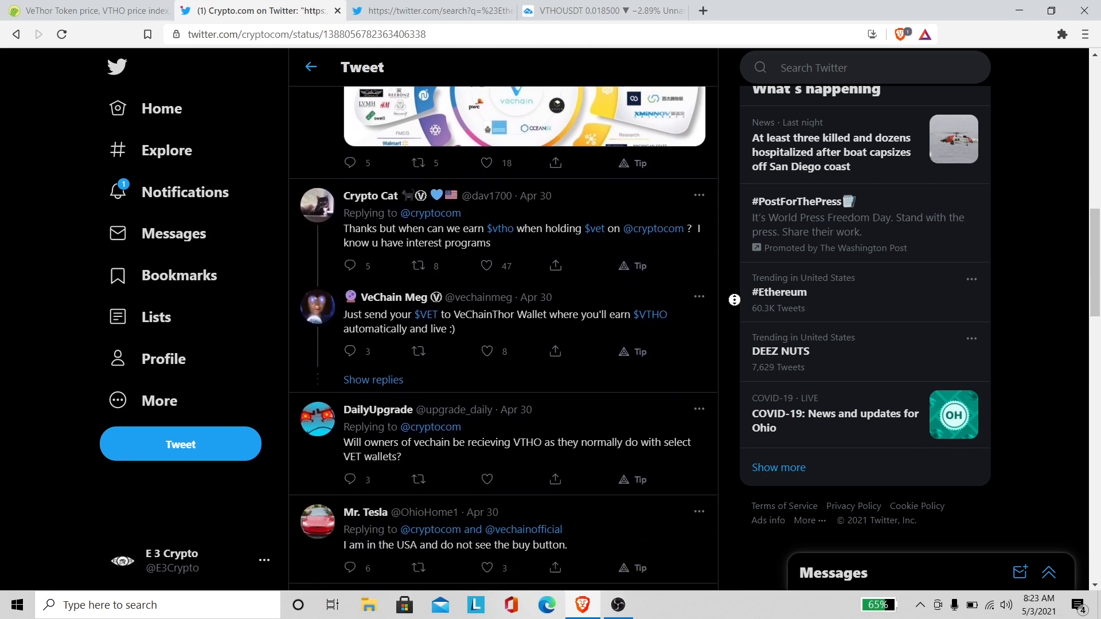
pyautogui.moveTo(493, 290)
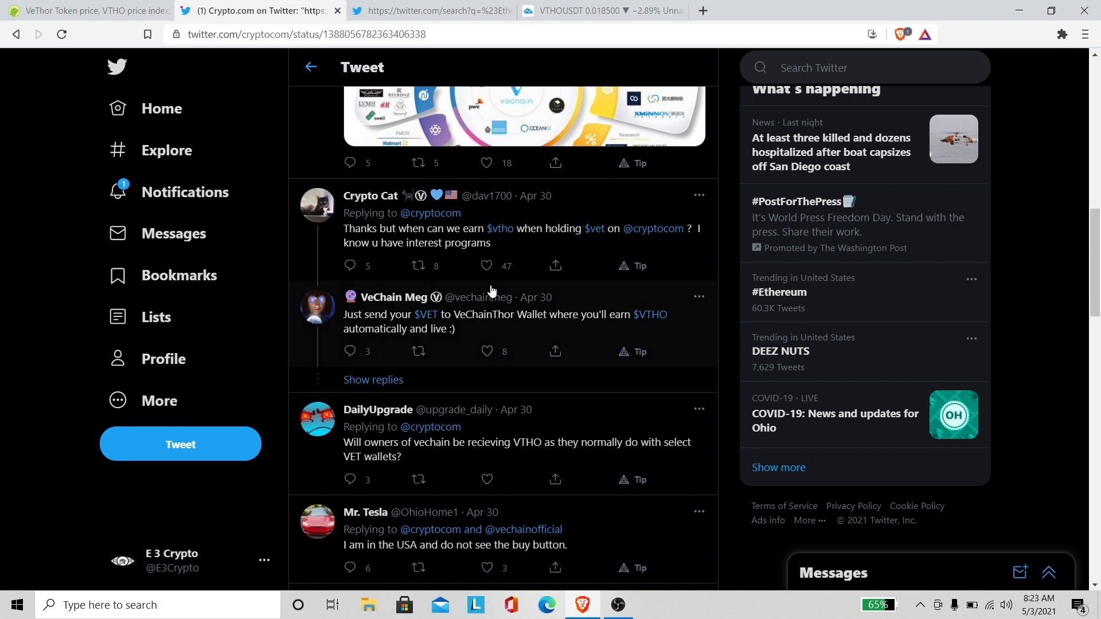
pyautogui.moveTo(507, 239)
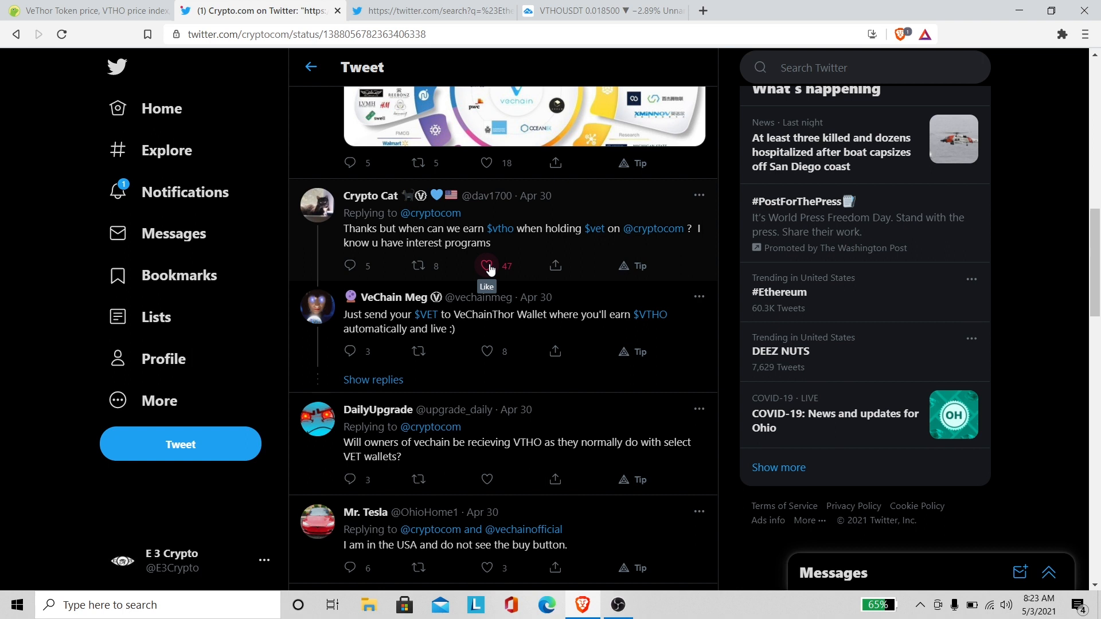
pyautogui.click(486, 266)
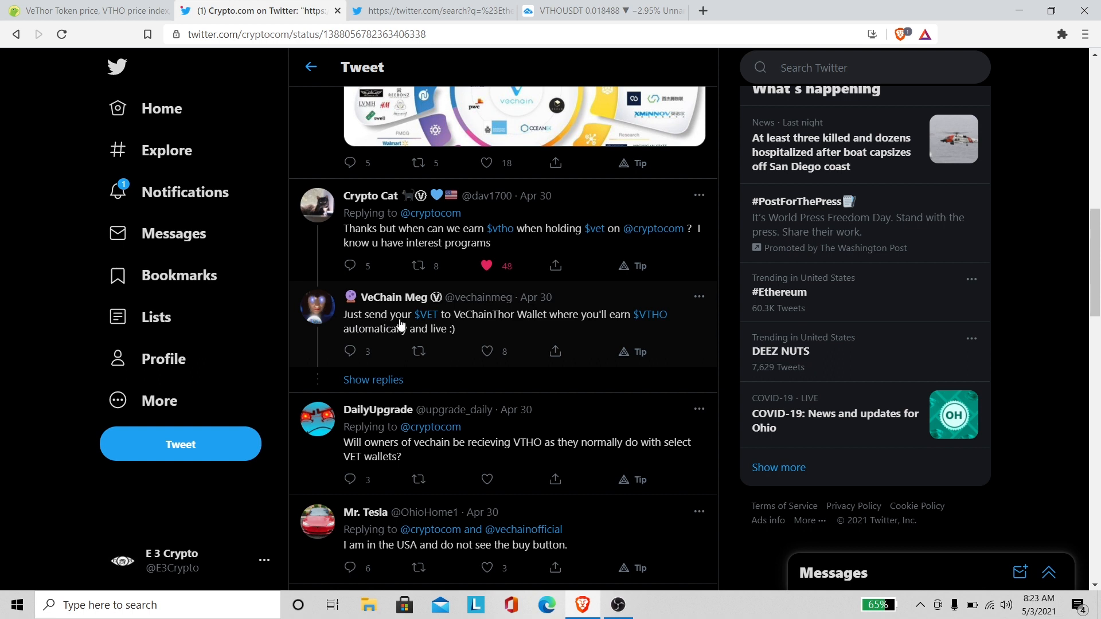
pyautogui.moveTo(628, 333)
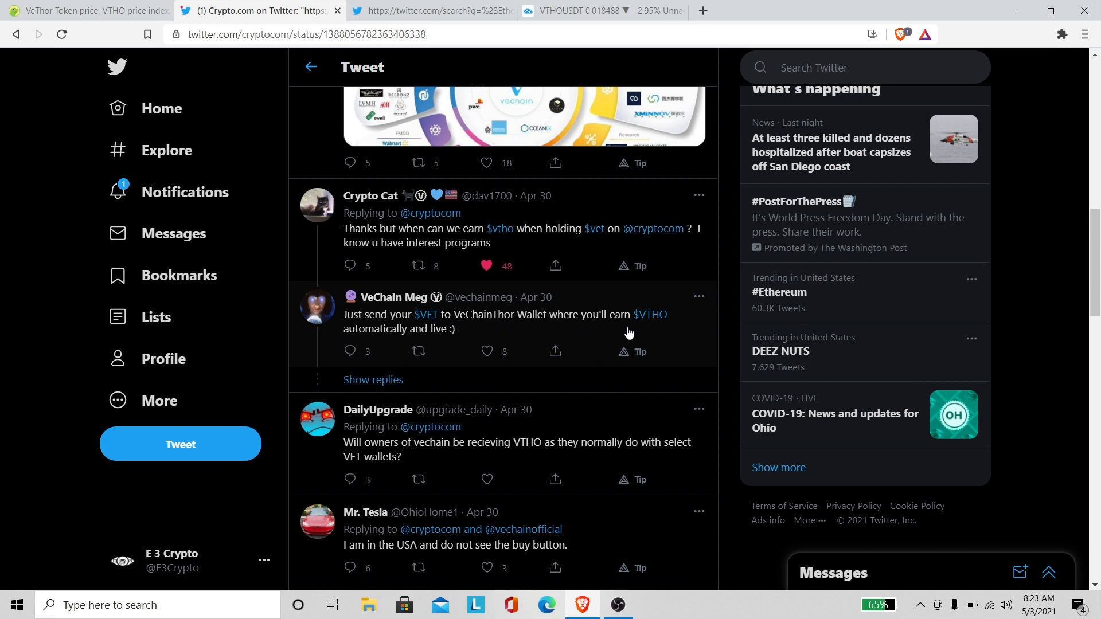
pyautogui.moveTo(592, 317)
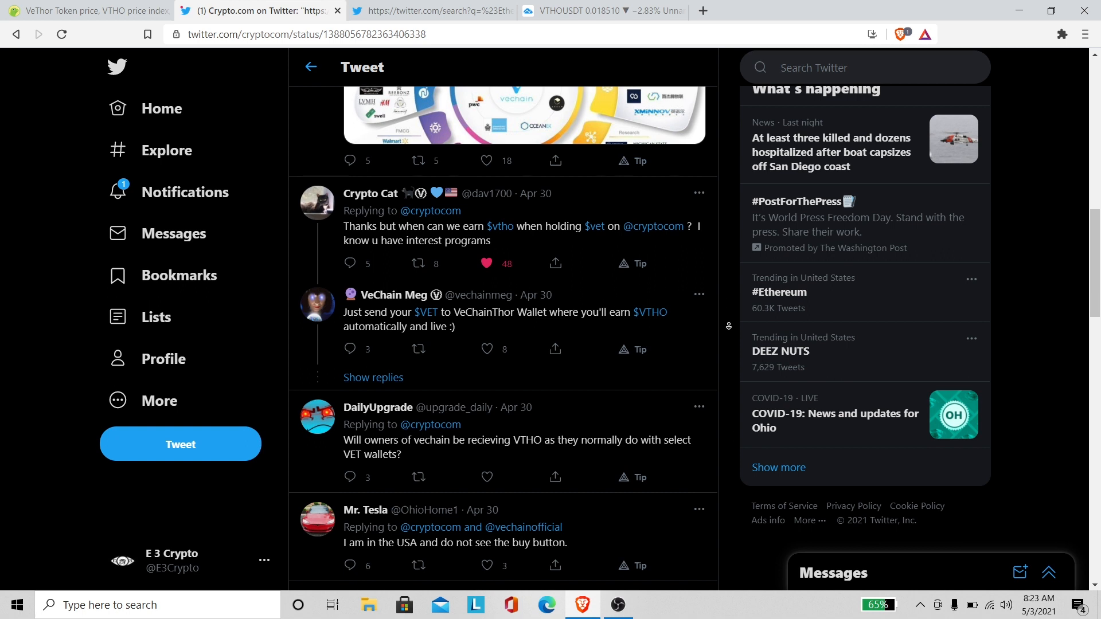
# - Read down the Crypto.com listing thread past the GIF replies toward the VET/VTHO replies
pyautogui.scroll(-3)
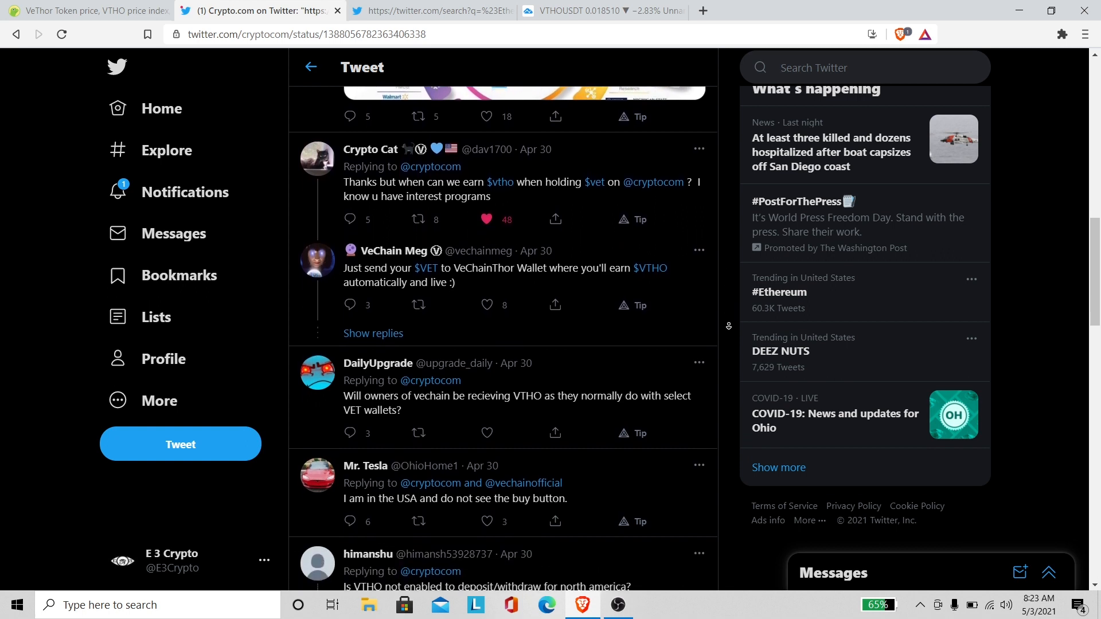
pyautogui.scroll(-3)
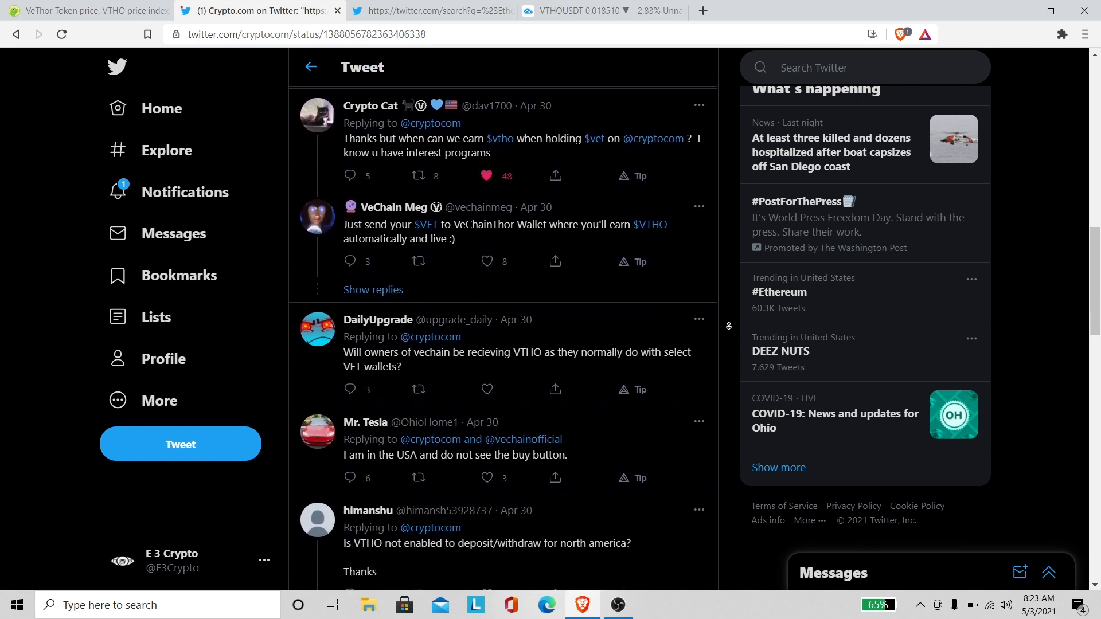
pyautogui.scroll(-3)
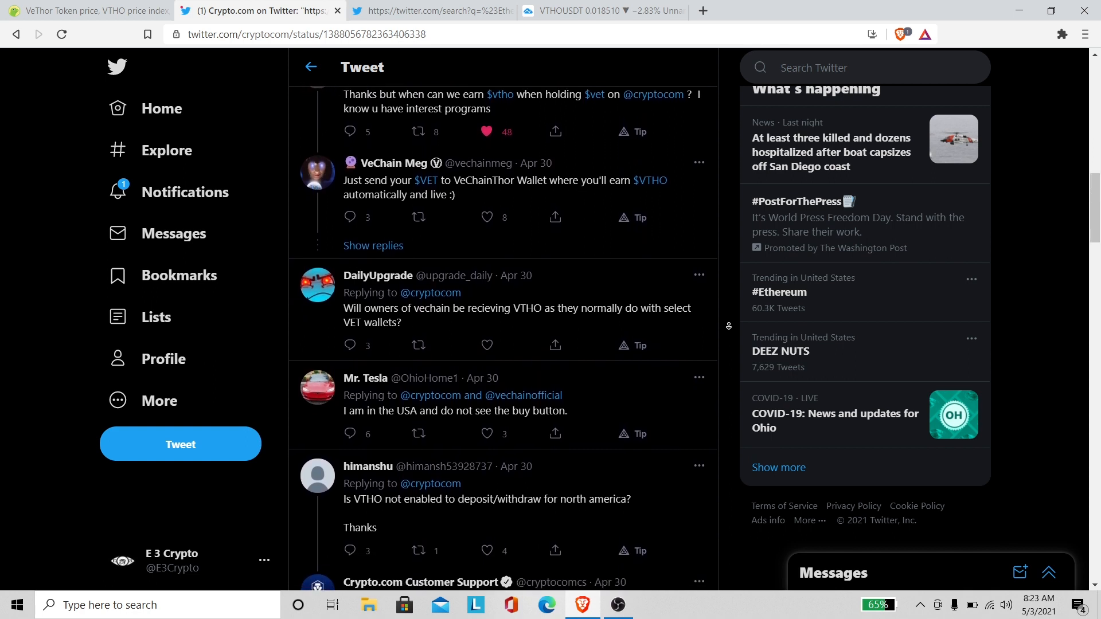
pyautogui.scroll(-3)
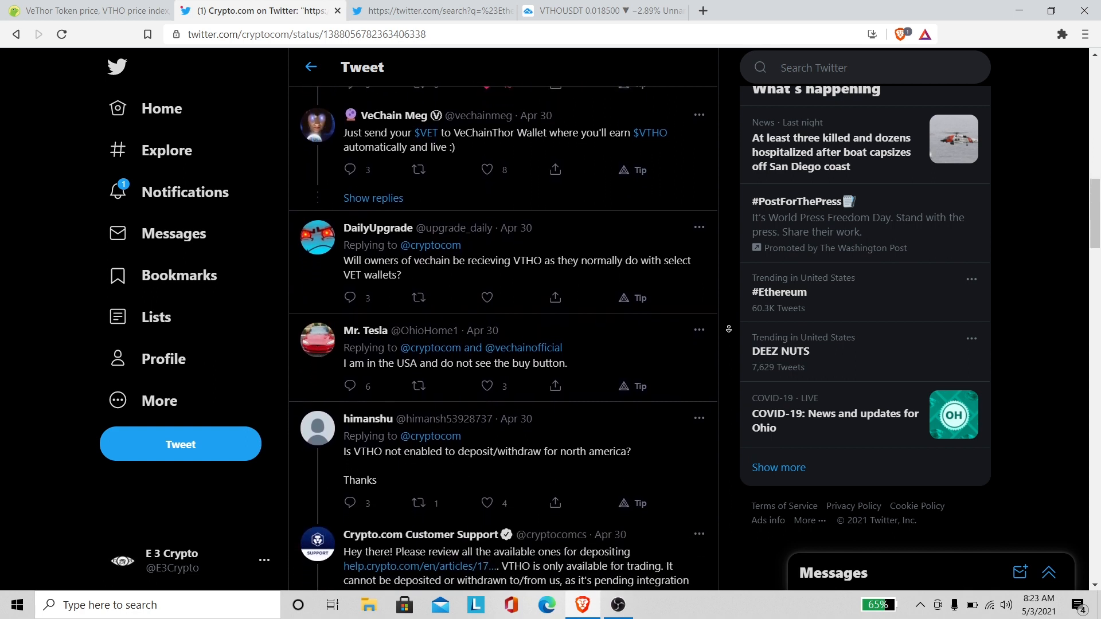
pyautogui.scroll(-3)
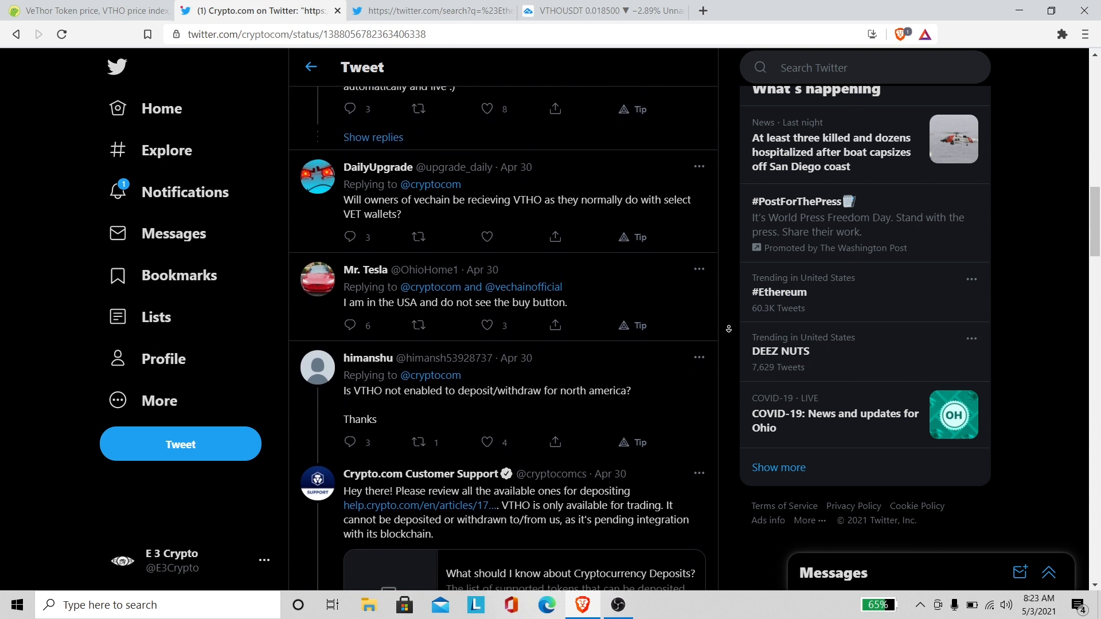
pyautogui.scroll(-3)
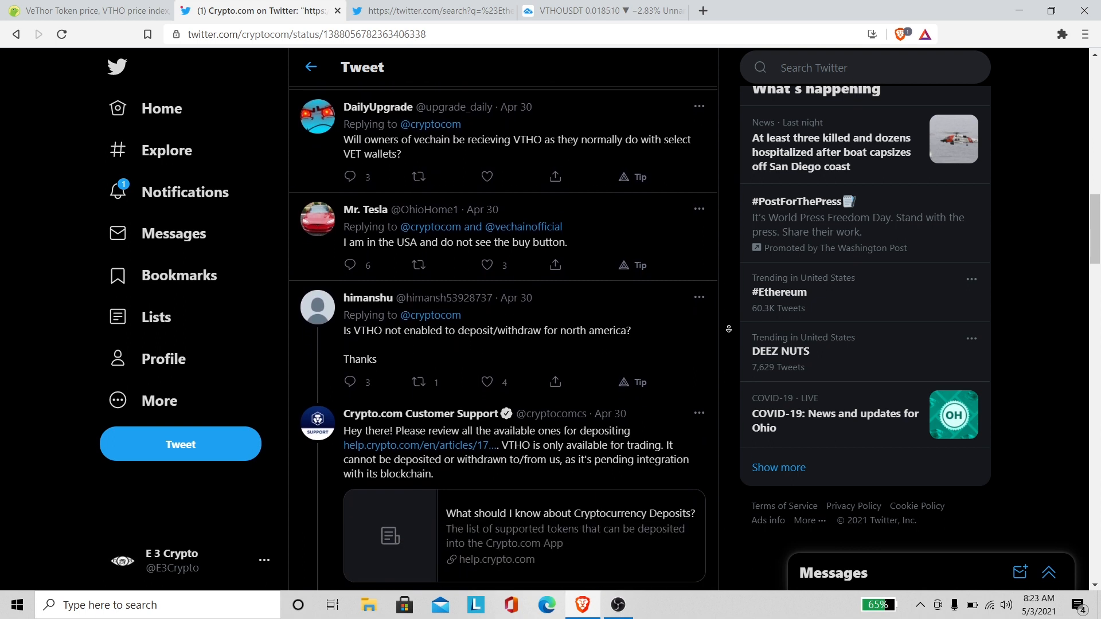
pyautogui.scroll(-3)
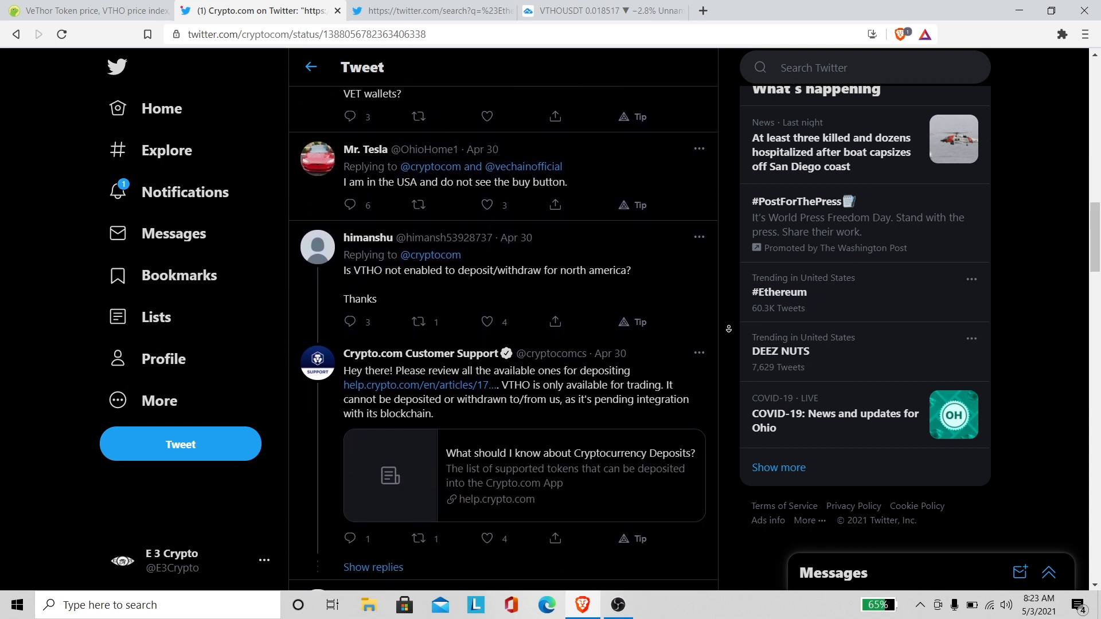
pyautogui.scroll(-3)
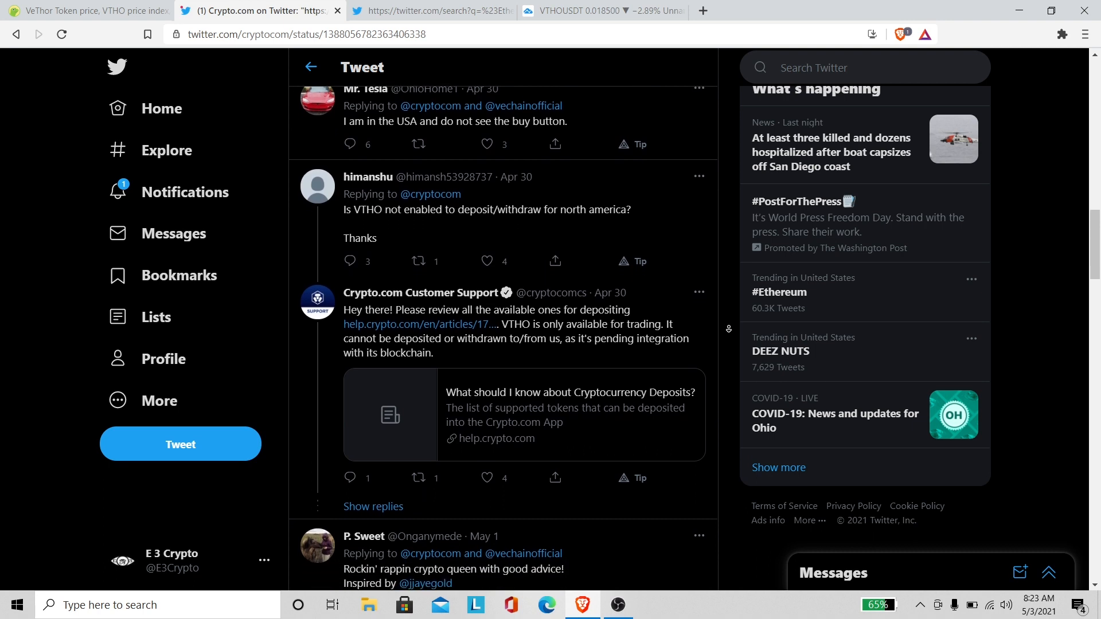
pyautogui.scroll(-3)
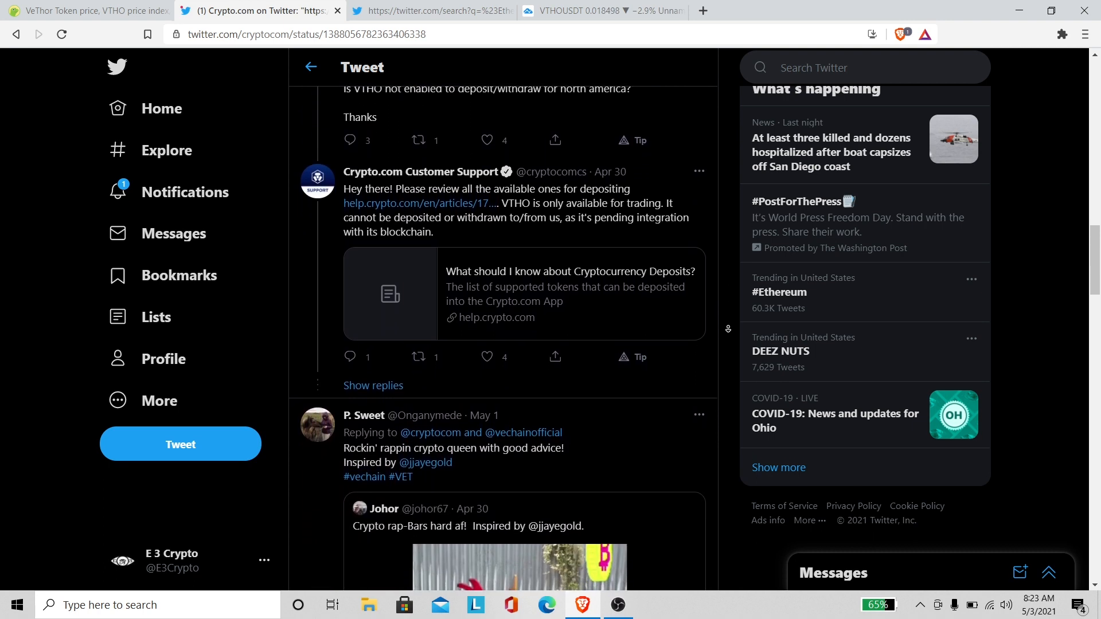
pyautogui.scroll(-3)
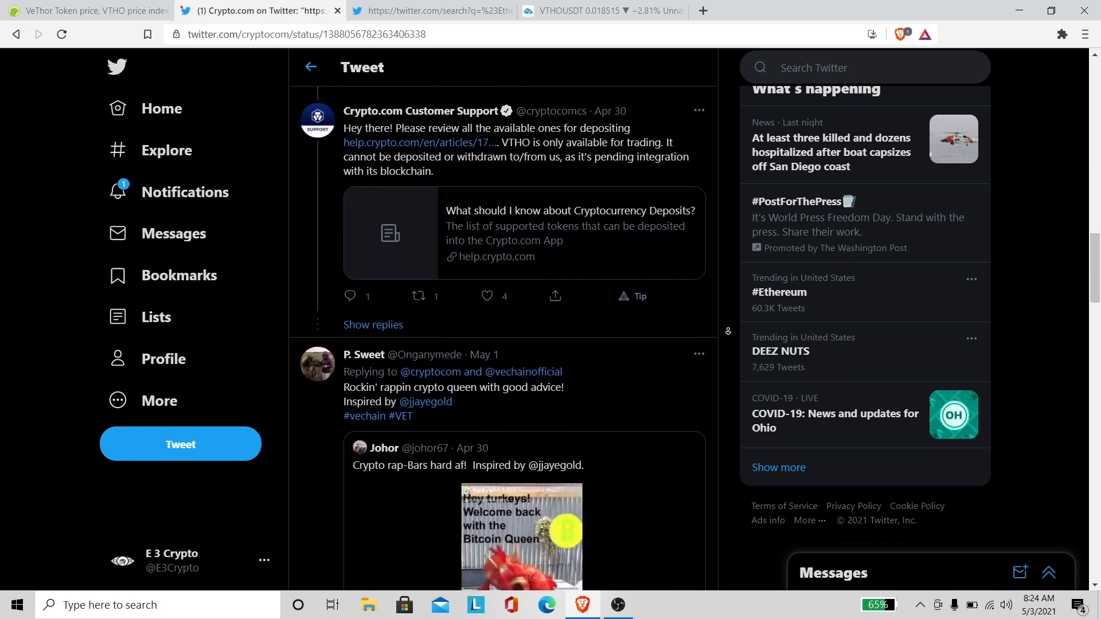
pyautogui.scroll(-3)
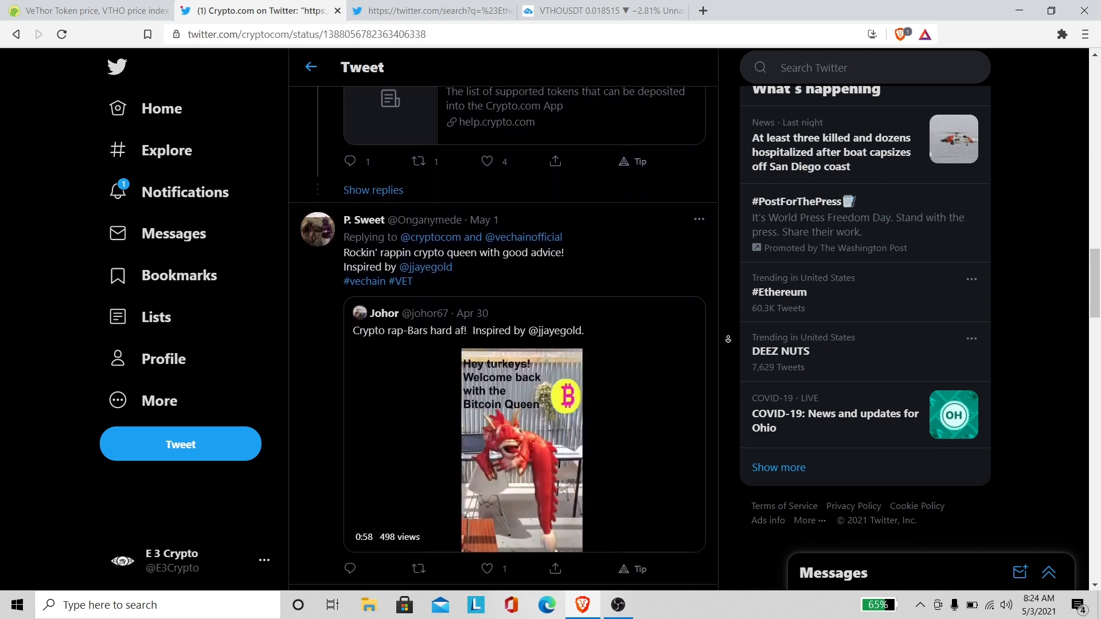
pyautogui.scroll(-3)
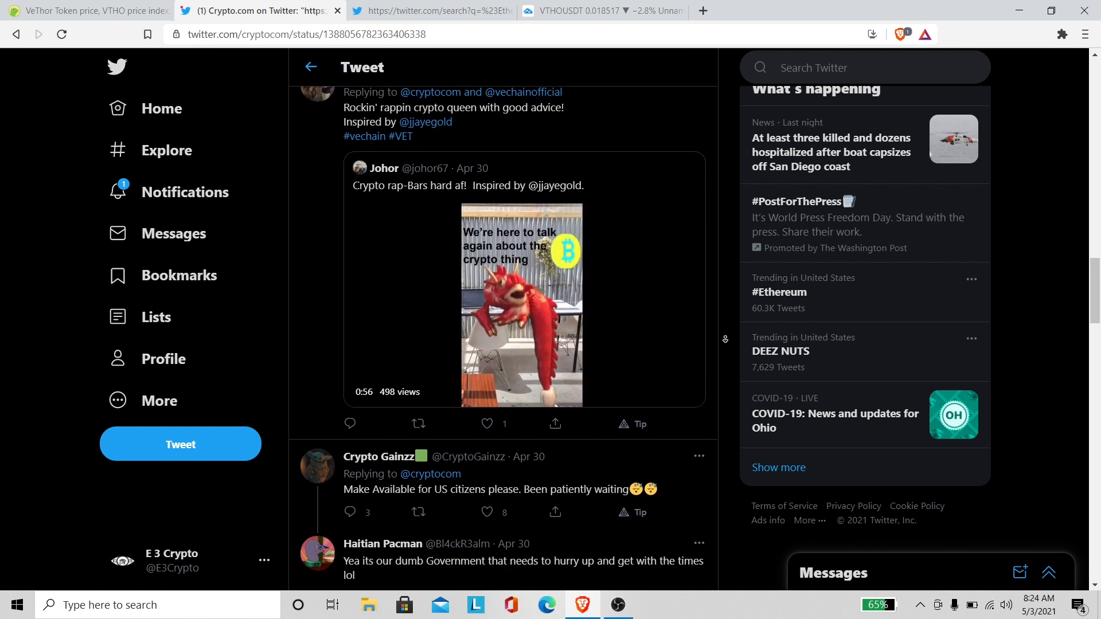
pyautogui.scroll(-3)
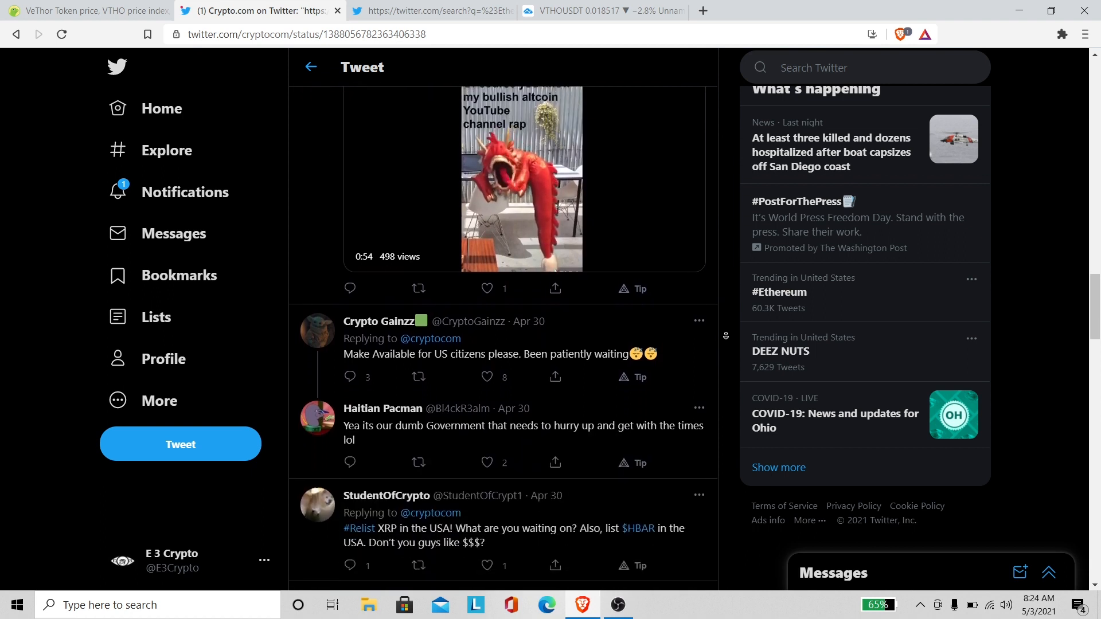
pyautogui.scroll(-3)
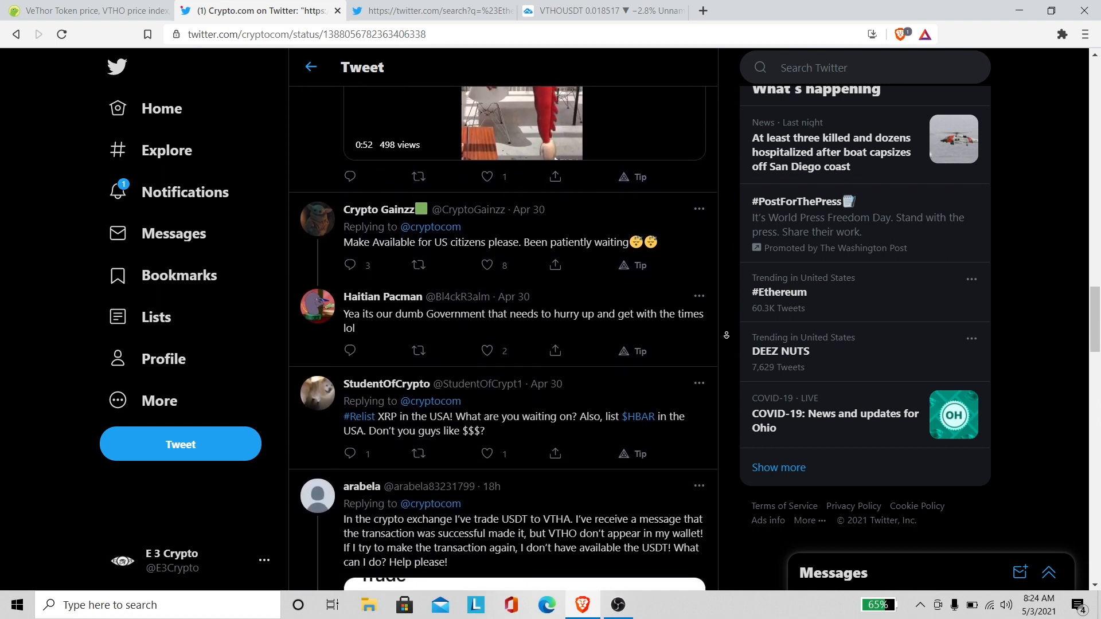
pyautogui.scroll(-3)
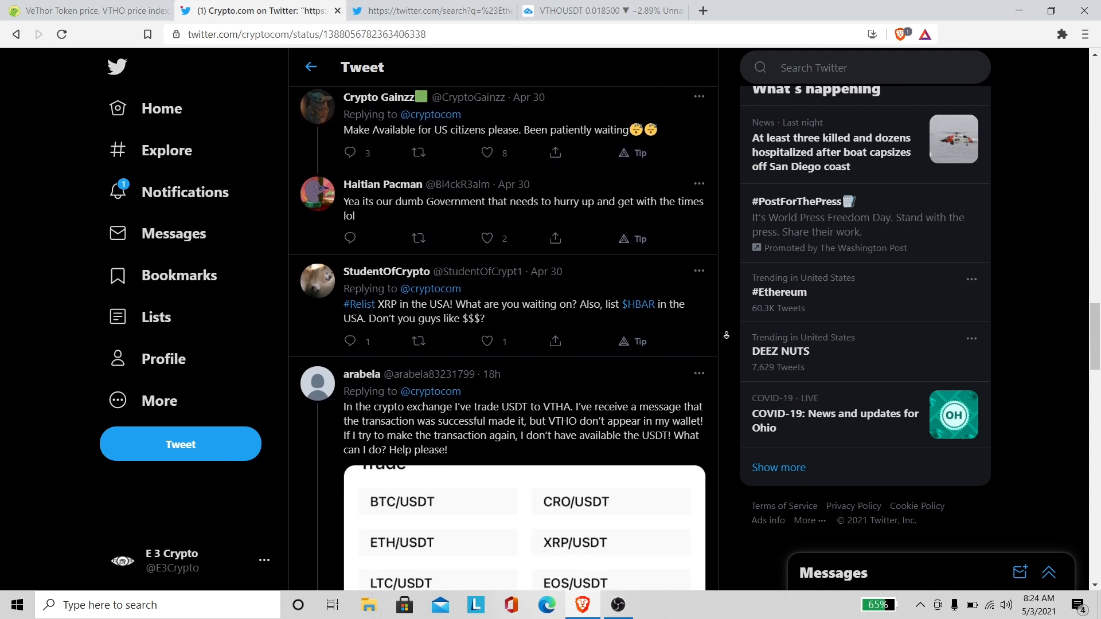
pyautogui.scroll(-3)
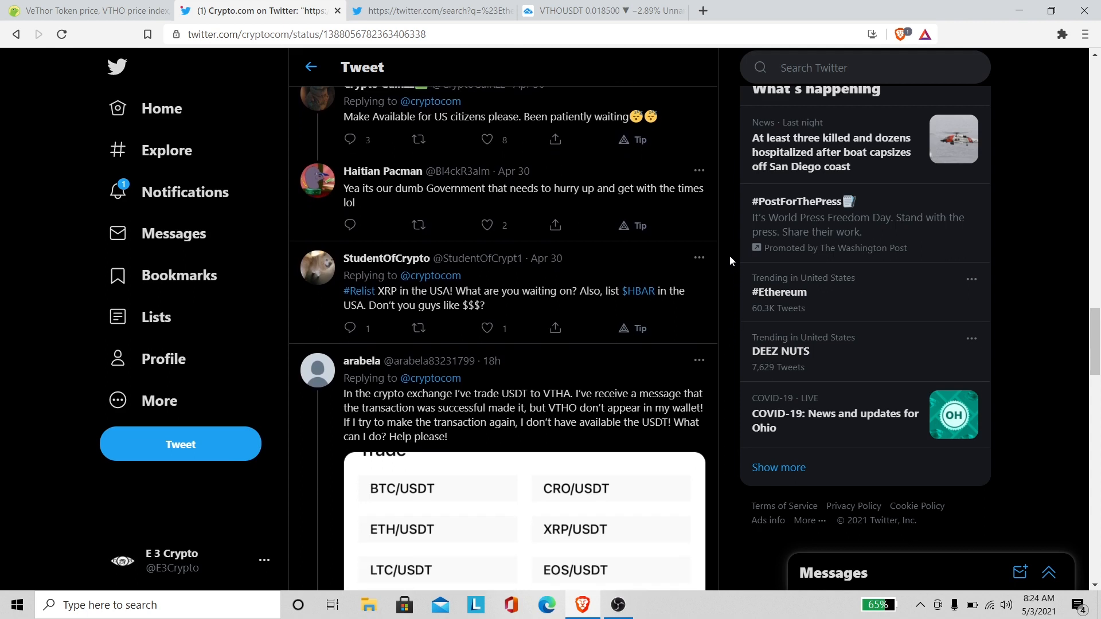
pyautogui.moveTo(727, 263)
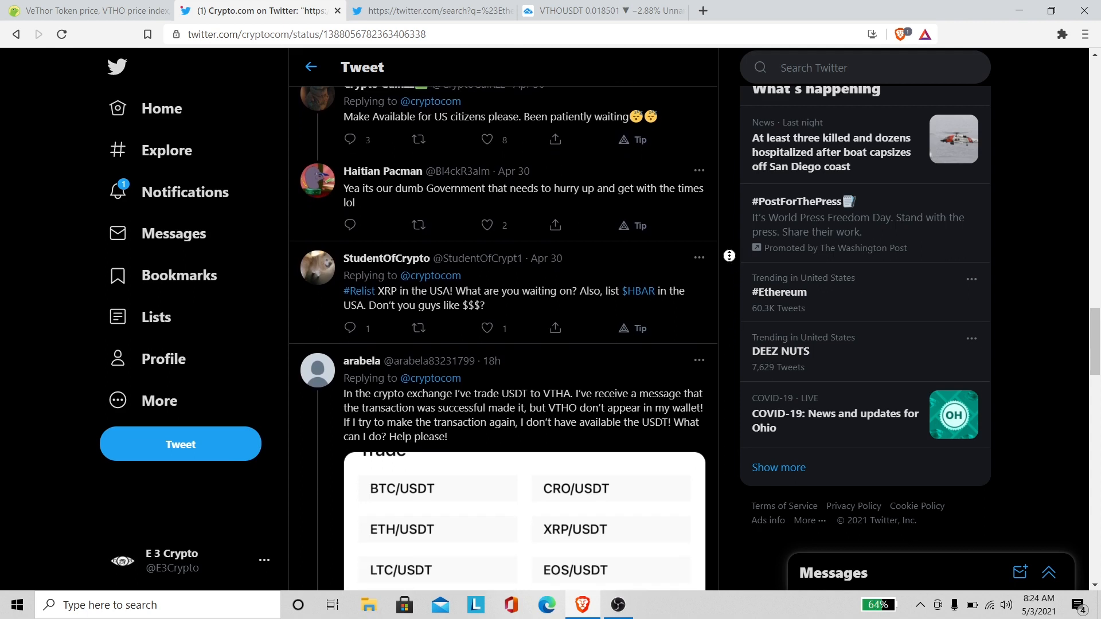
pyautogui.scroll(-3)
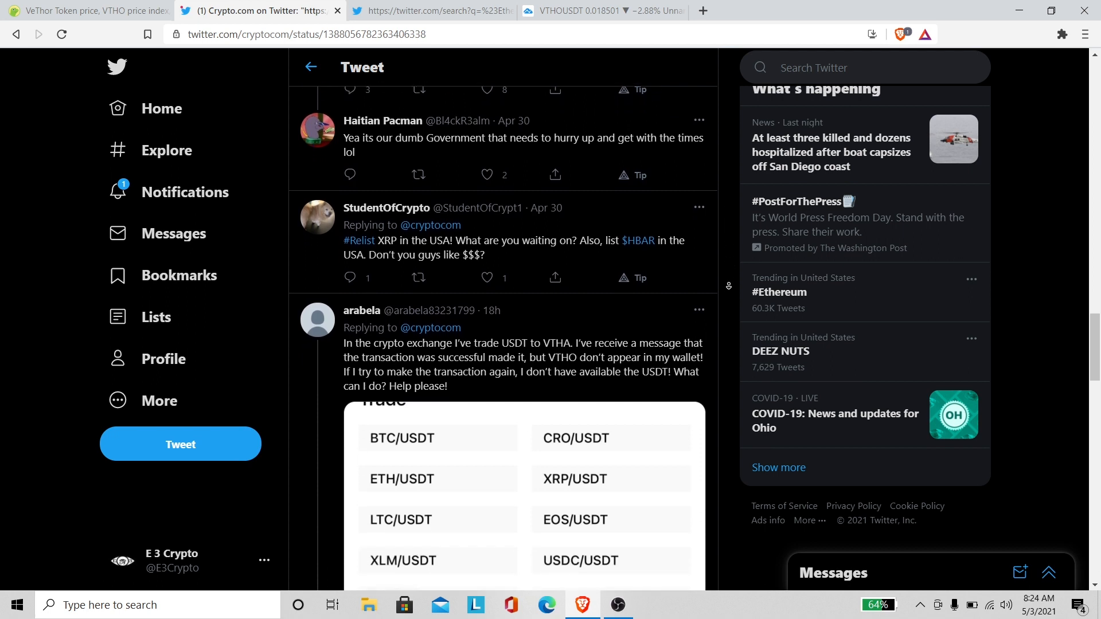
pyautogui.scroll(-3)
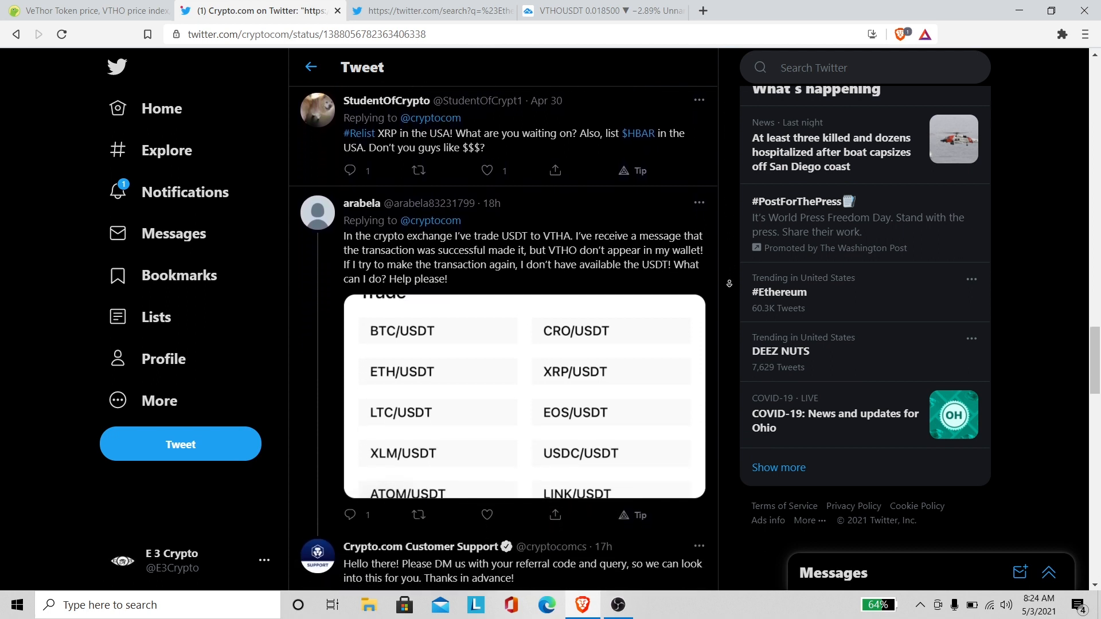
pyautogui.scroll(-3)
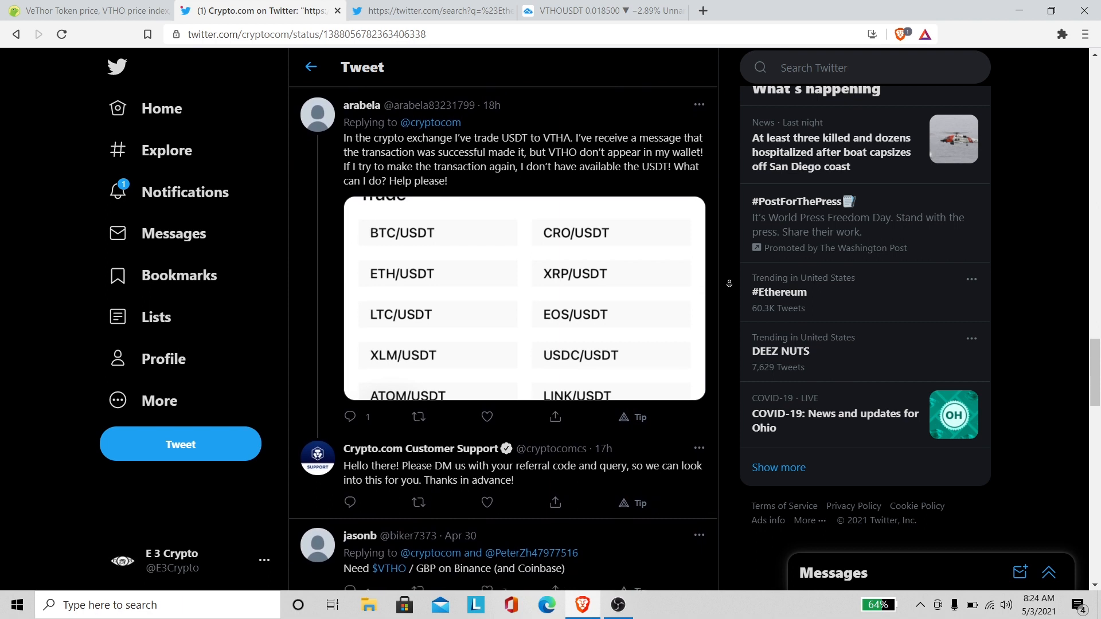
# - Continue to the replies on VTHO withdrawal fees, account openings and withheld VTHO from held VET
pyautogui.scroll(-3)
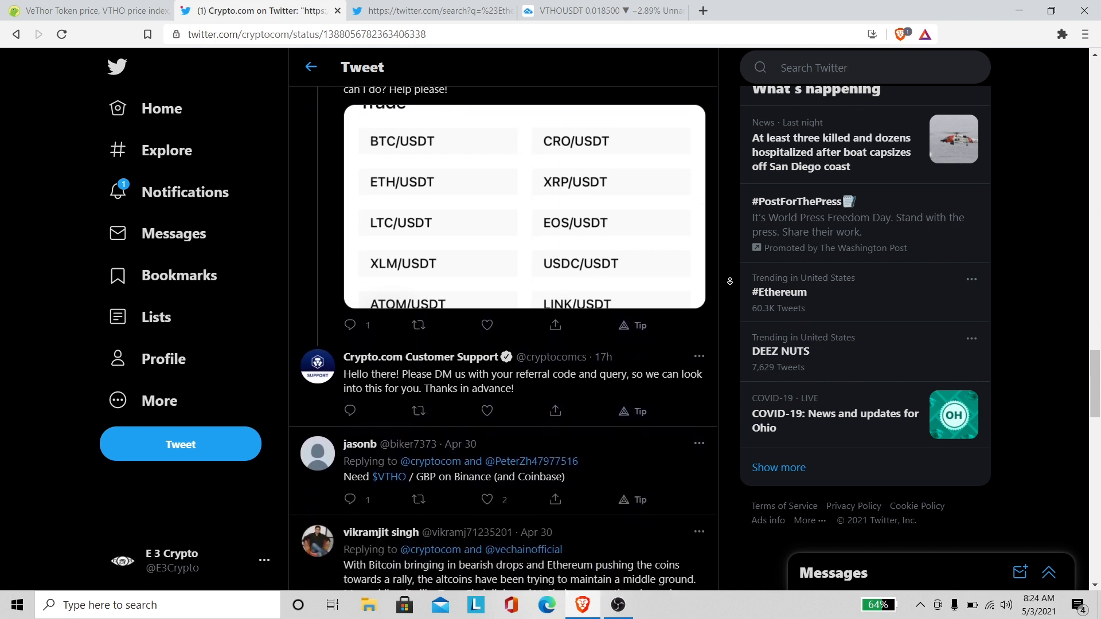
pyautogui.scroll(-3)
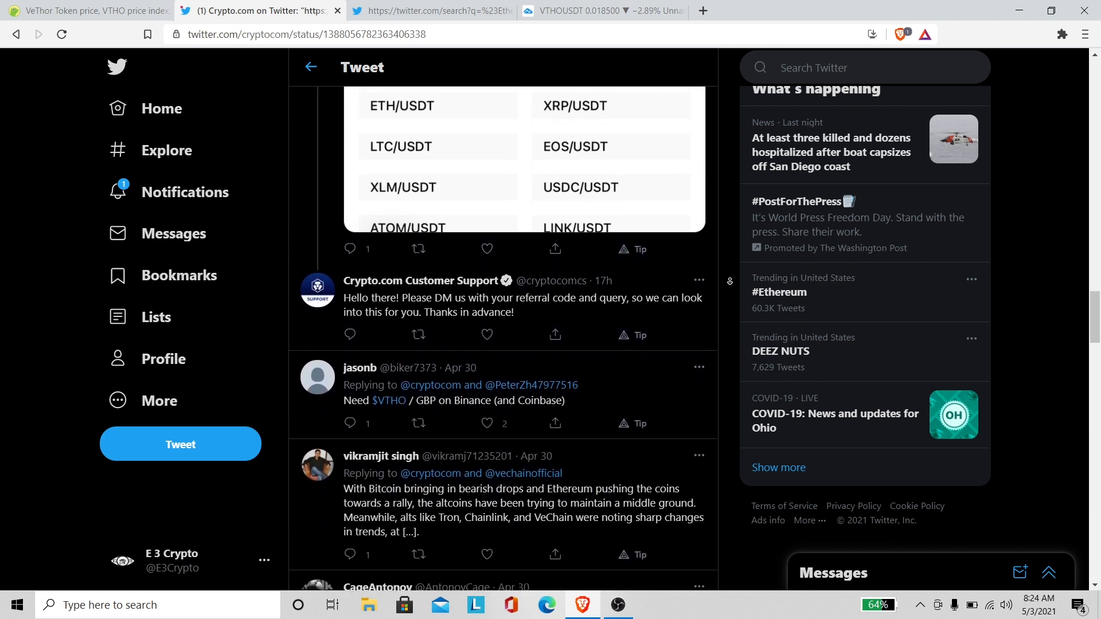
pyautogui.scroll(-3)
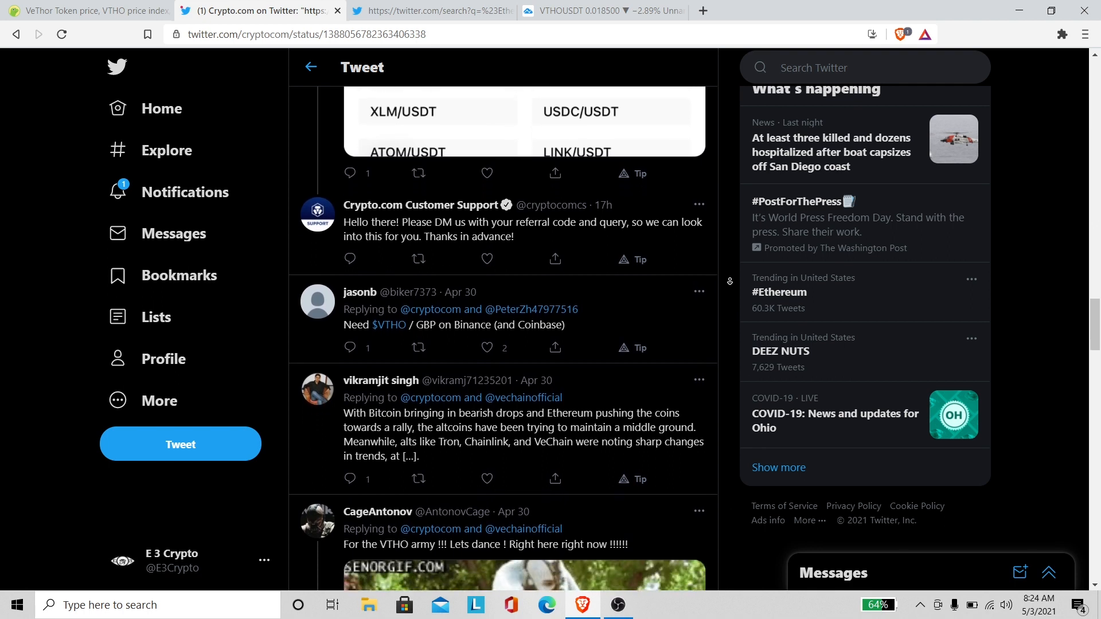
pyautogui.scroll(-3)
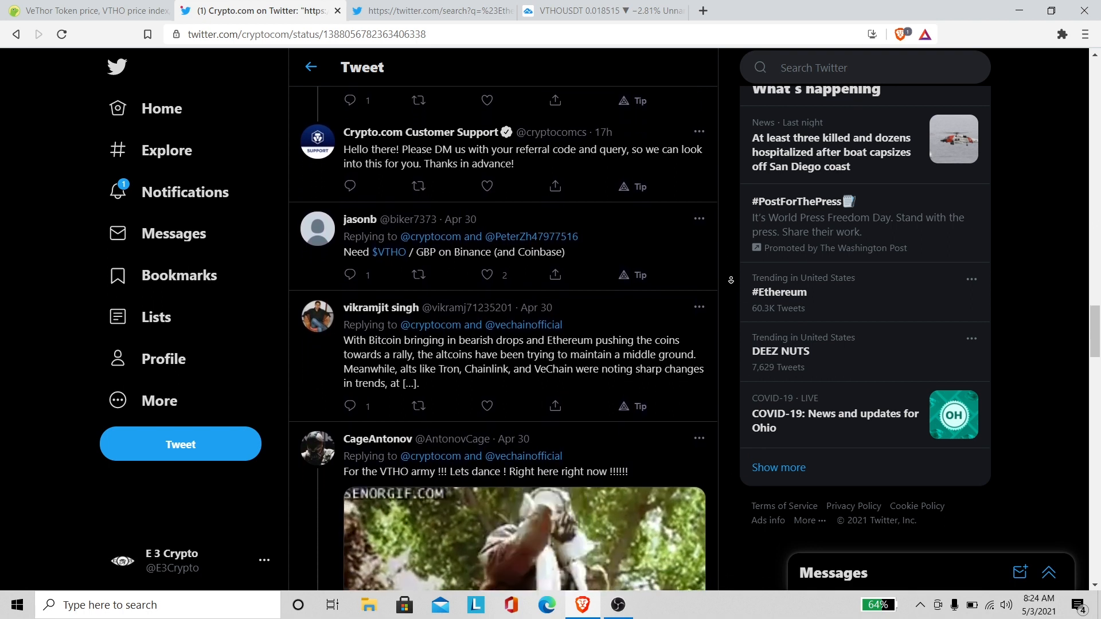
pyautogui.scroll(-3)
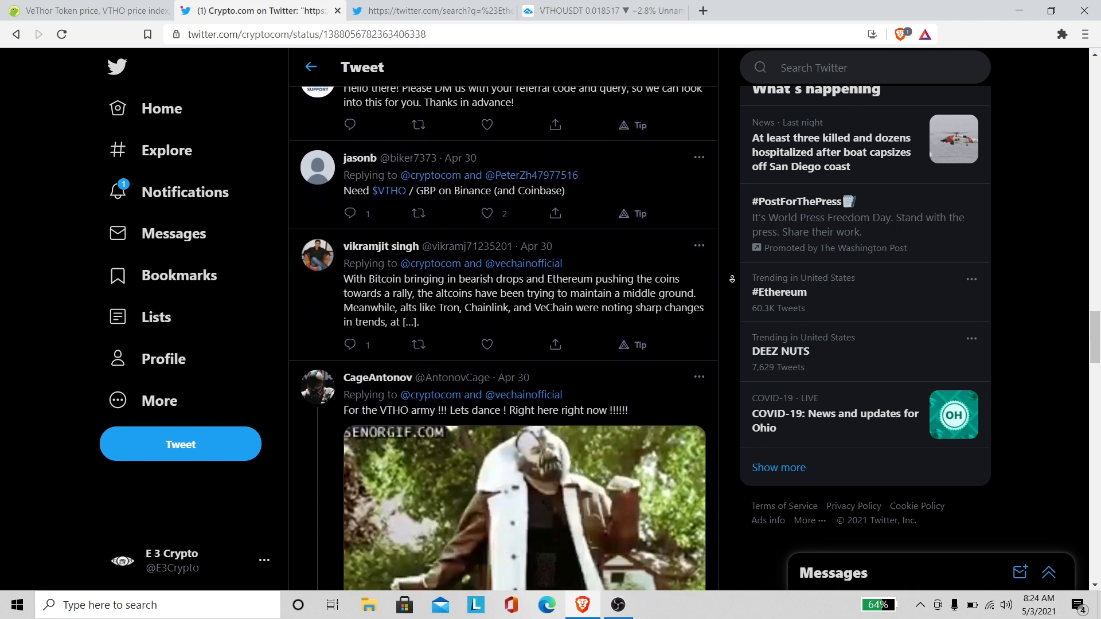
pyautogui.scroll(-3)
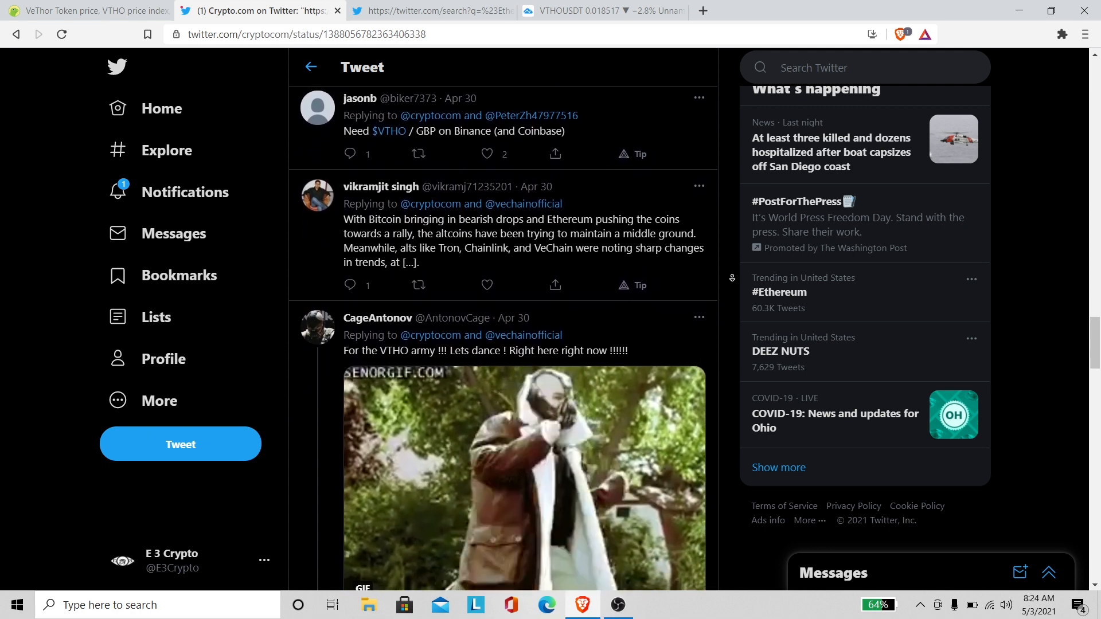
pyautogui.scroll(-3)
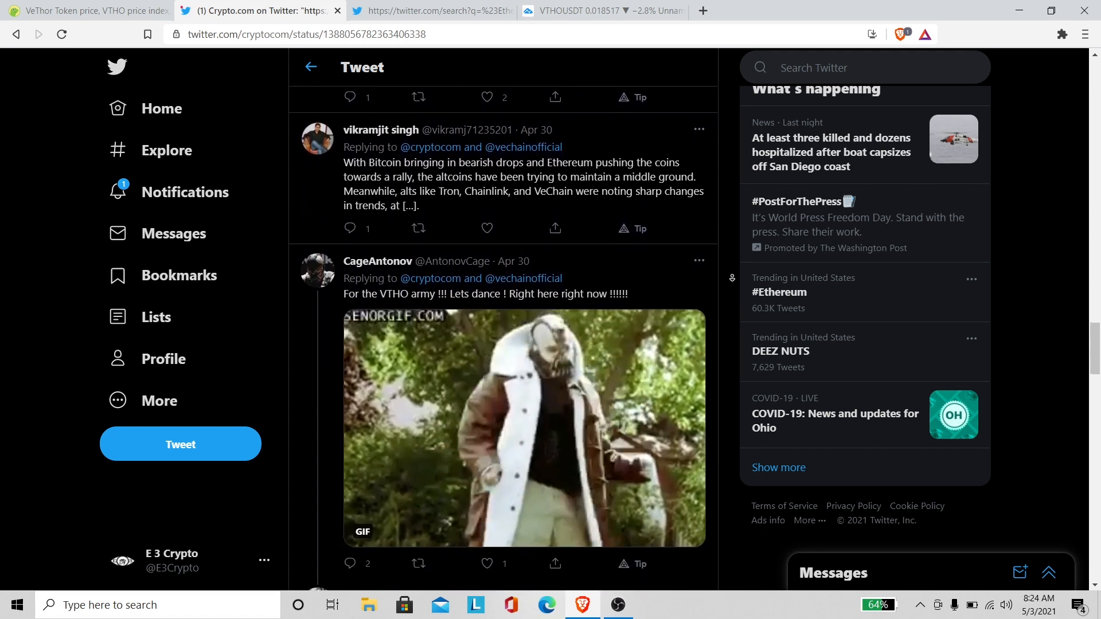
pyautogui.scroll(-3)
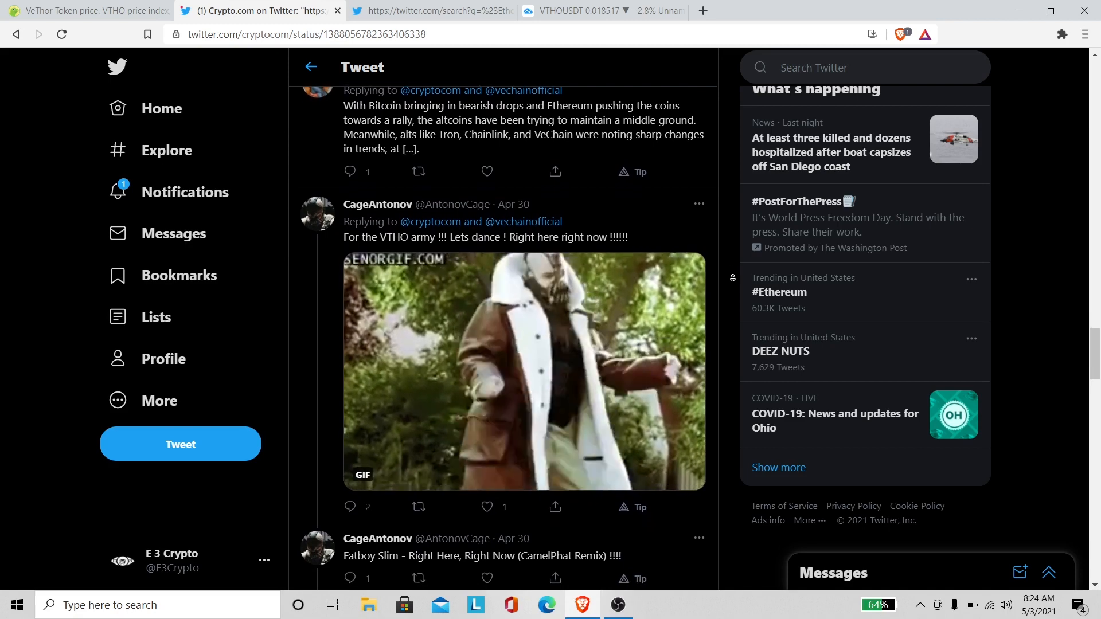
pyautogui.scroll(-3)
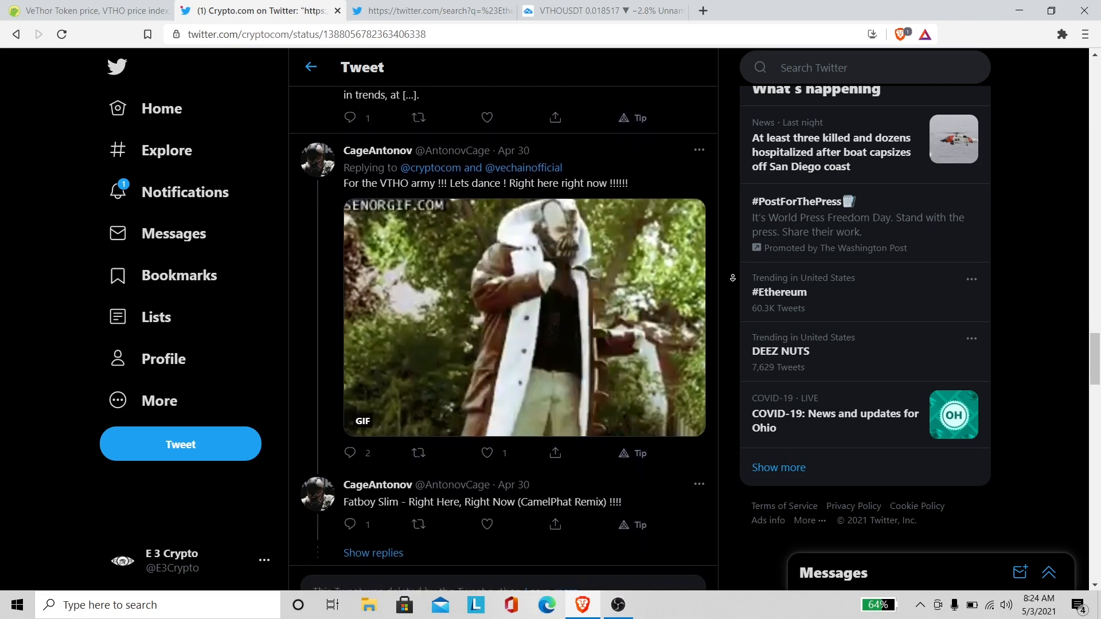
pyautogui.scroll(-3)
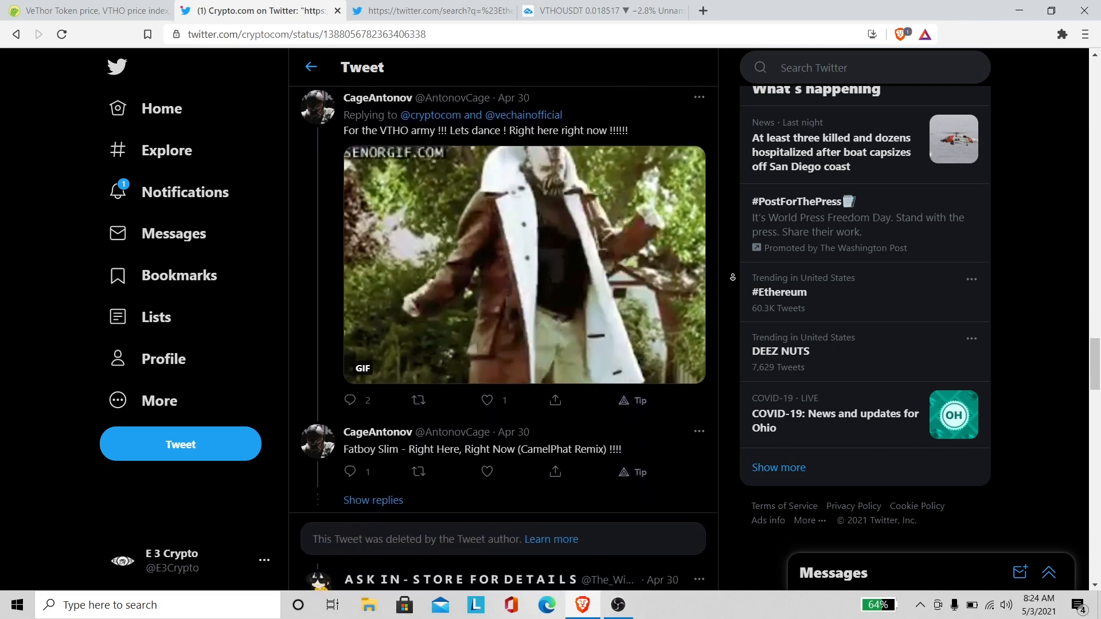
pyautogui.scroll(-3)
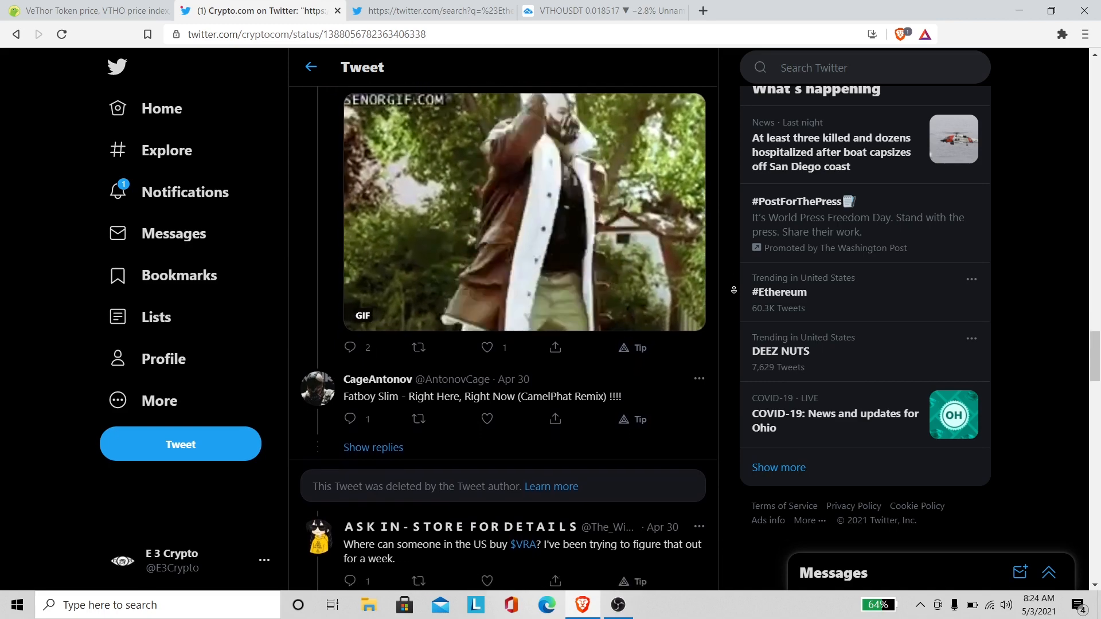
pyautogui.scroll(-3)
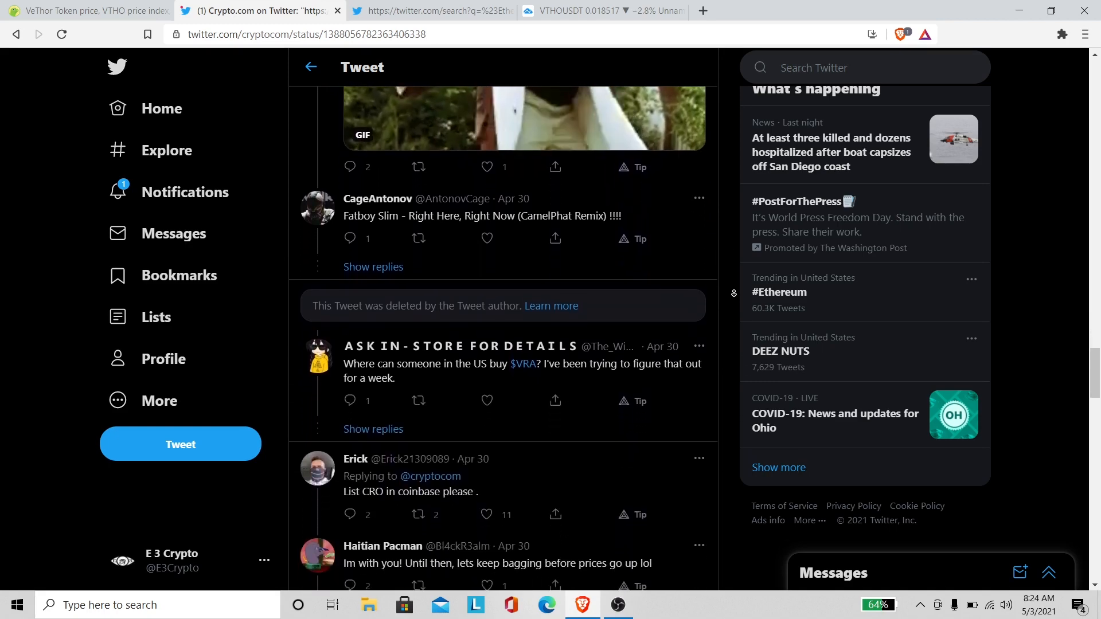
pyautogui.scroll(-3)
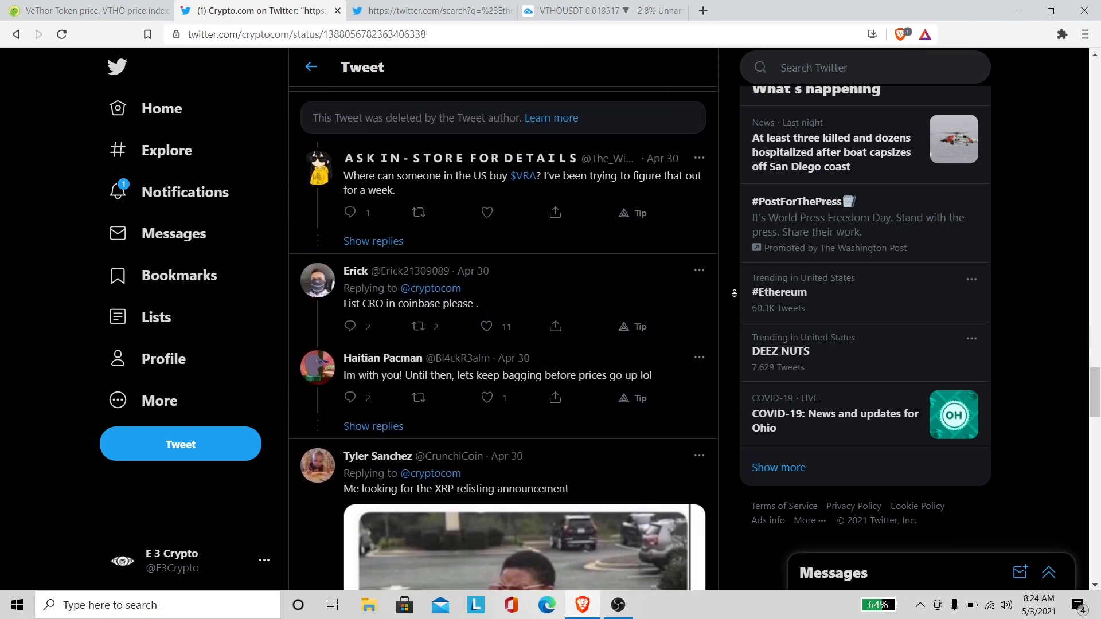
pyautogui.scroll(-3)
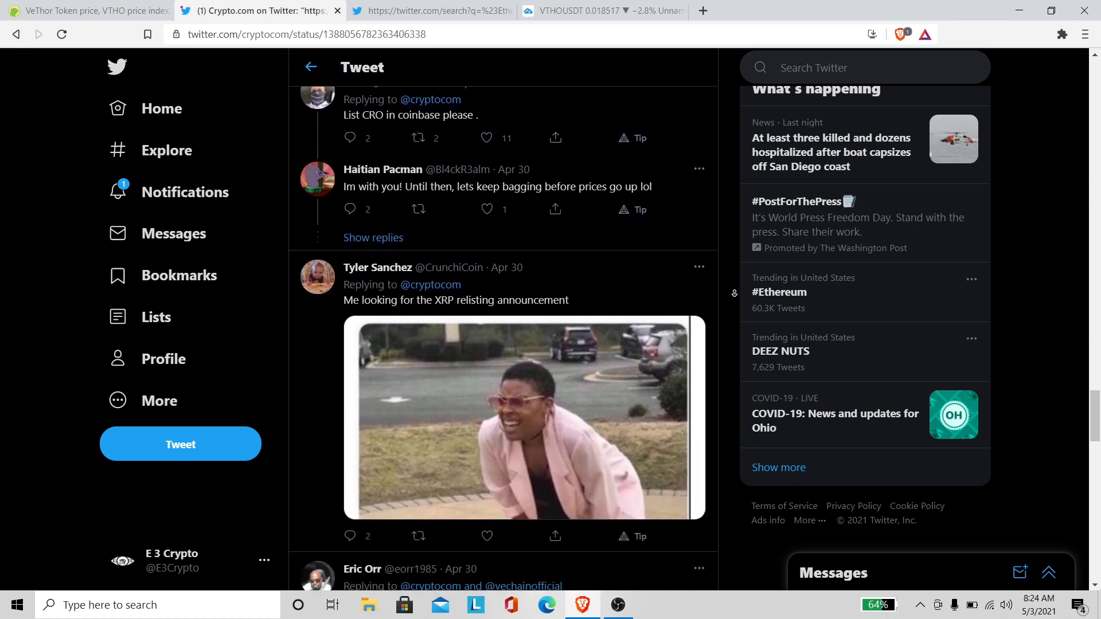
pyautogui.scroll(-3)
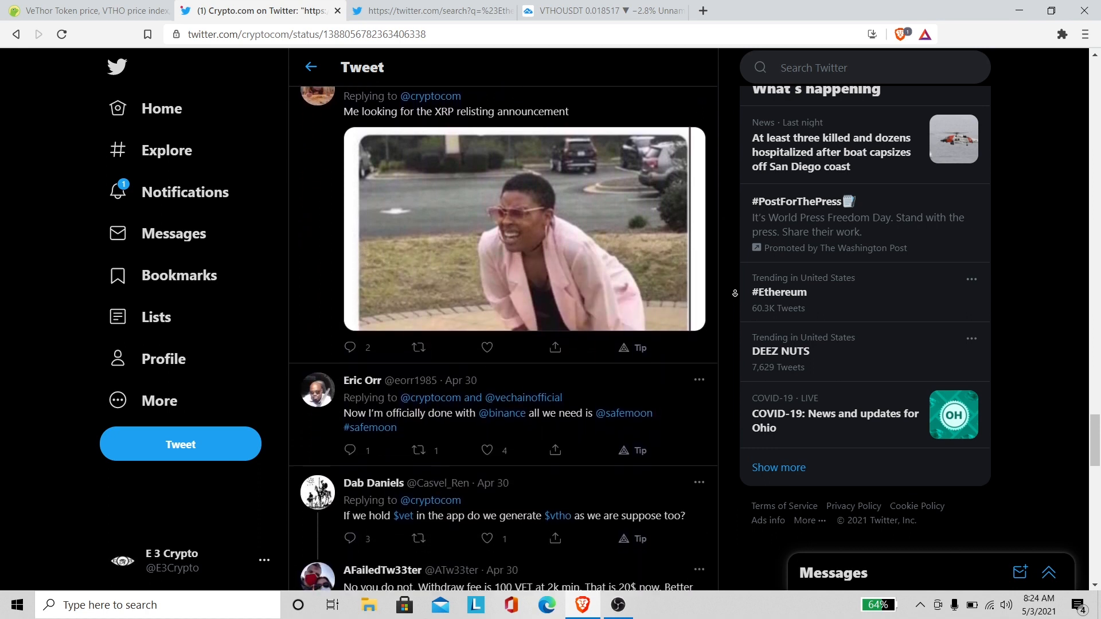
pyautogui.scroll(-3)
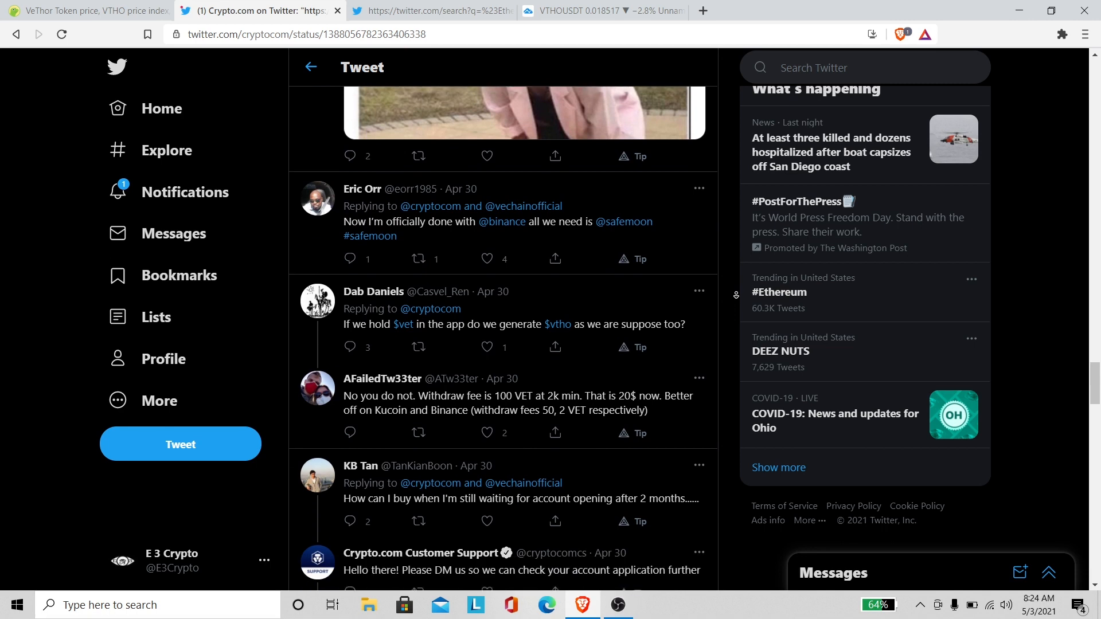
pyautogui.scroll(-3)
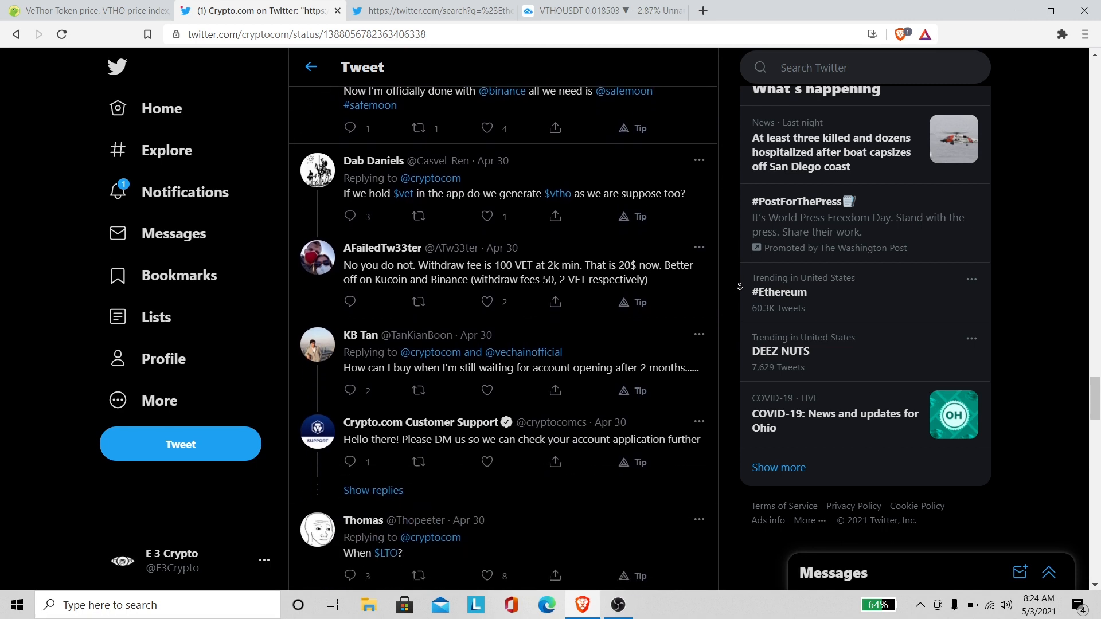
pyautogui.scroll(-3)
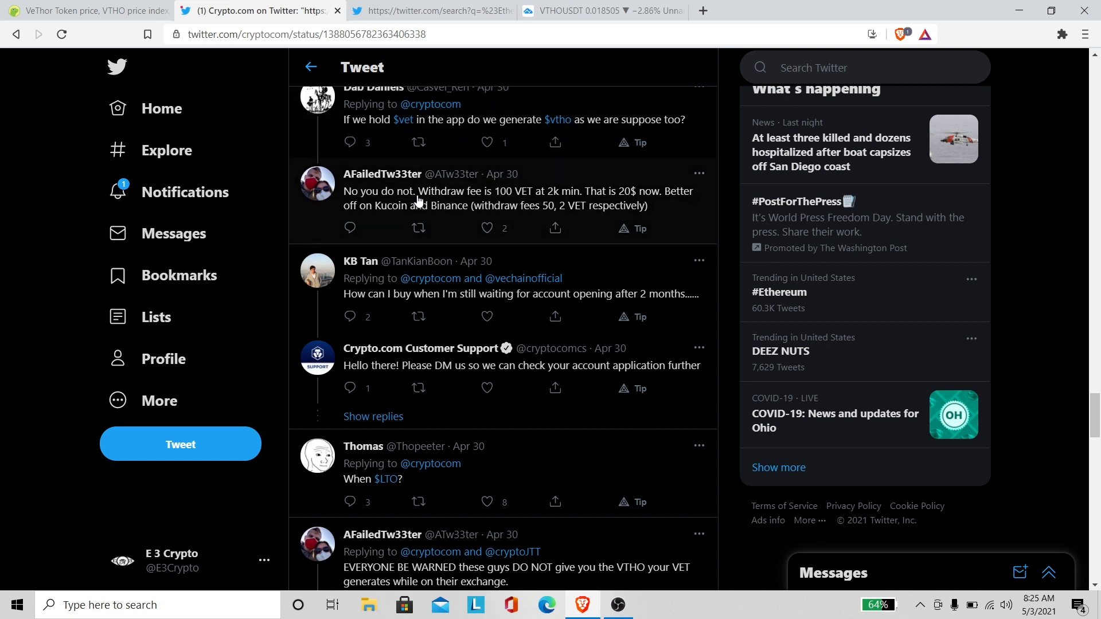
pyautogui.moveTo(504, 199)
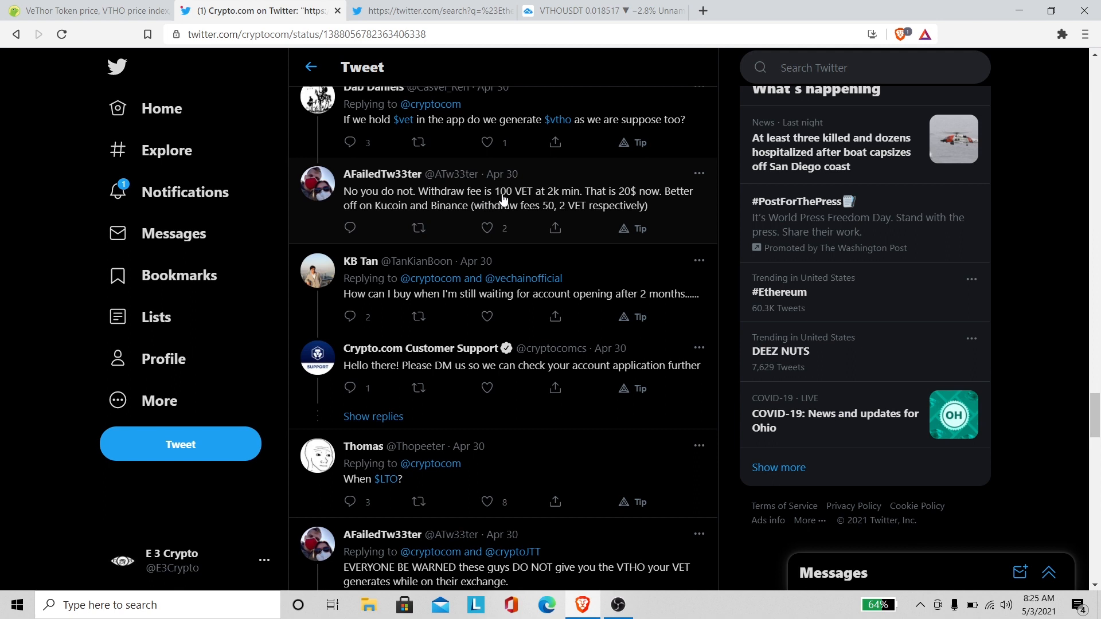
pyautogui.moveTo(523, 200)
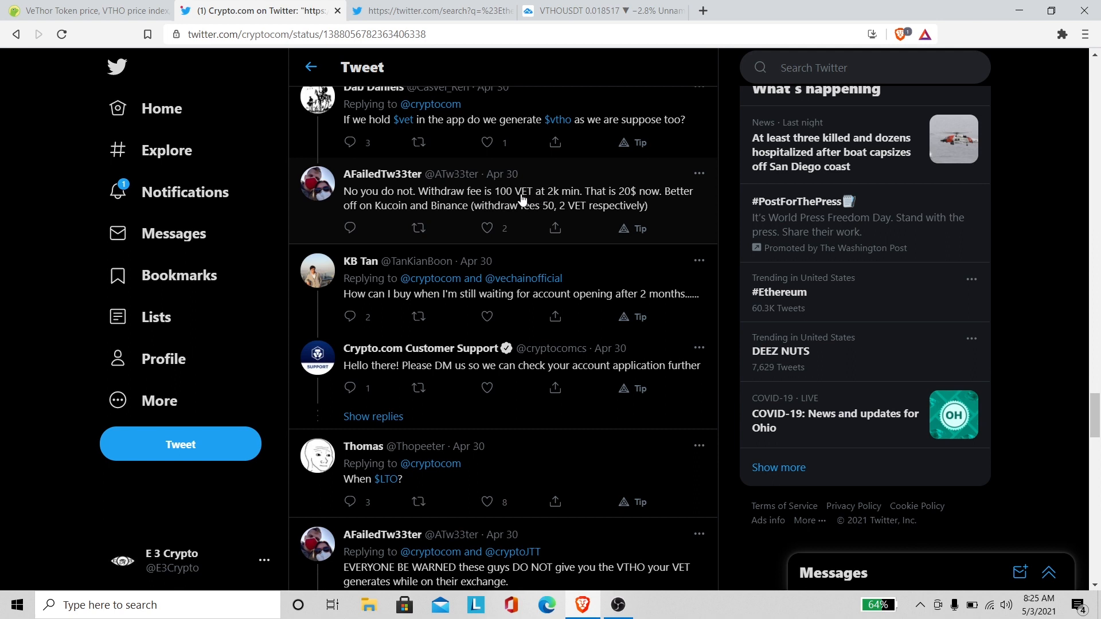
pyautogui.moveTo(610, 197)
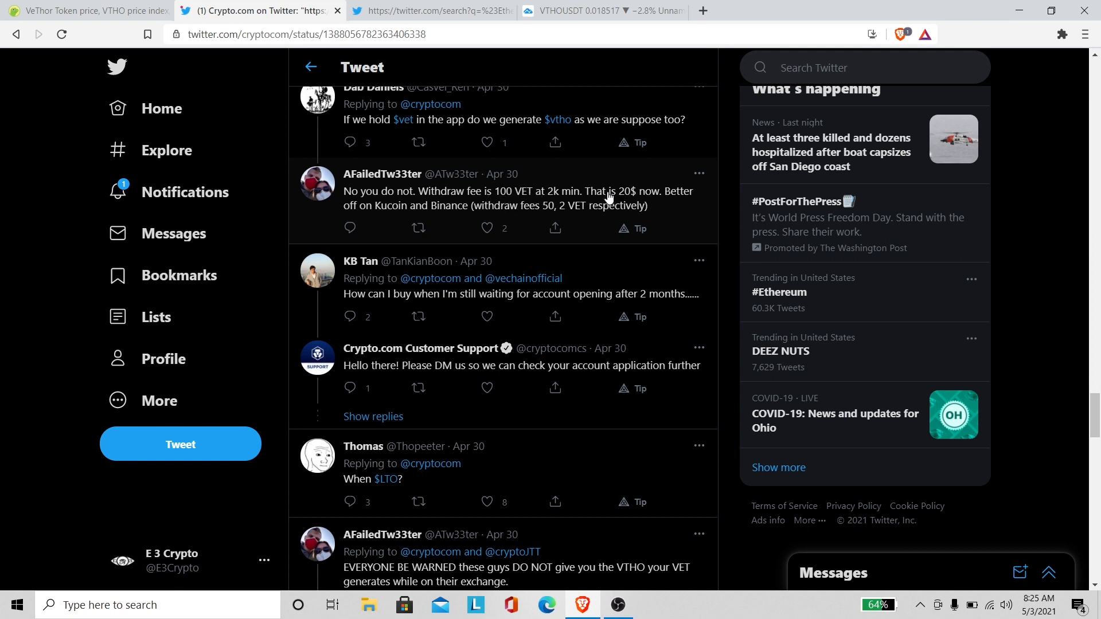
pyautogui.moveTo(648, 201)
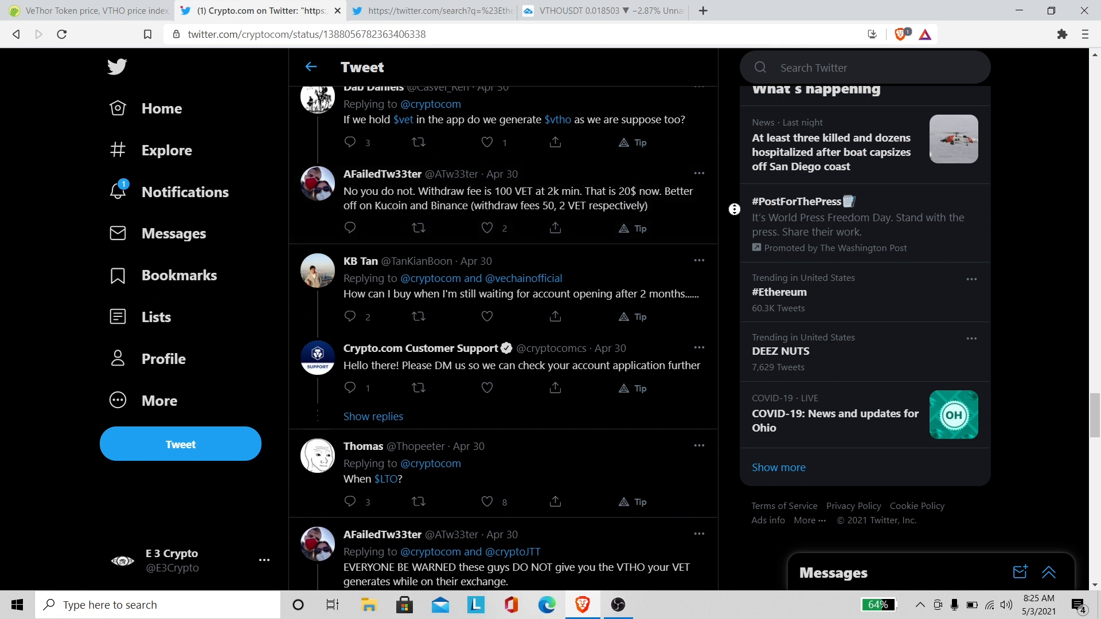
pyautogui.scroll(3)
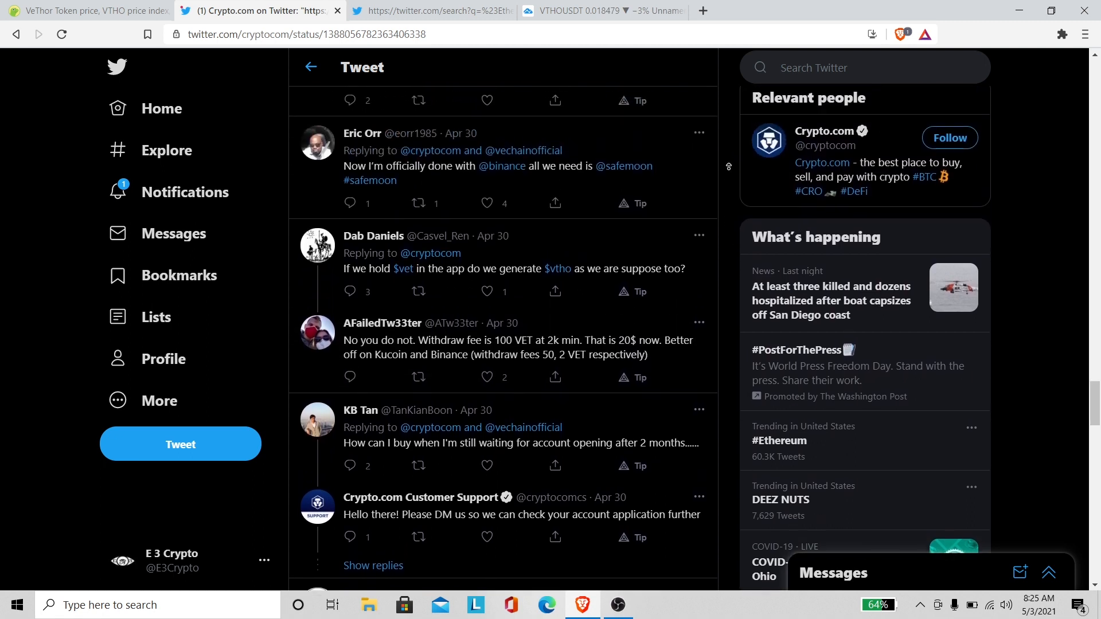
pyautogui.scroll(3)
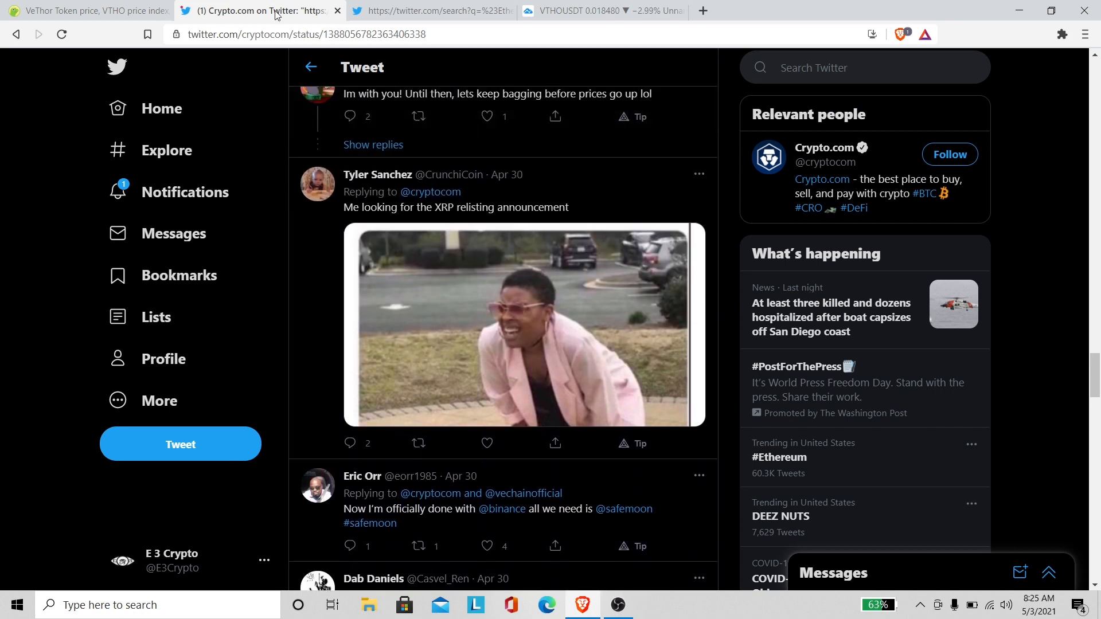
pyautogui.moveTo(75, 15)
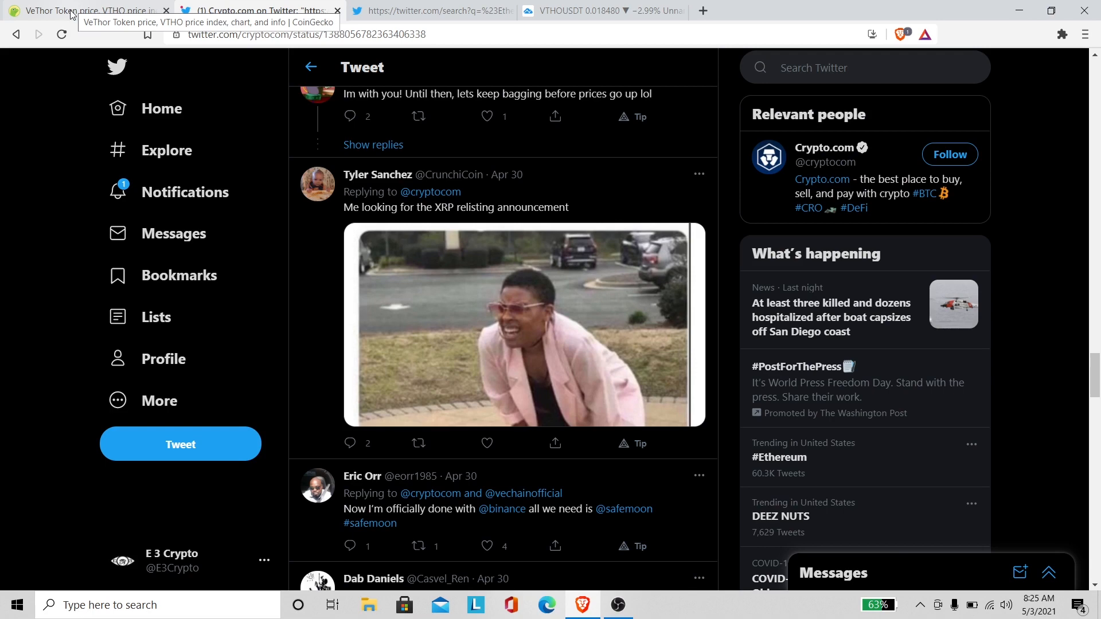
# - Reload CoinGecko's VeThor Token page to show VTHO near $0.0185, down 0.6%
pyautogui.click(81, 11)
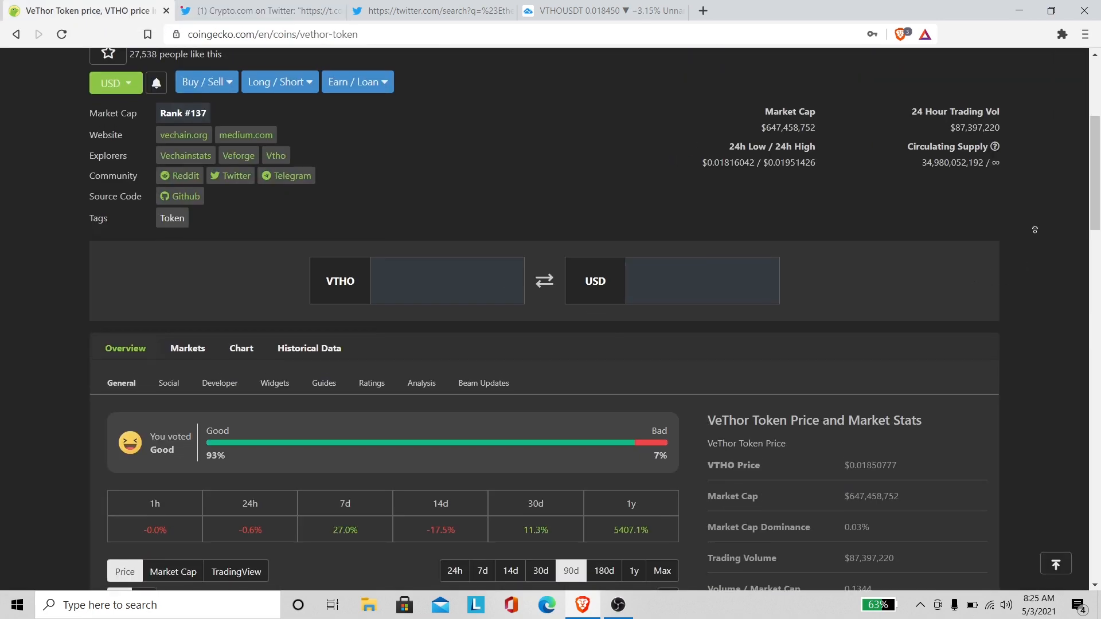
pyautogui.scroll(3)
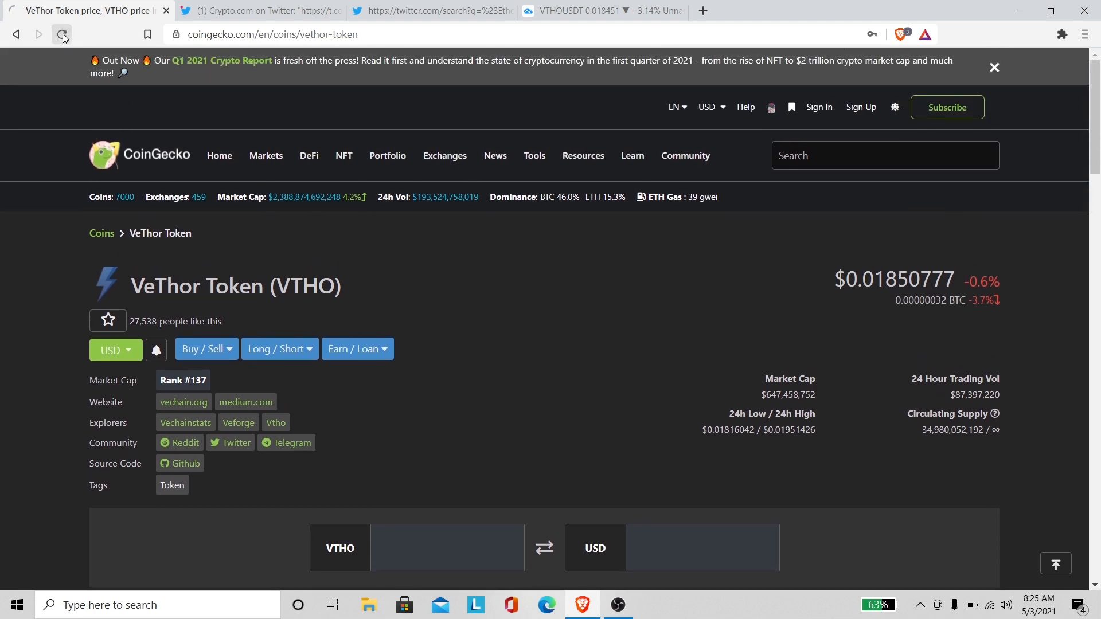
pyautogui.click(62, 34)
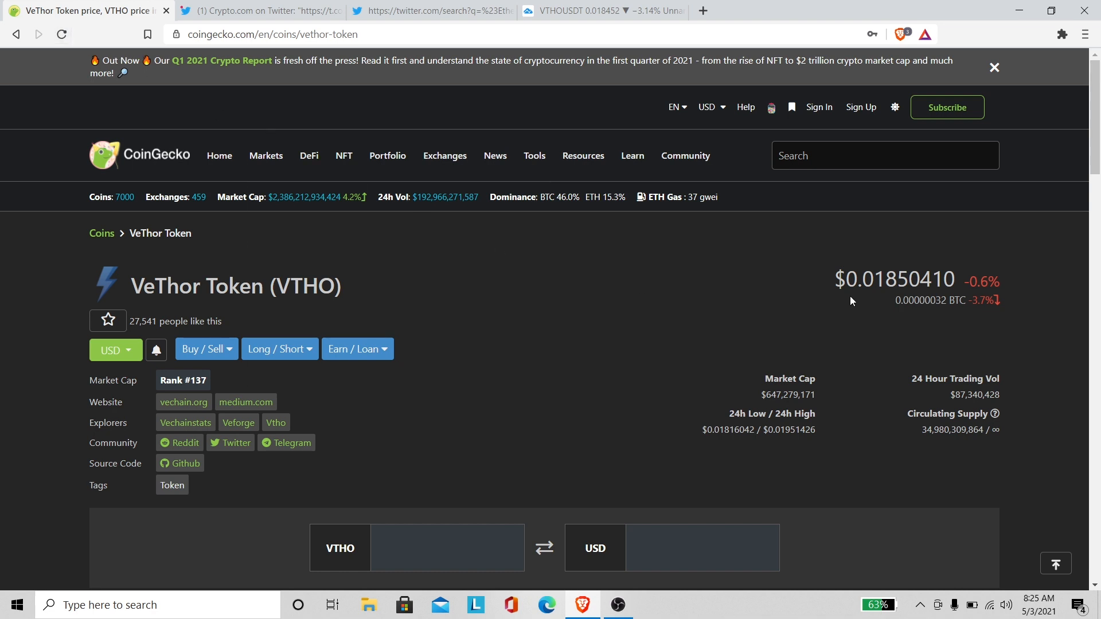
pyautogui.moveTo(845, 297)
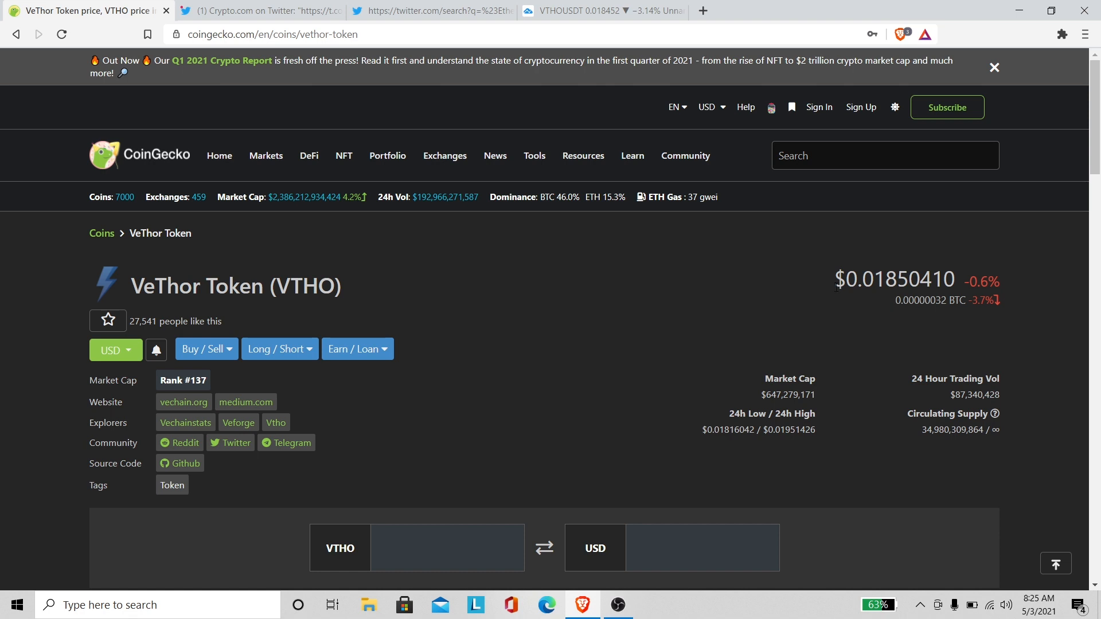
pyautogui.moveTo(600, 291)
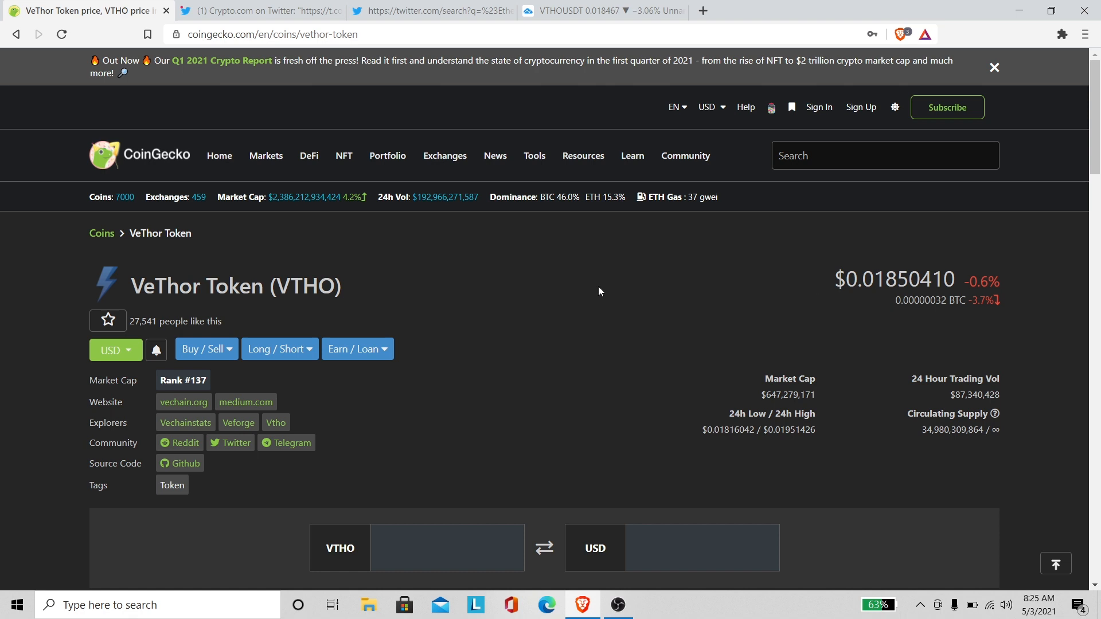
pyautogui.moveTo(592, 273)
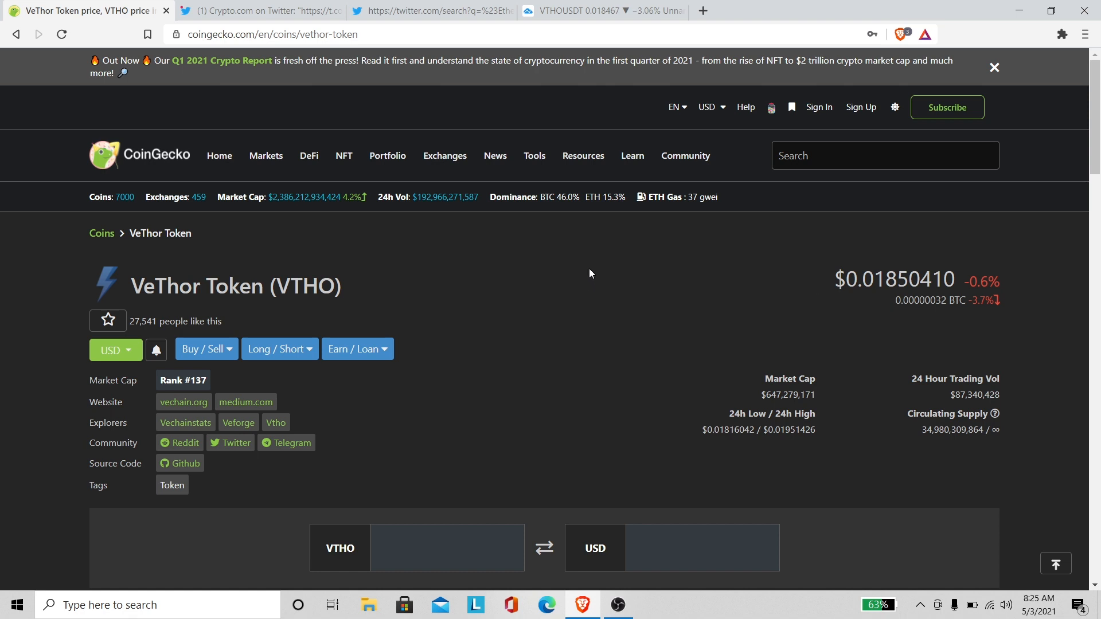